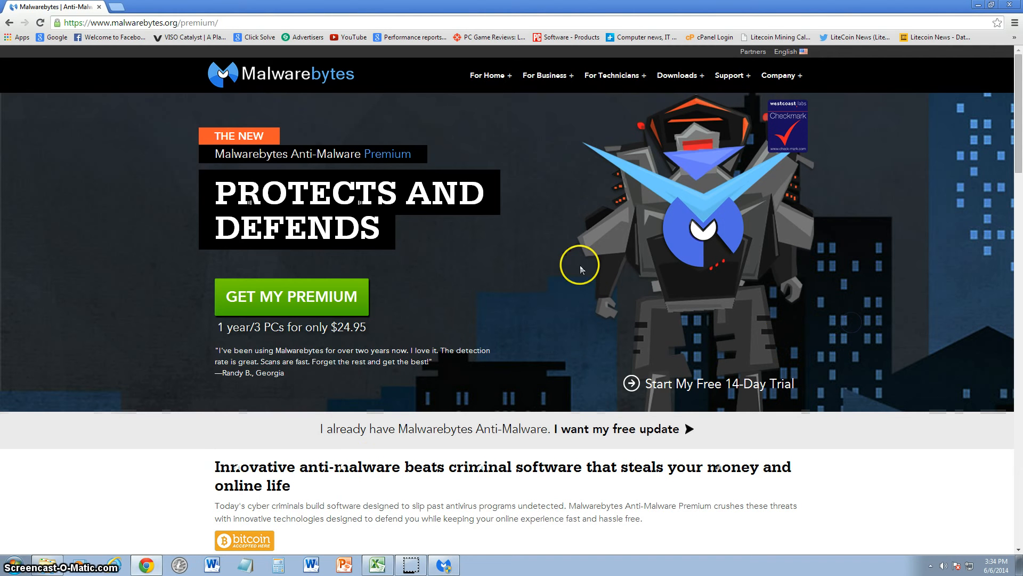
mouse_move(782, 235)
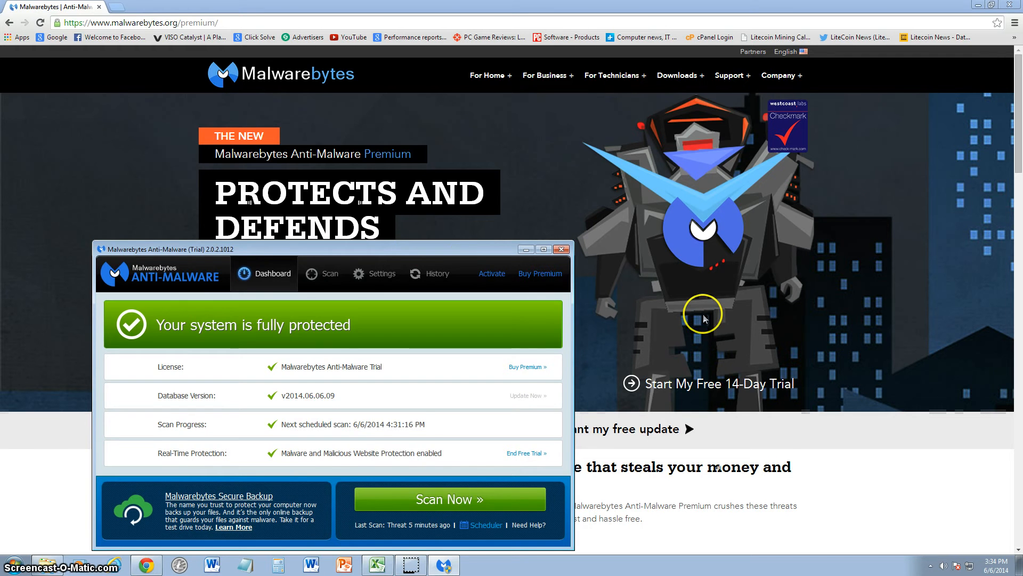
mouse_move(459, 559)
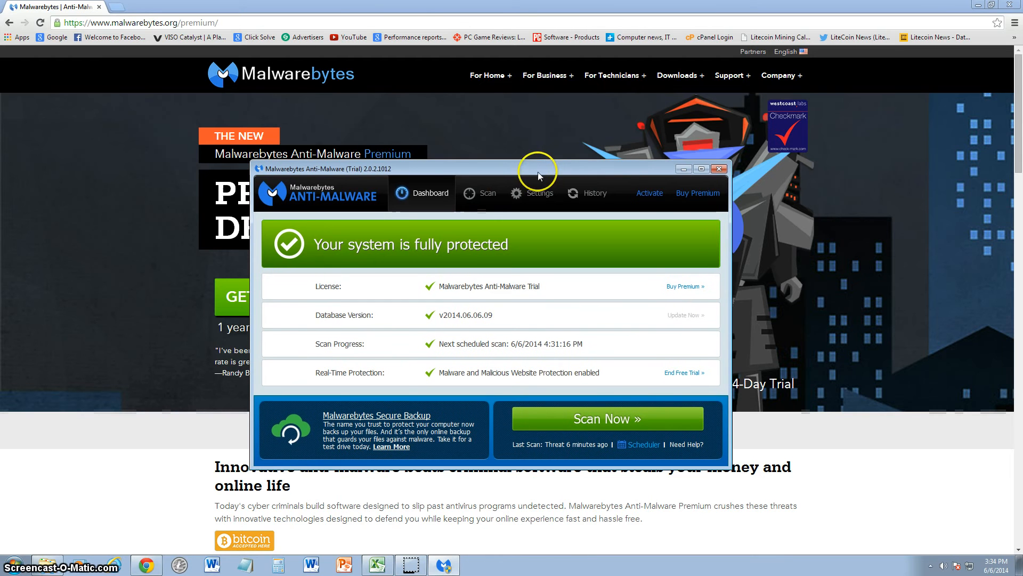
mouse_move(540, 169)
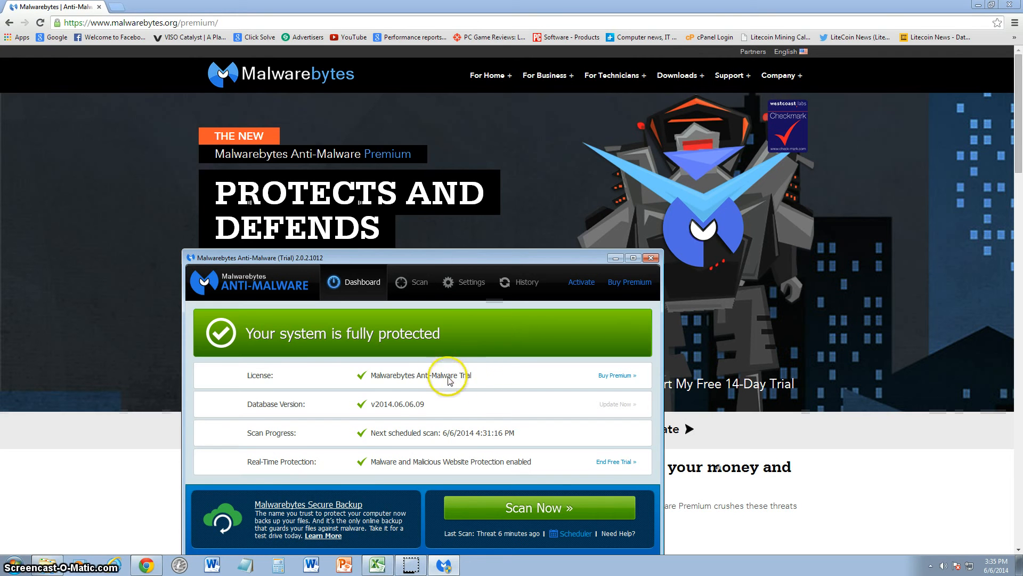
mouse_move(360, 407)
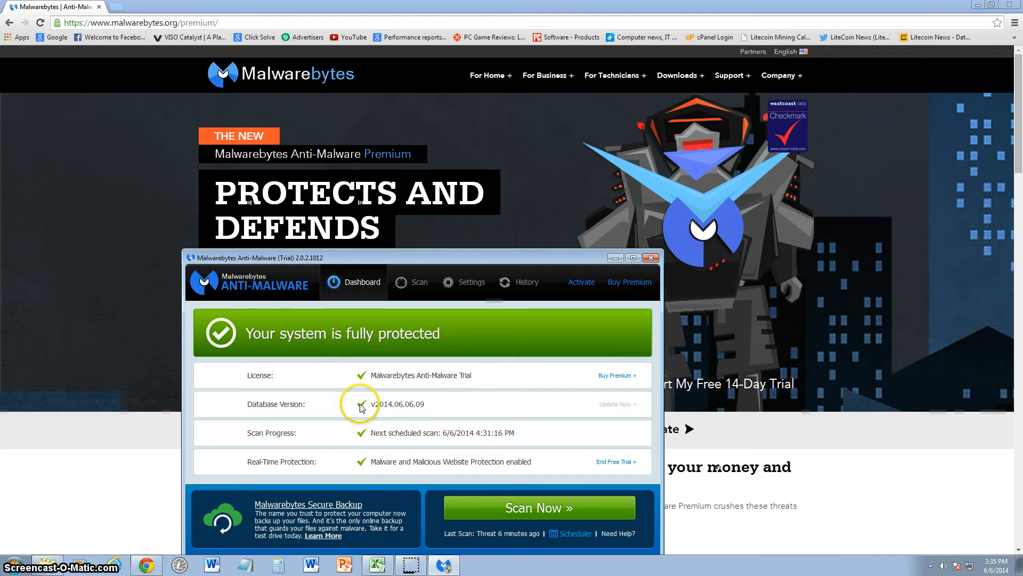
mouse_move(459, 402)
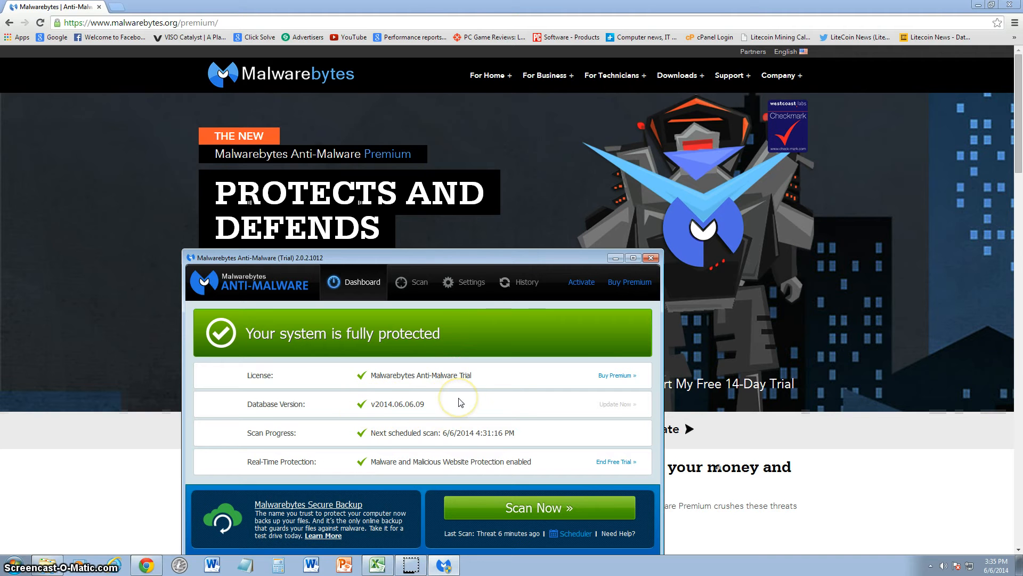
mouse_move(399, 436)
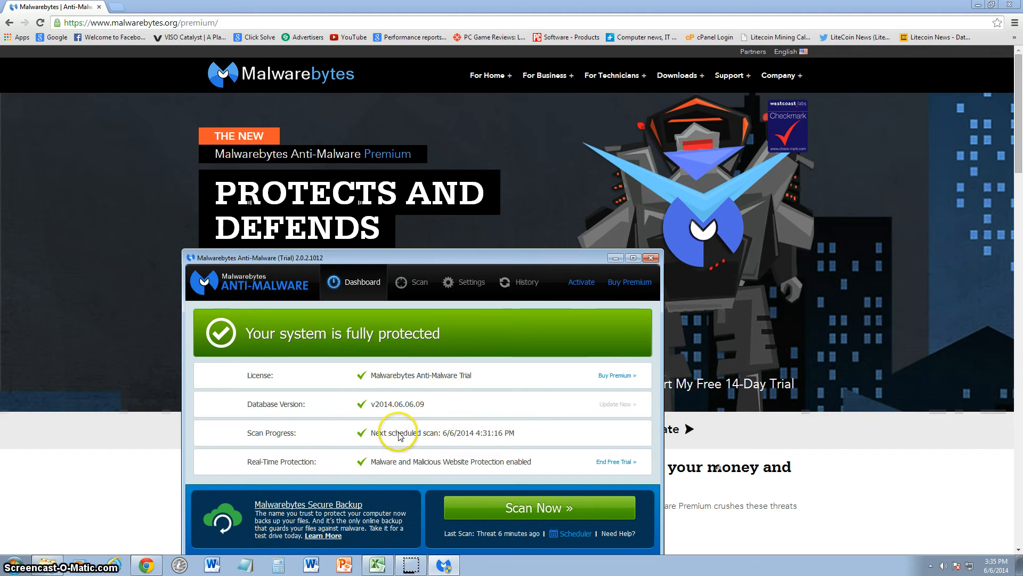
mouse_move(320, 471)
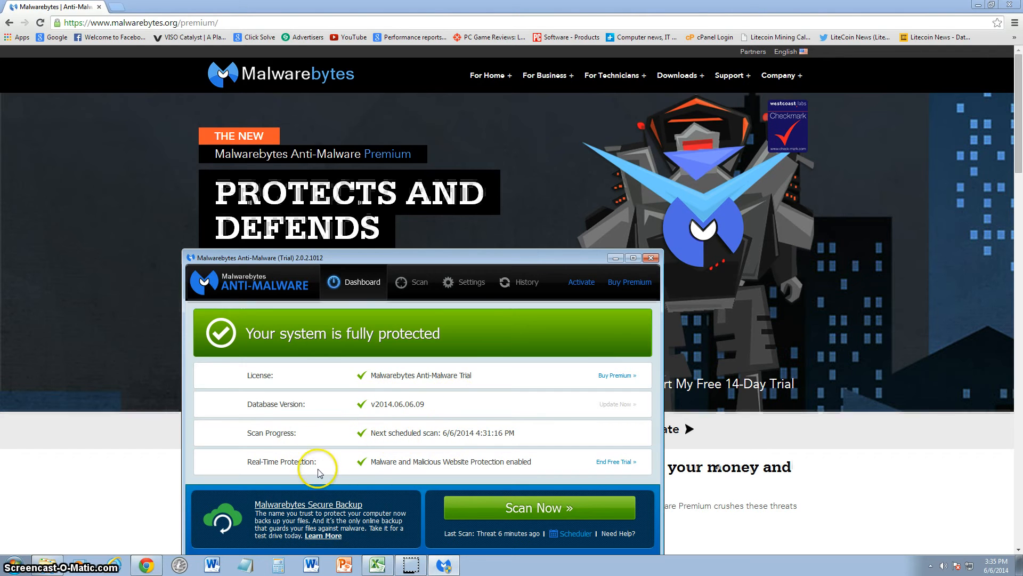
mouse_move(468, 467)
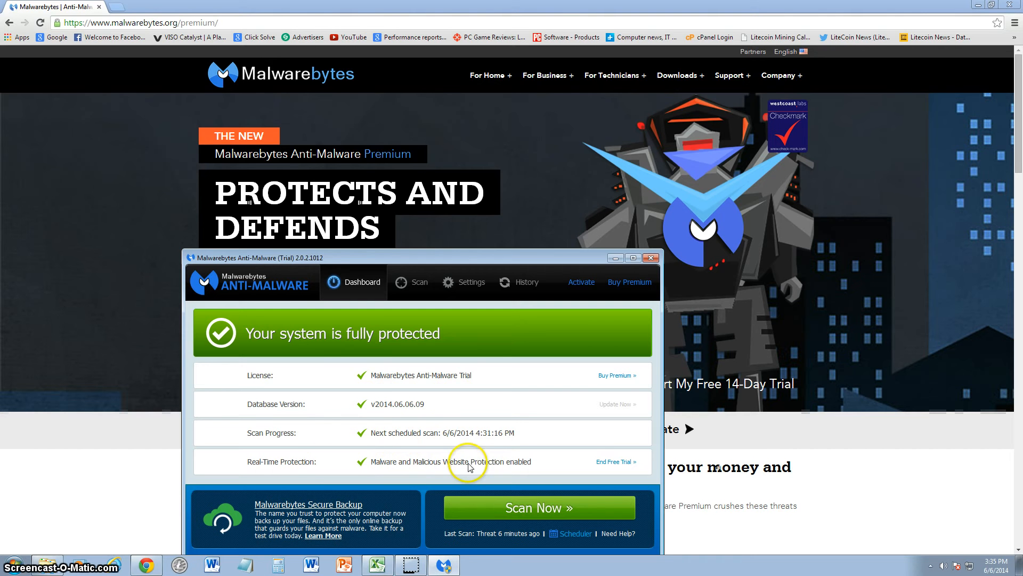
mouse_move(517, 515)
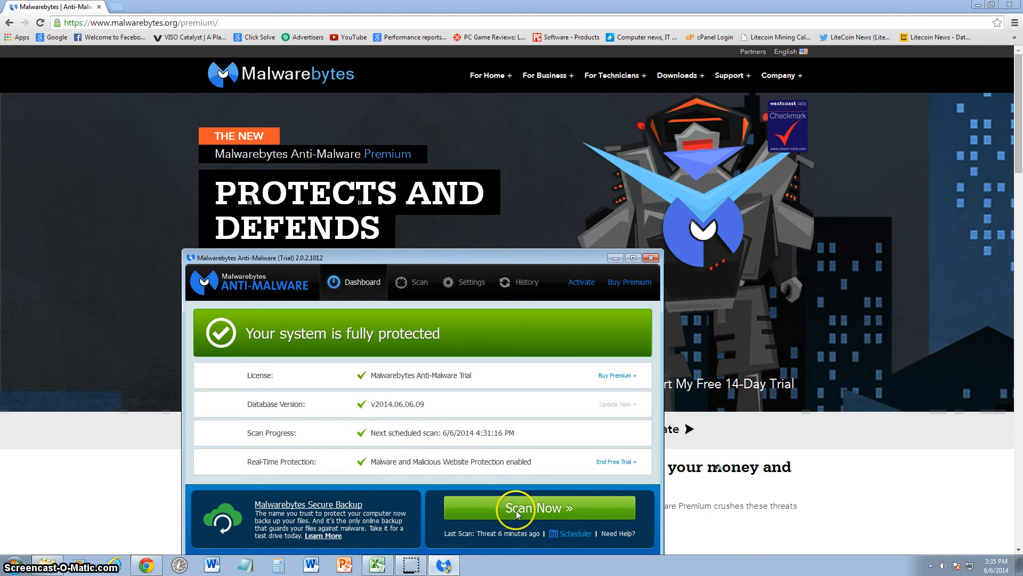
mouse_move(532, 508)
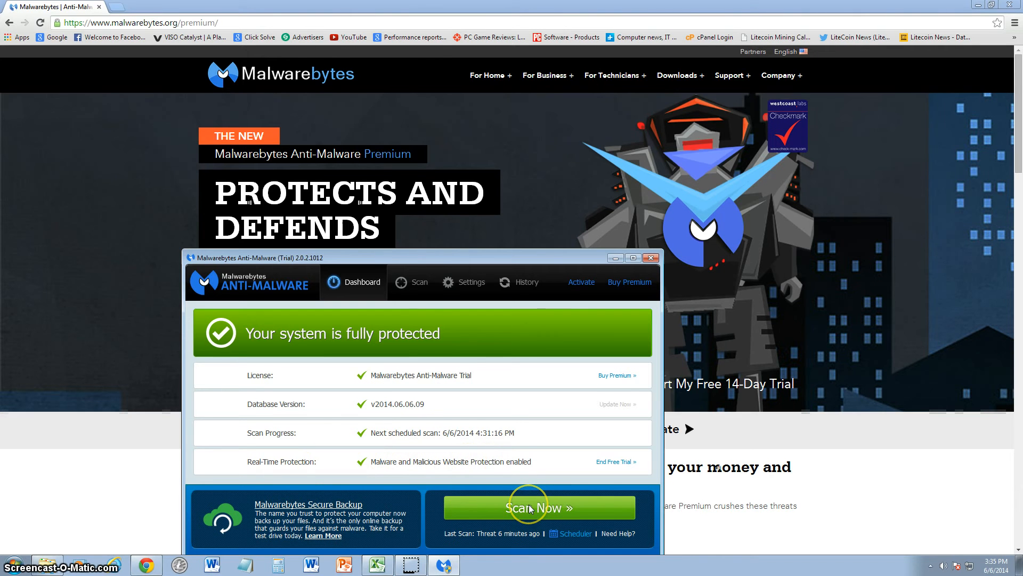
mouse_move(402, 310)
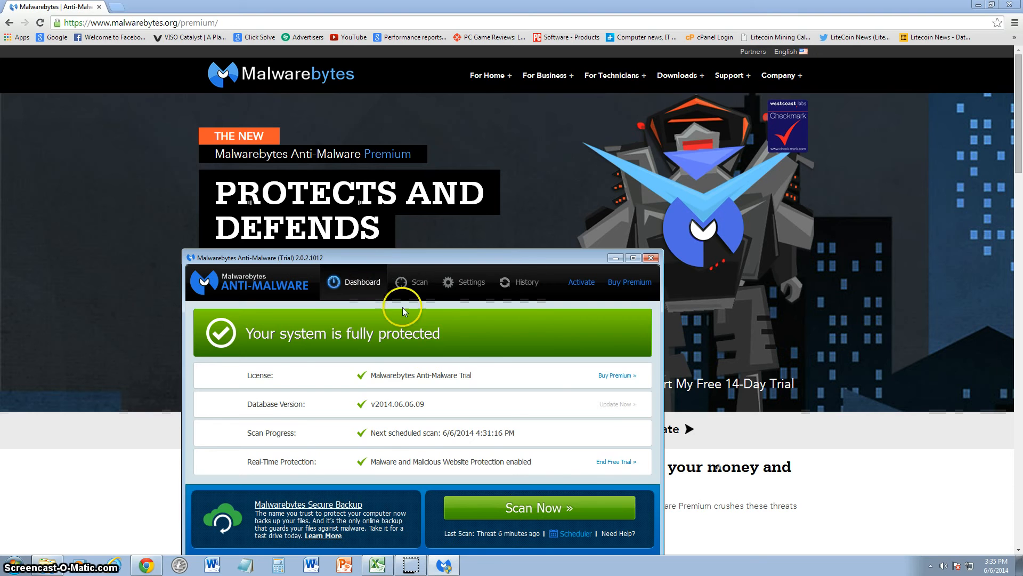
Show the four PUP.Optional.OutBrowse registry keys full-screen, keeping the first item on Quarantine.
click(420, 282)
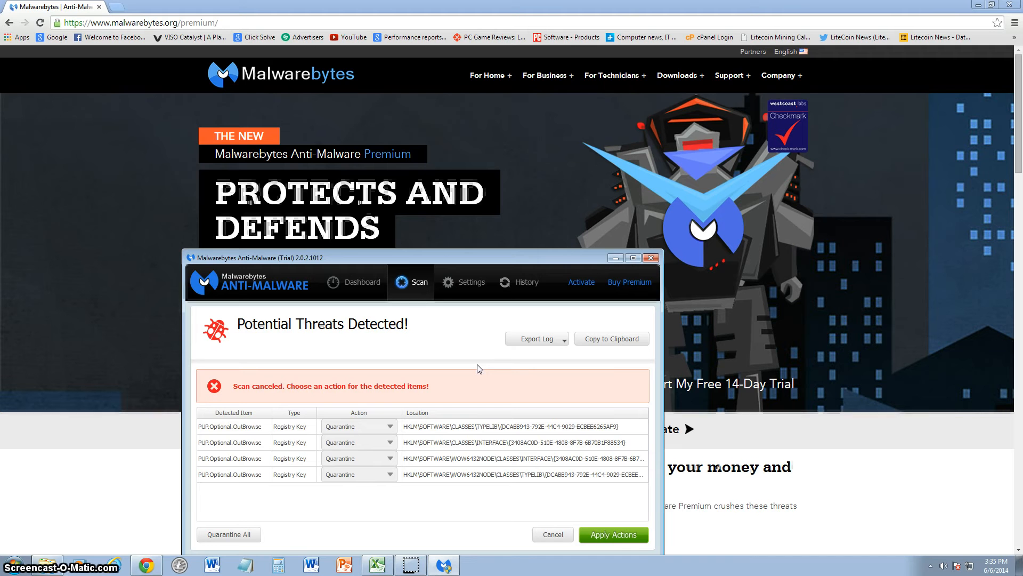
mouse_move(391, 265)
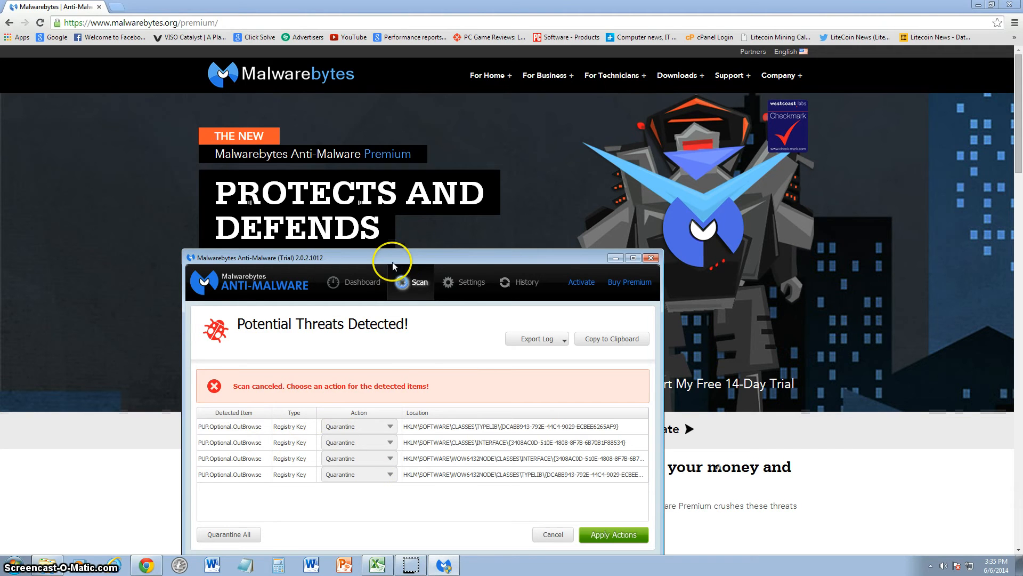
click(631, 257)
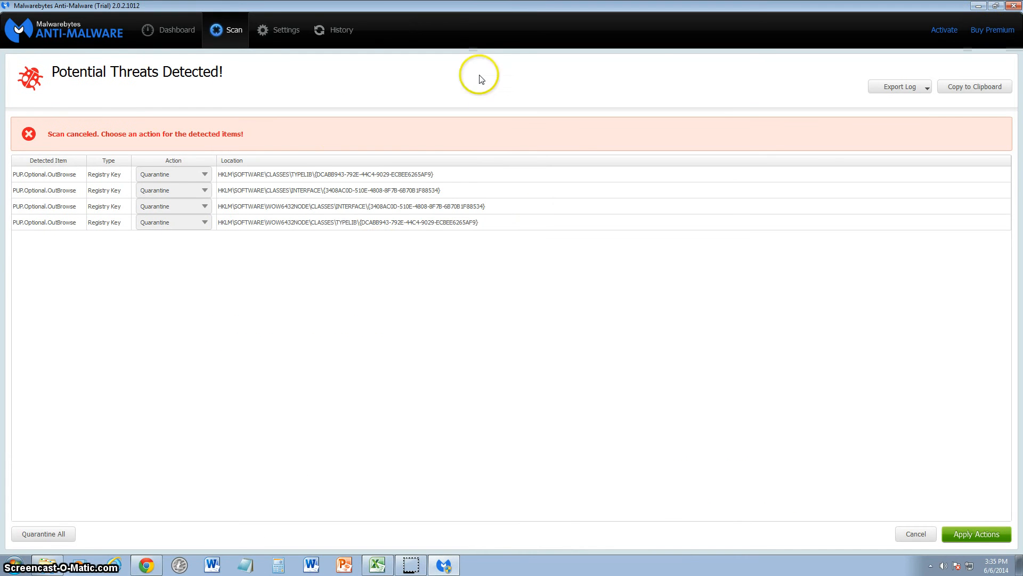
mouse_move(429, 229)
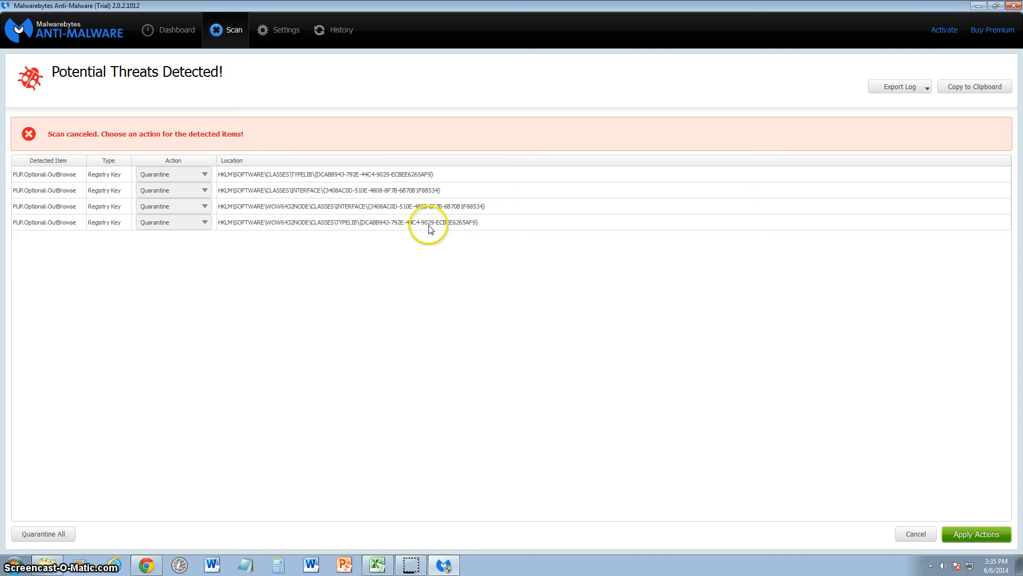
mouse_move(508, 311)
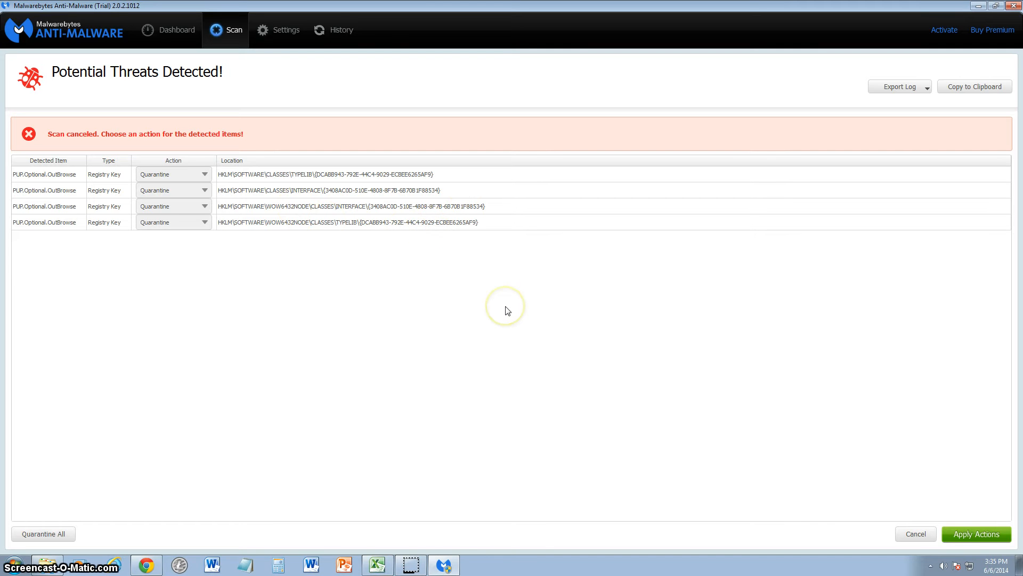
mouse_move(202, 190)
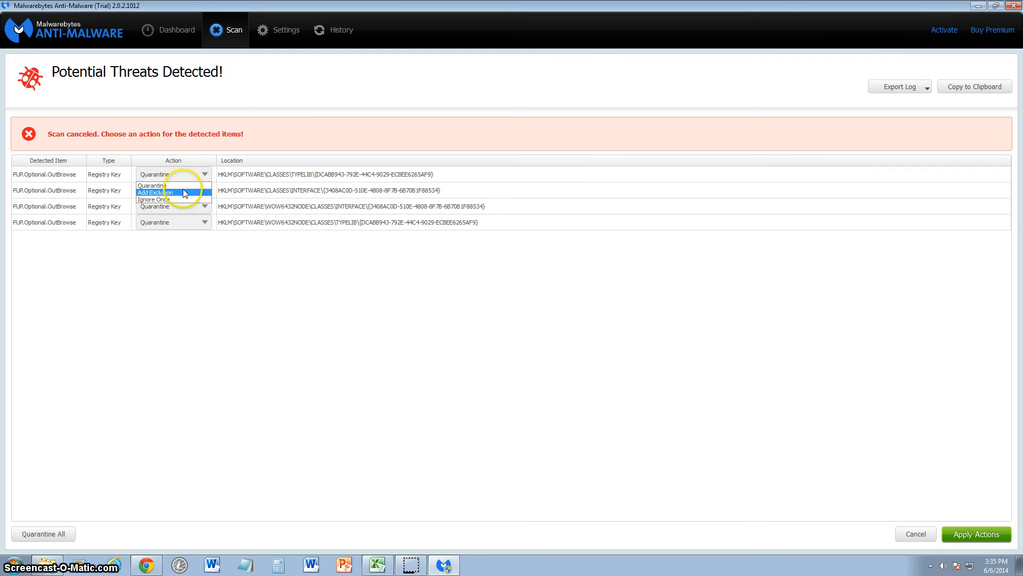
mouse_move(204, 181)
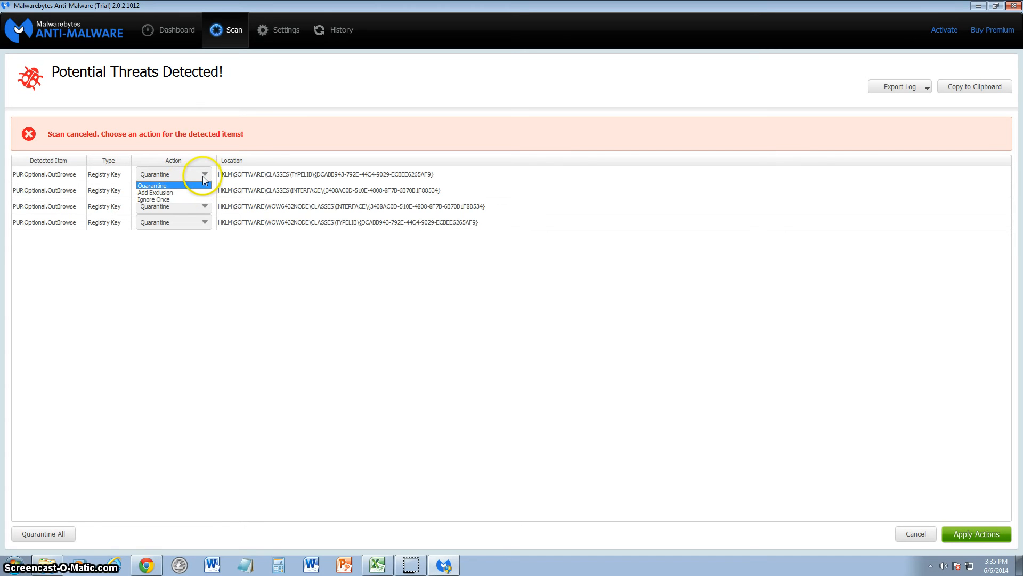
click(152, 185)
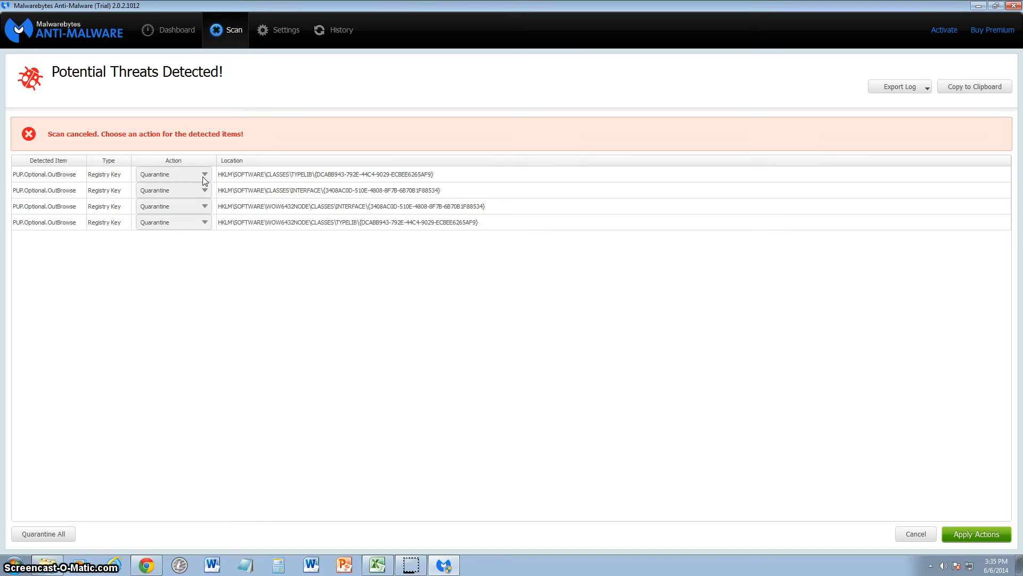
click(204, 190)
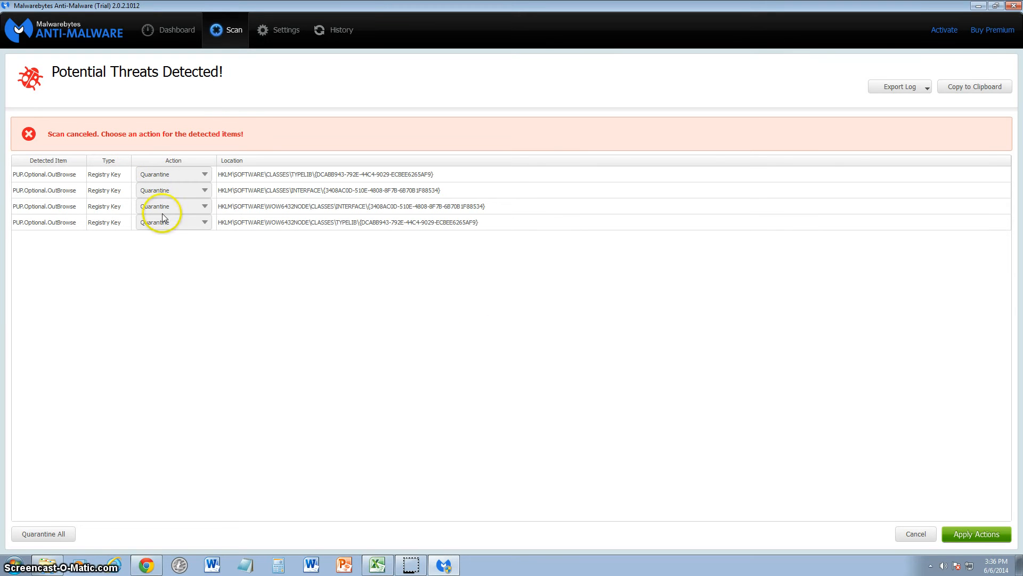
mouse_move(78, 531)
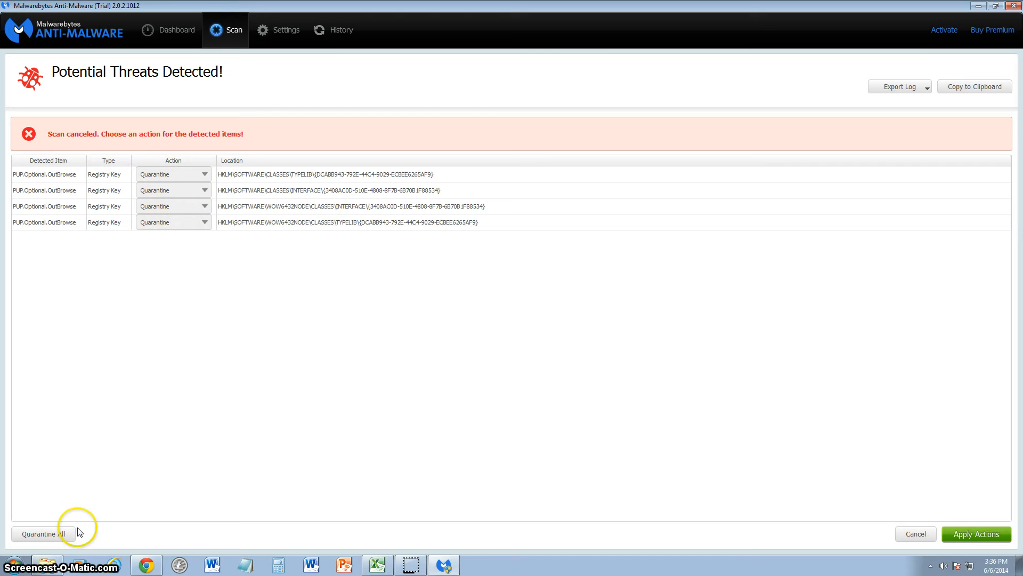
mouse_move(899, 531)
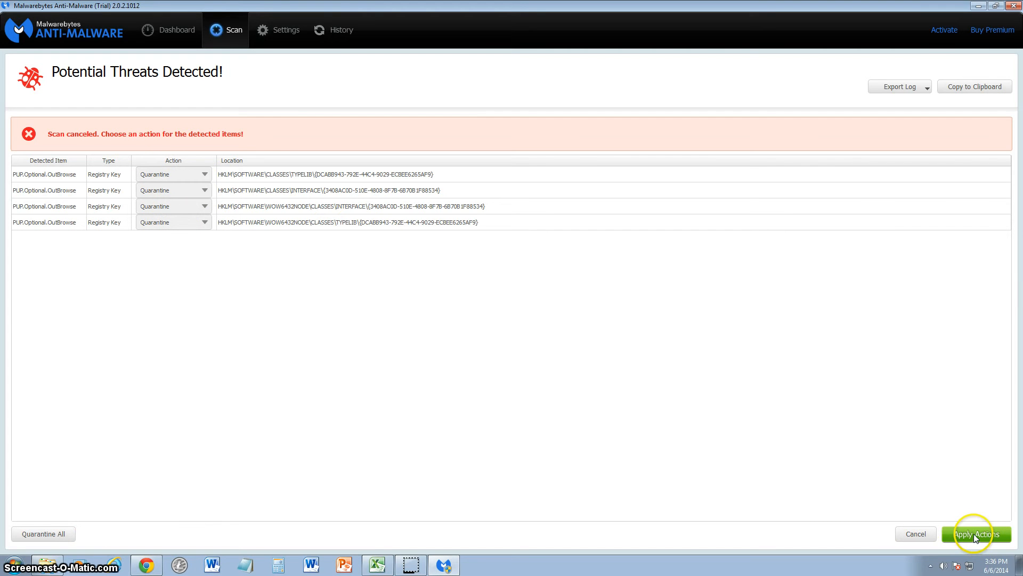
click(975, 534)
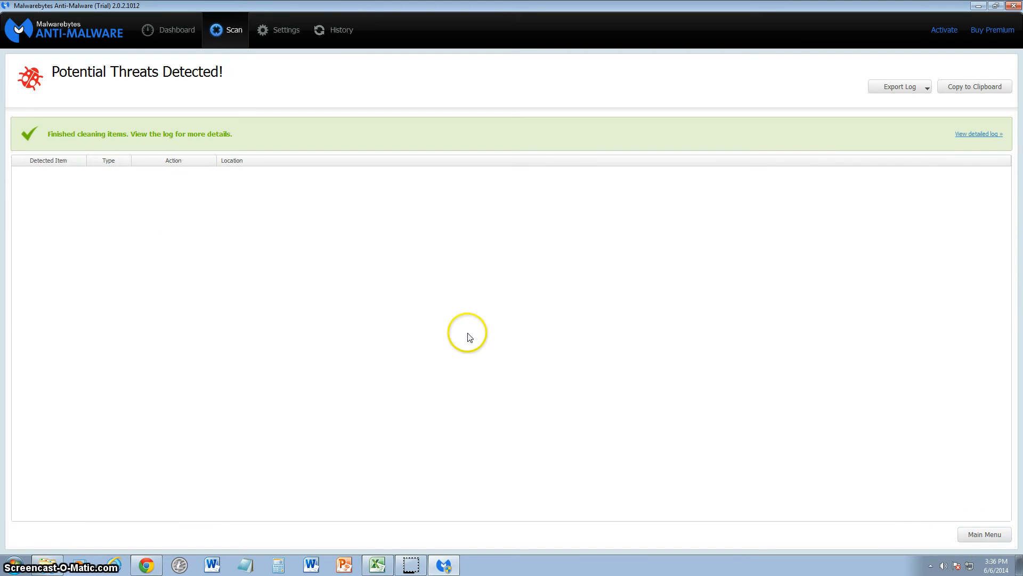
mouse_move(212, 252)
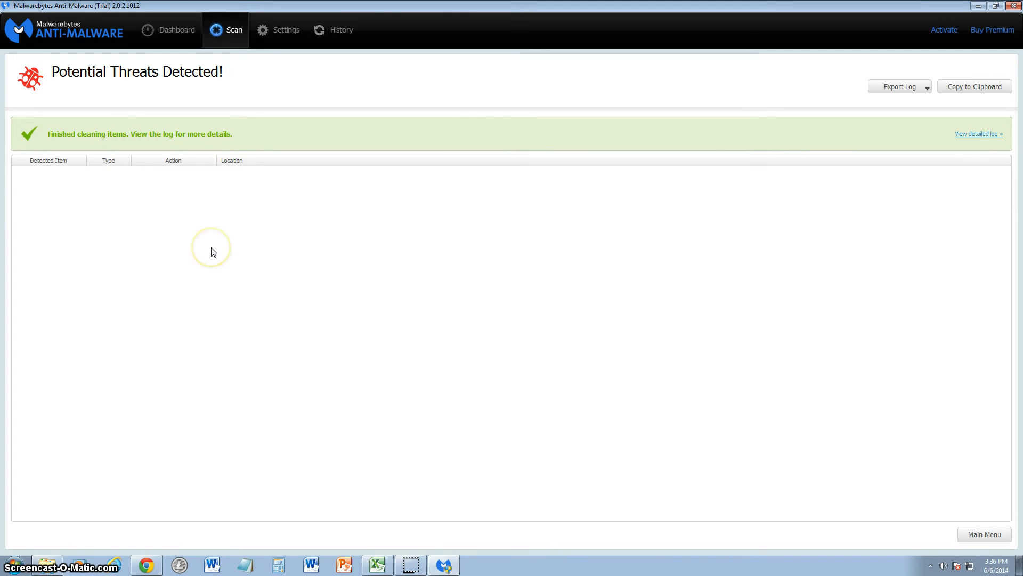
mouse_move(238, 159)
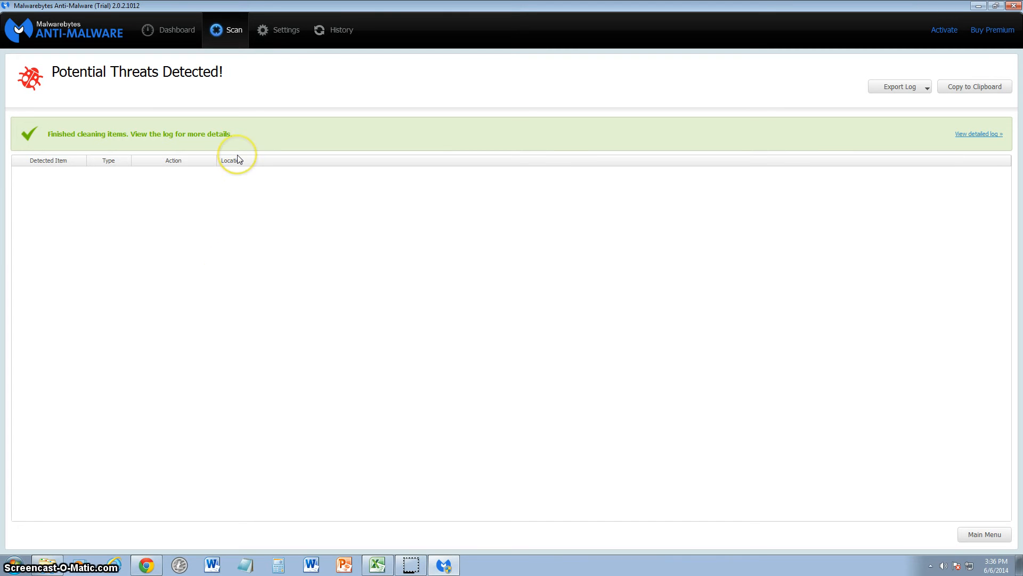
mouse_move(240, 161)
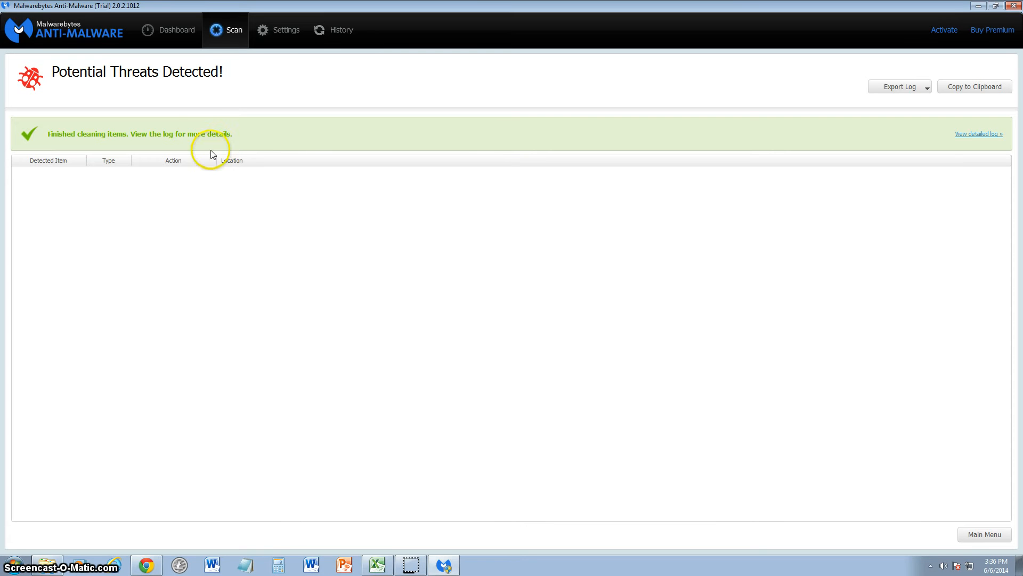
mouse_move(218, 108)
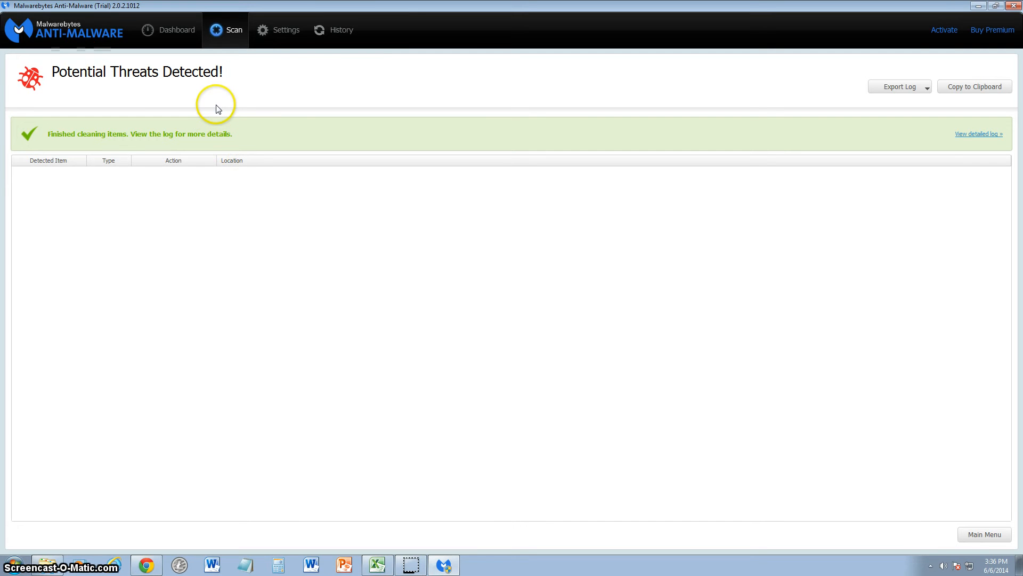
mouse_move(277, 54)
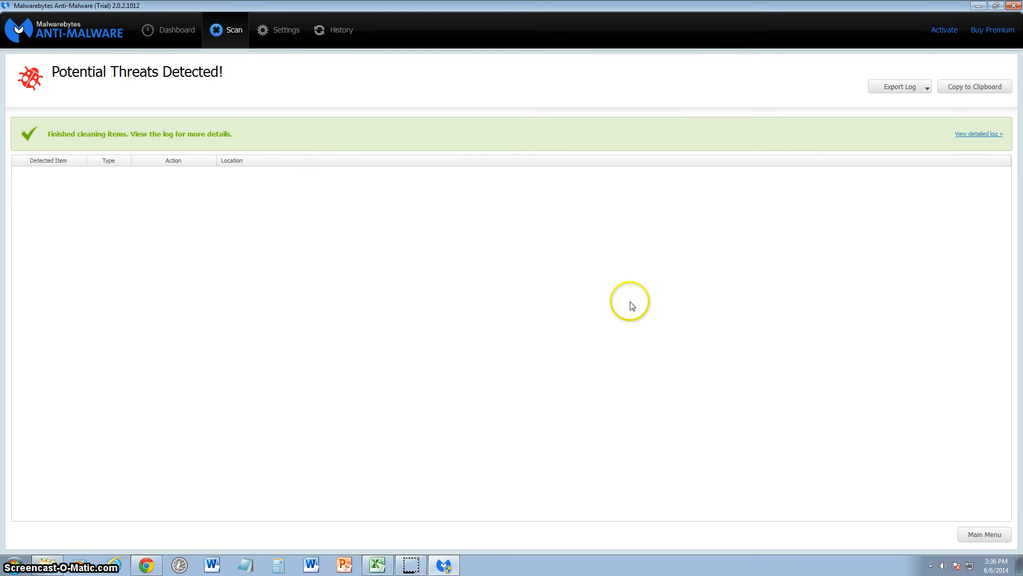
mouse_move(1005, 561)
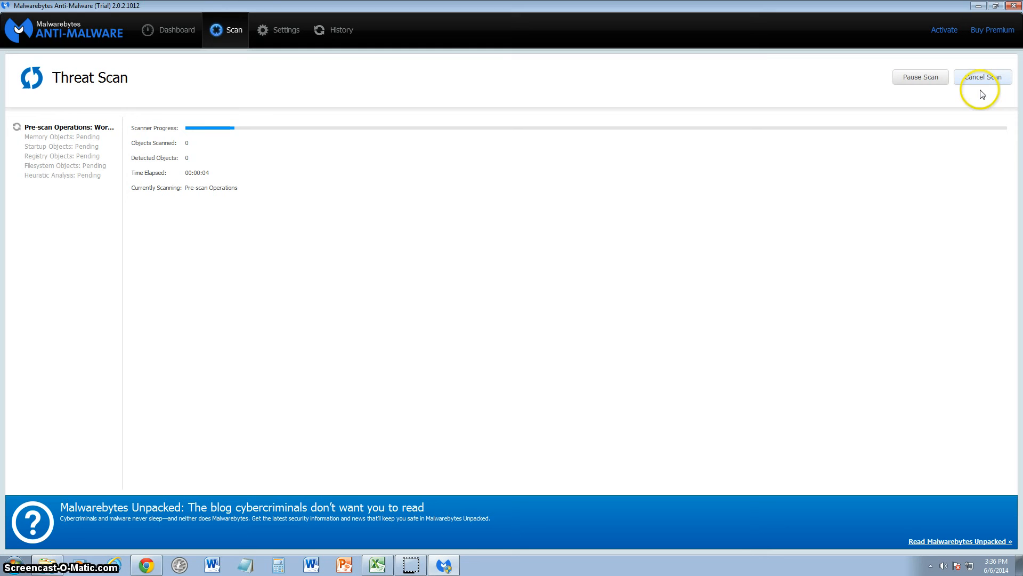
mouse_move(521, 297)
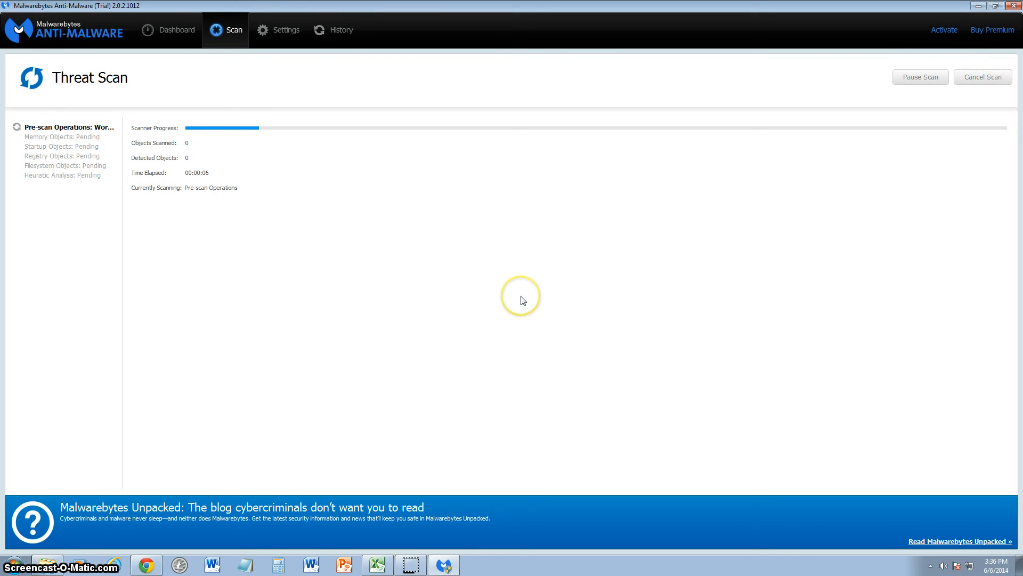
mouse_move(218, 44)
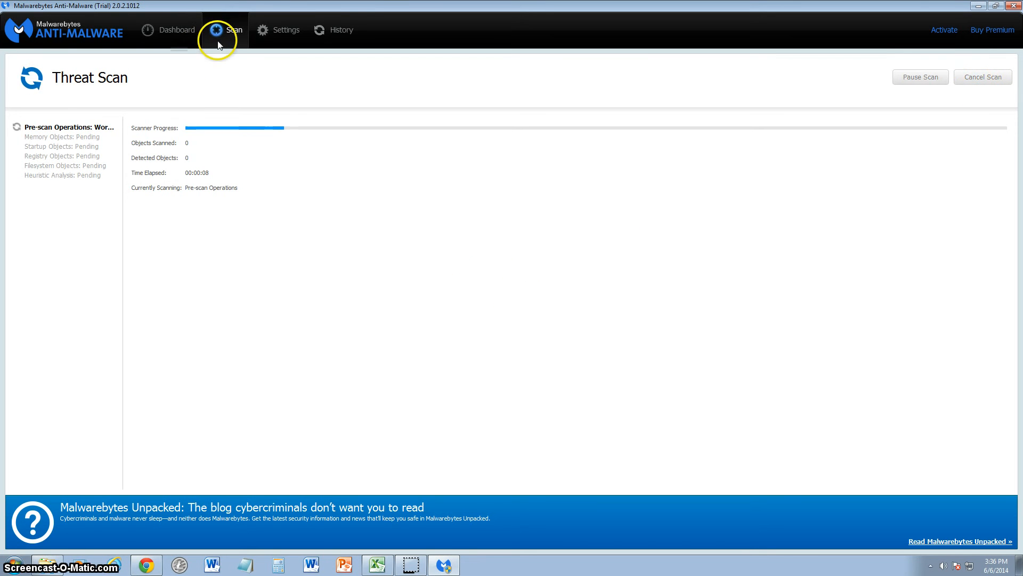
Launch a new Threat Scan and let pre-scan operations begin.
click(177, 30)
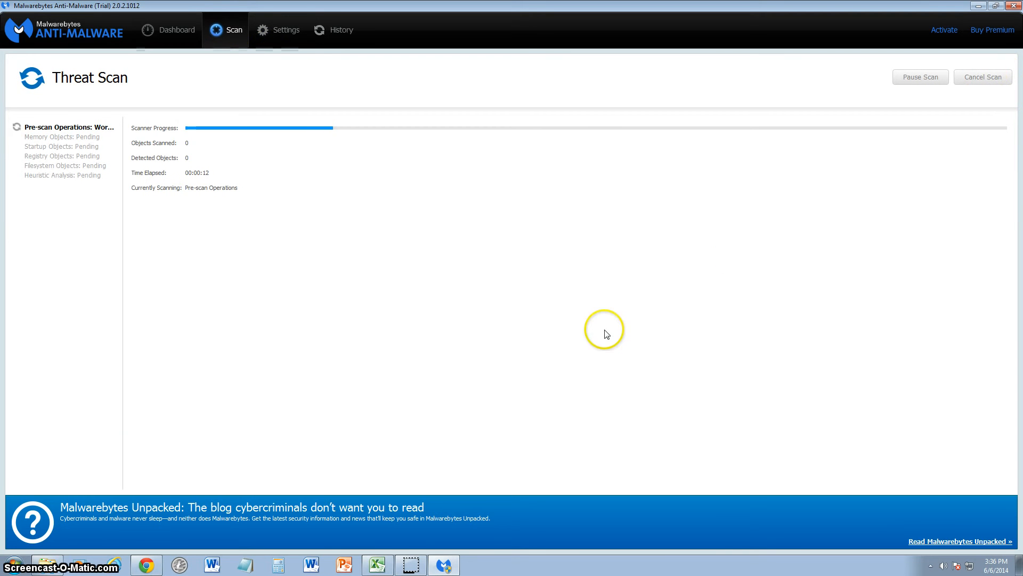
mouse_move(338, 486)
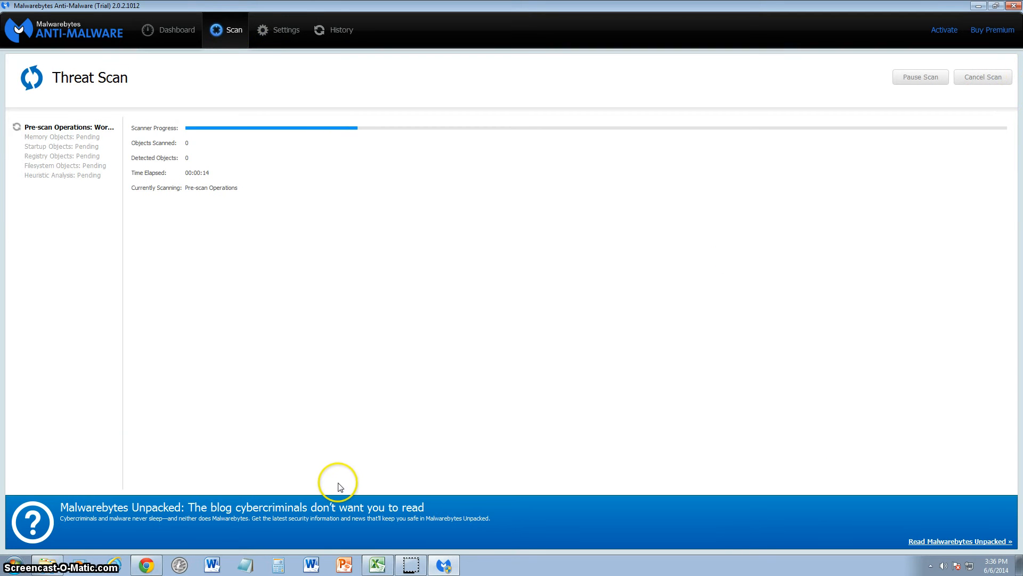
mouse_move(289, 370)
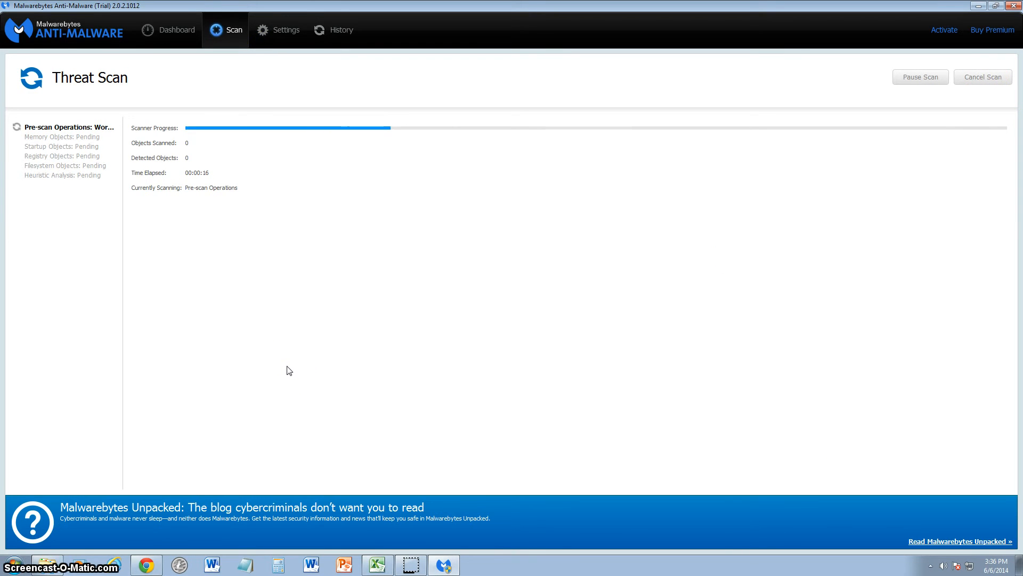
mouse_move(192, 316)
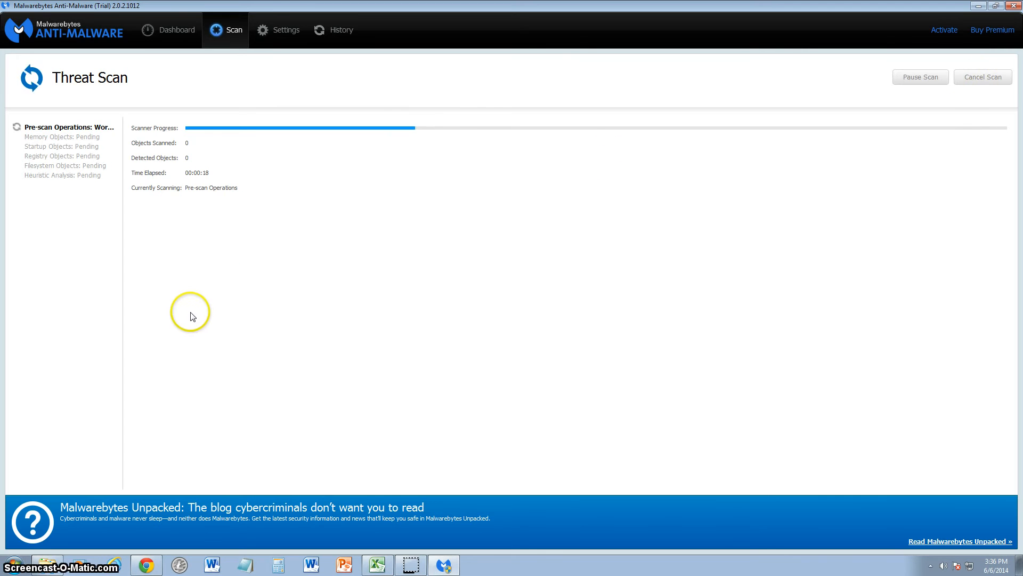
click(175, 29)
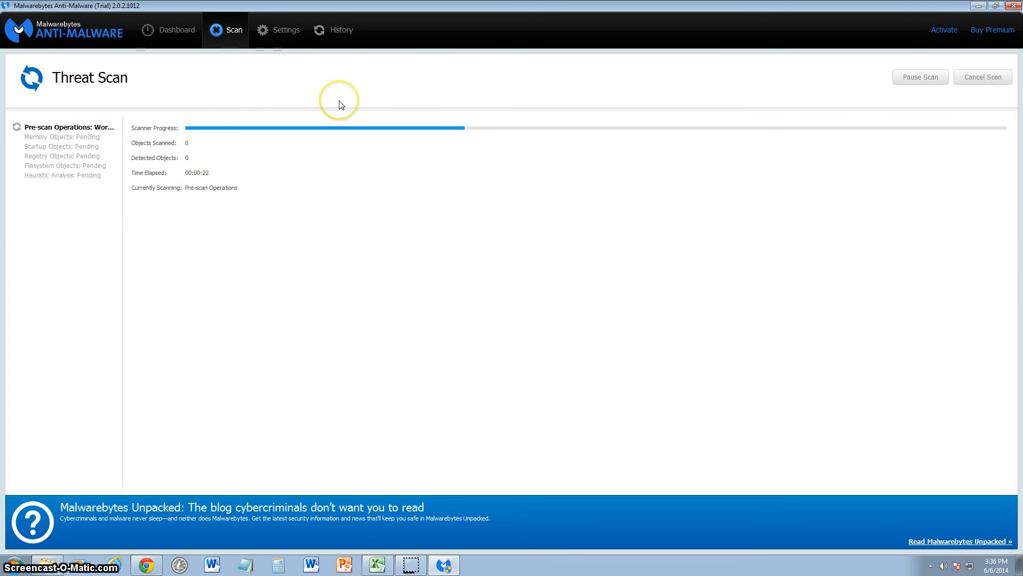
mouse_move(238, 139)
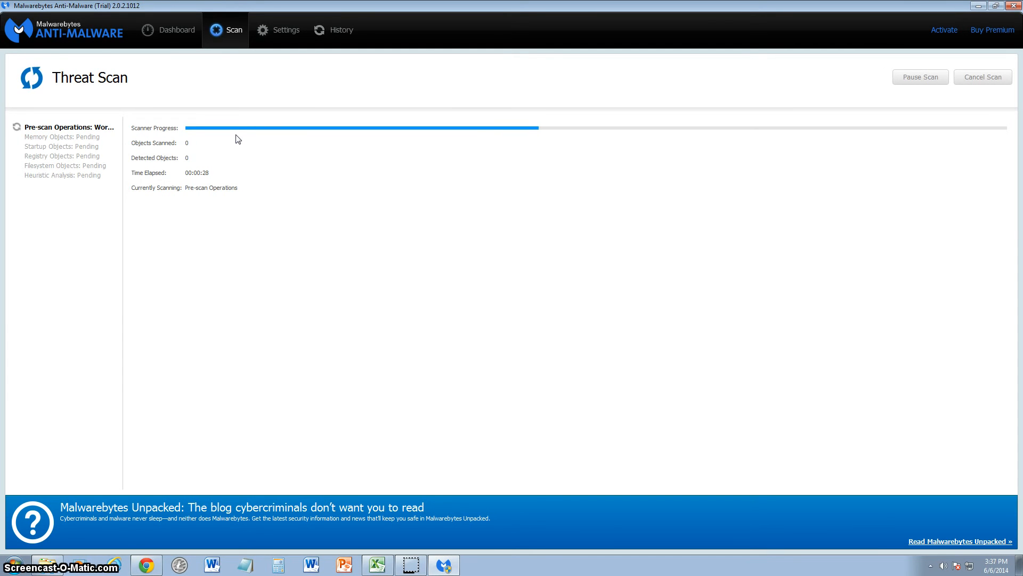
mouse_move(272, 54)
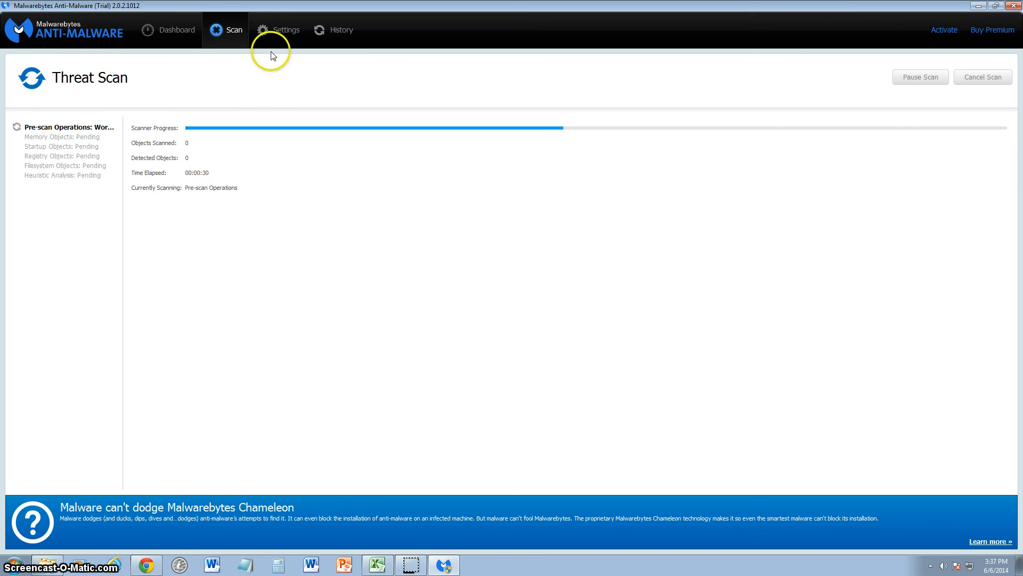
Open the General Settings page in Settings.
click(284, 29)
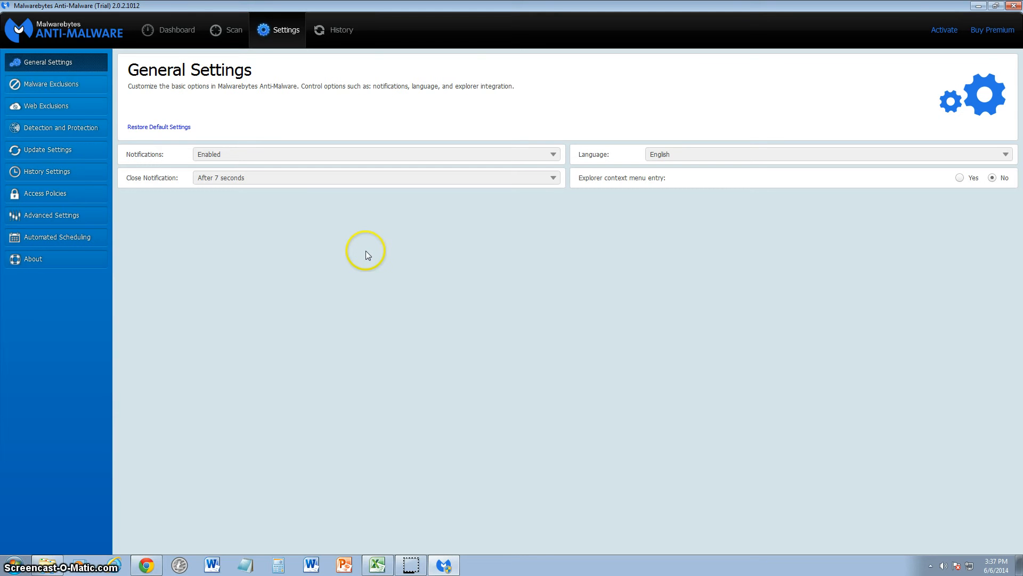
mouse_move(351, 151)
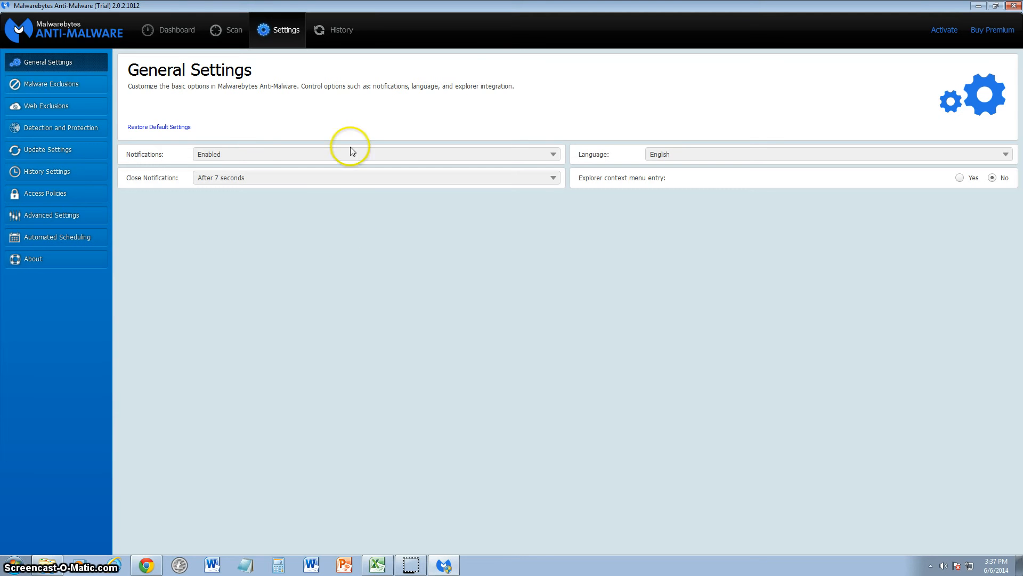
mouse_move(279, 154)
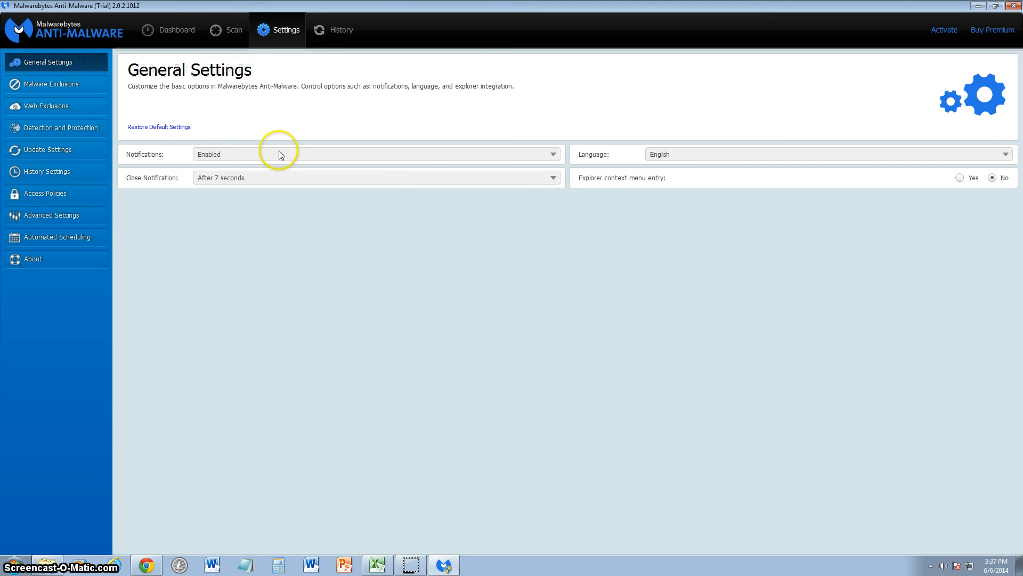
mouse_move(256, 184)
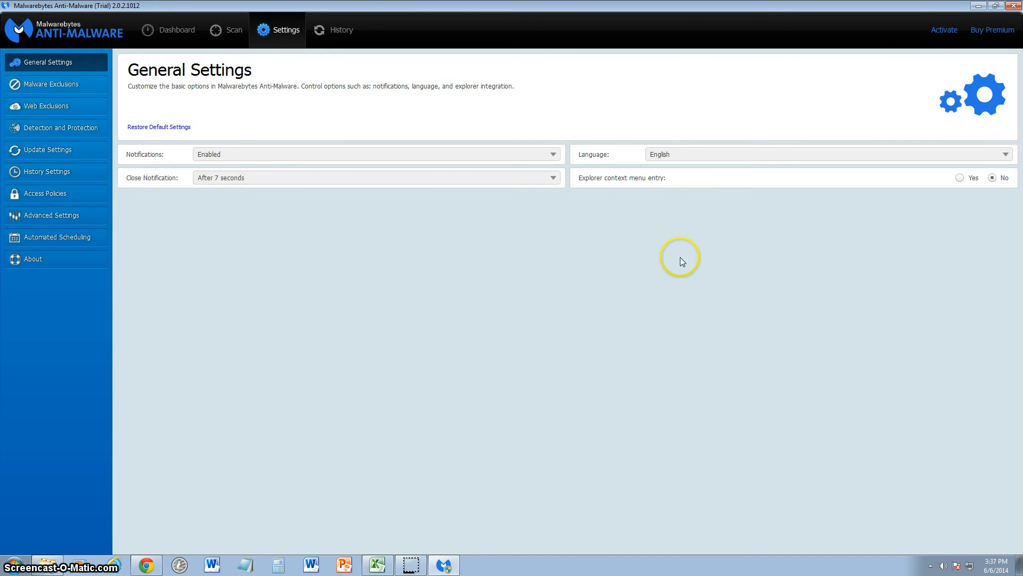
mouse_move(701, 260)
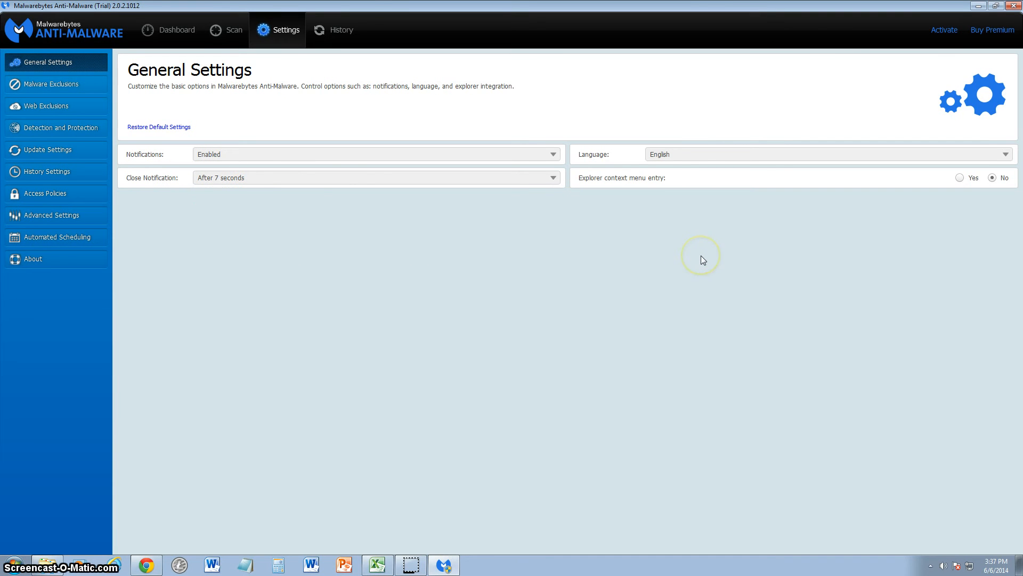
mouse_move(51, 92)
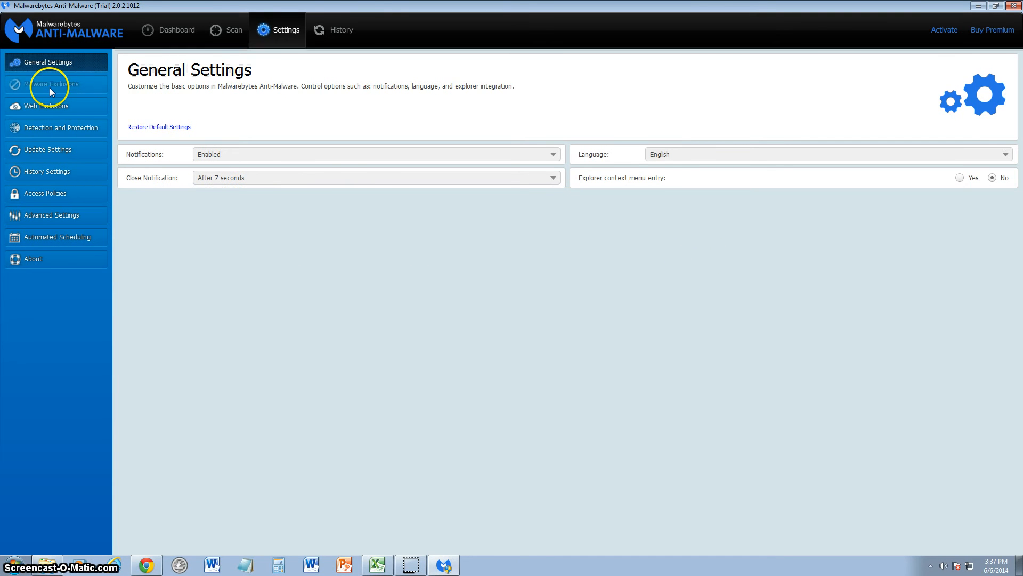
Check the empty Malware Exclusions list, then view the Web Exclusions page.
click(49, 85)
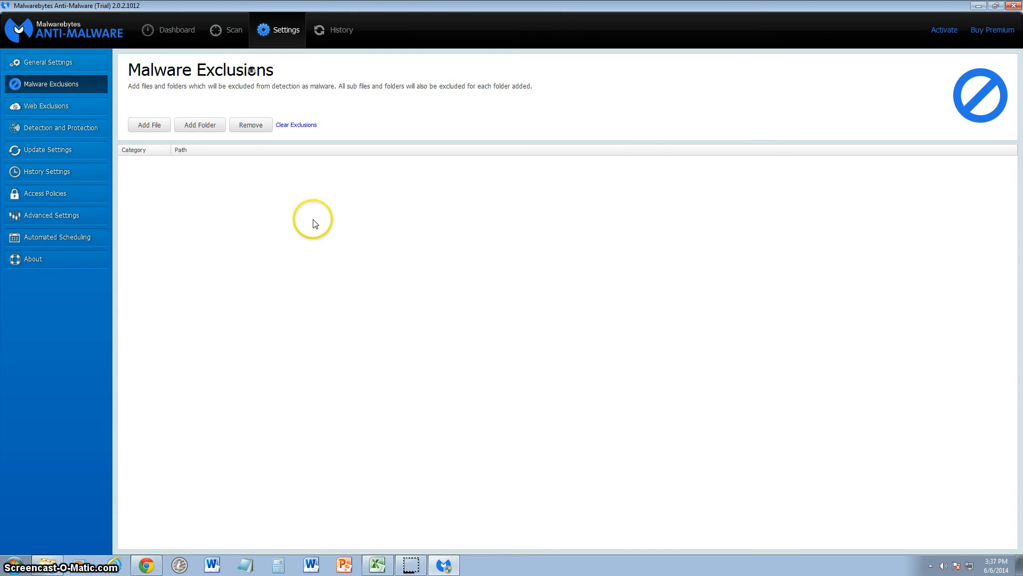
mouse_move(192, 98)
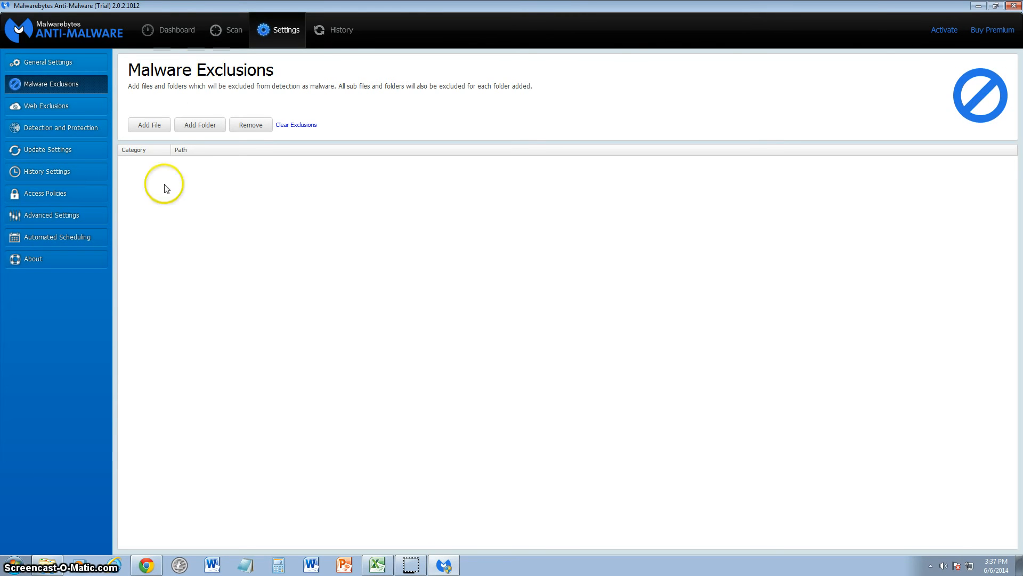
mouse_move(76, 106)
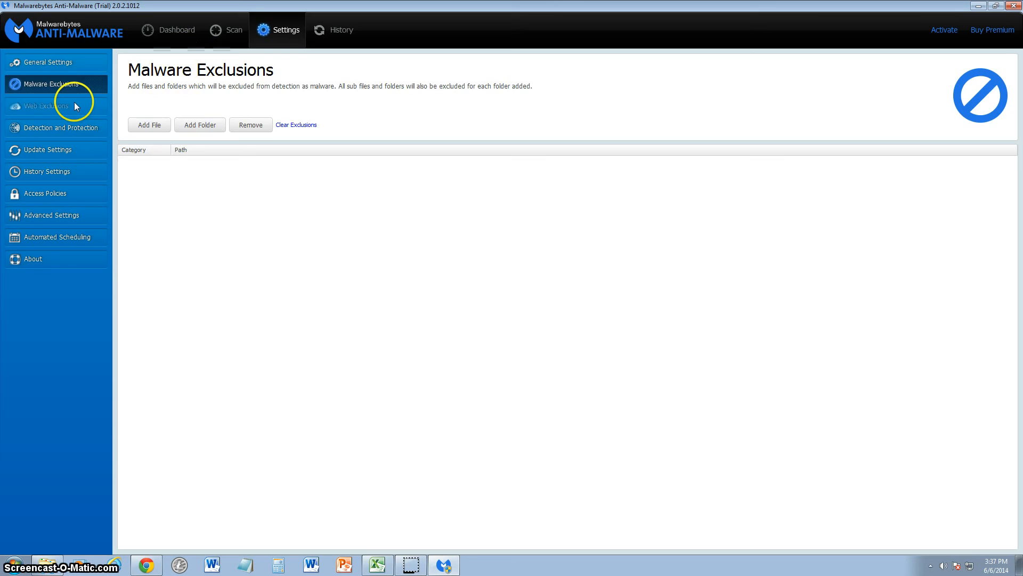
click(46, 105)
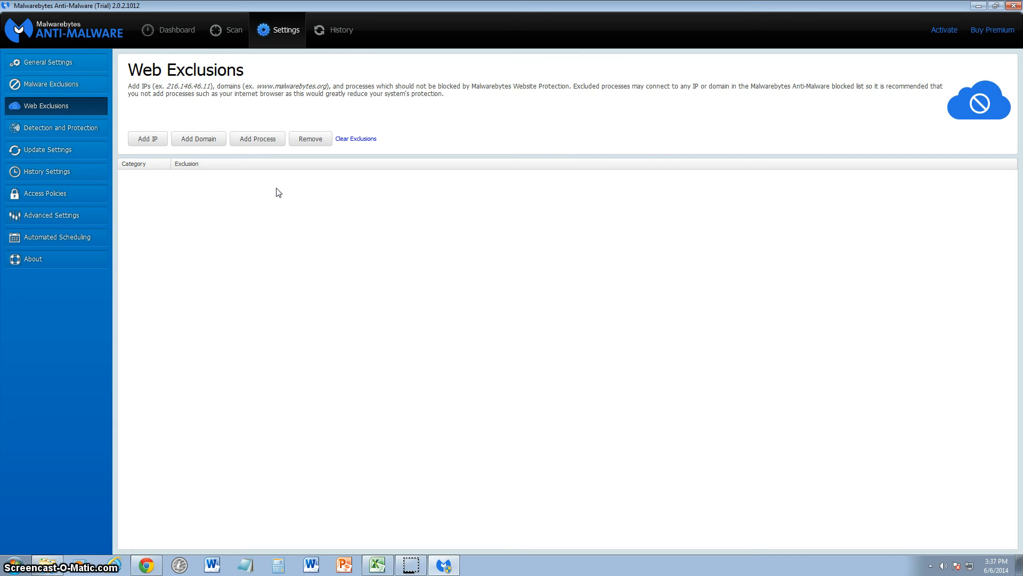
mouse_move(56, 127)
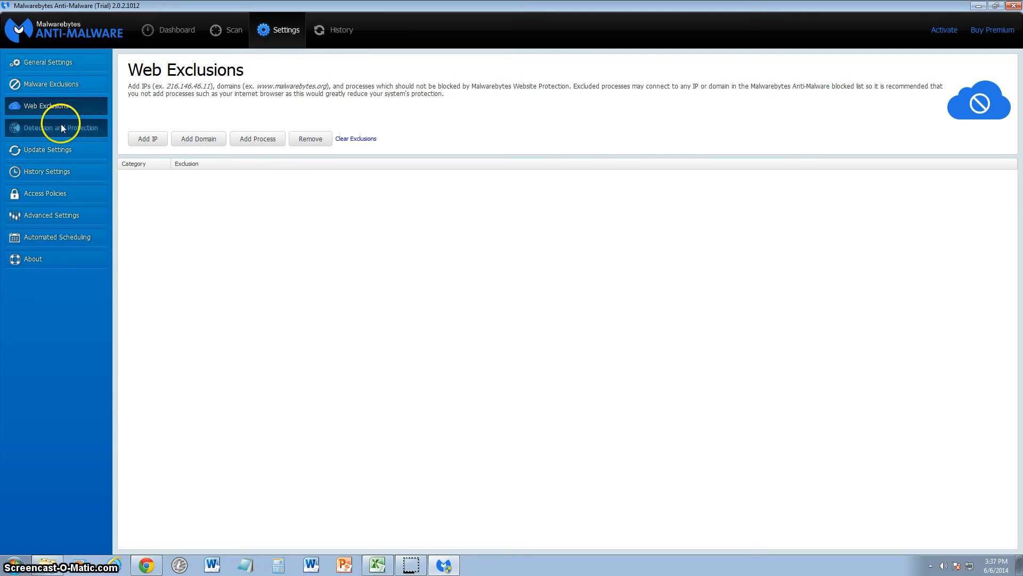
click(55, 127)
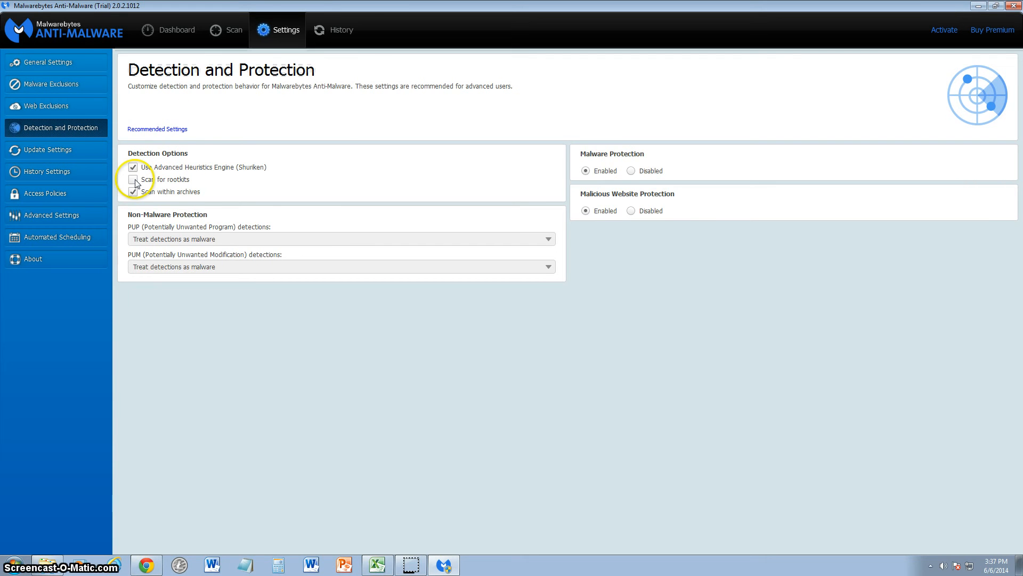
click(133, 191)
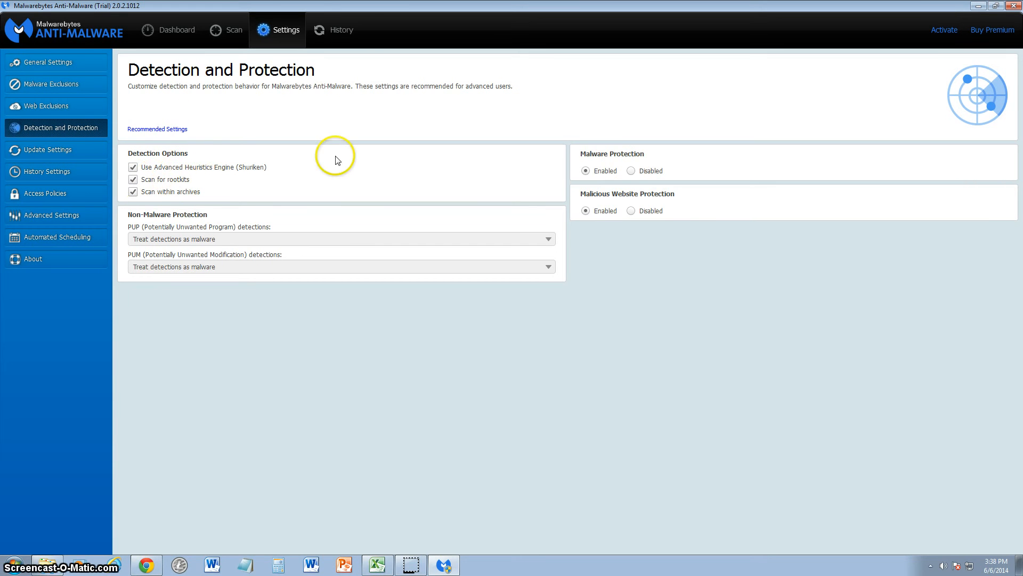
mouse_move(336, 160)
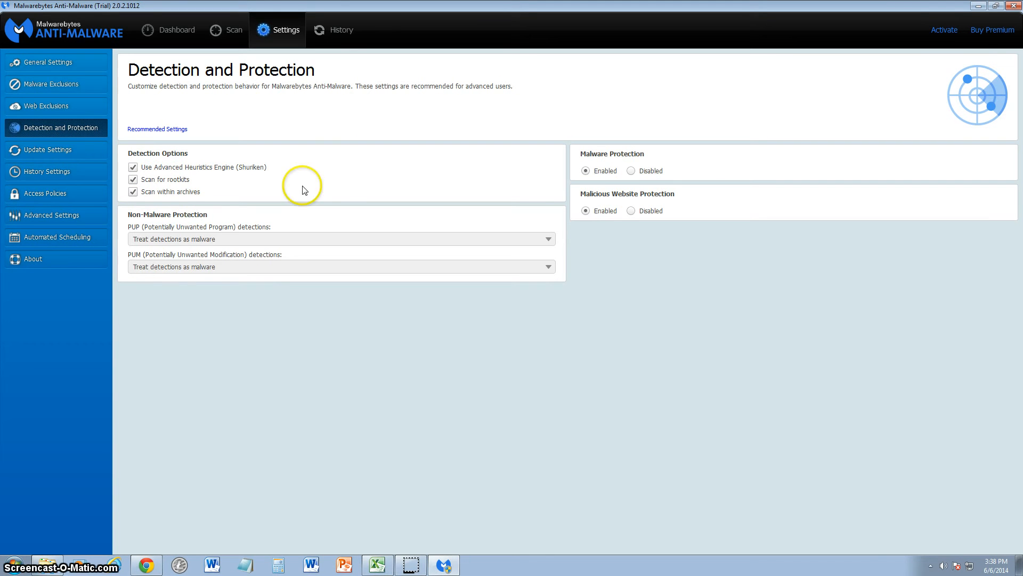
mouse_move(137, 232)
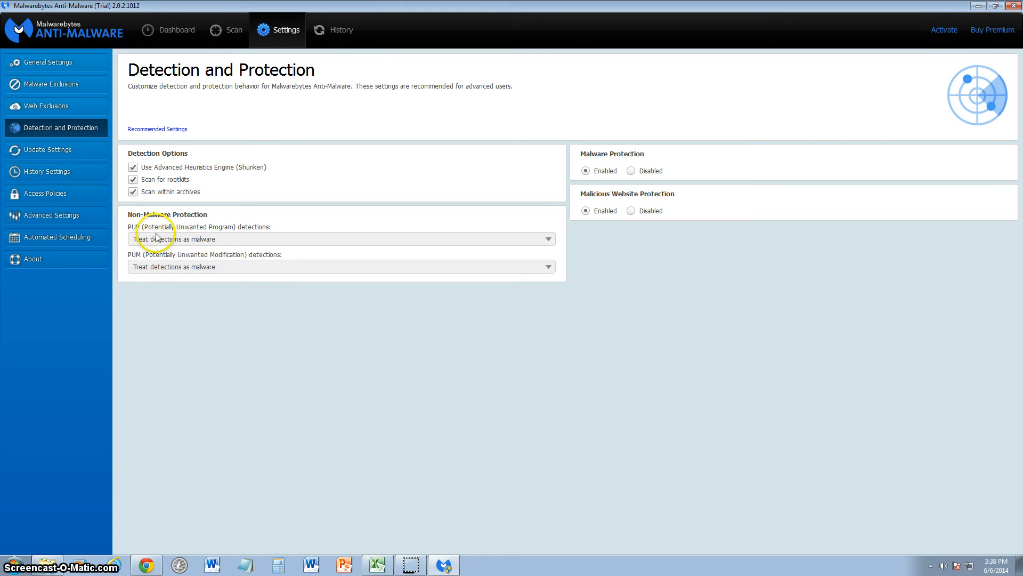
mouse_move(155, 243)
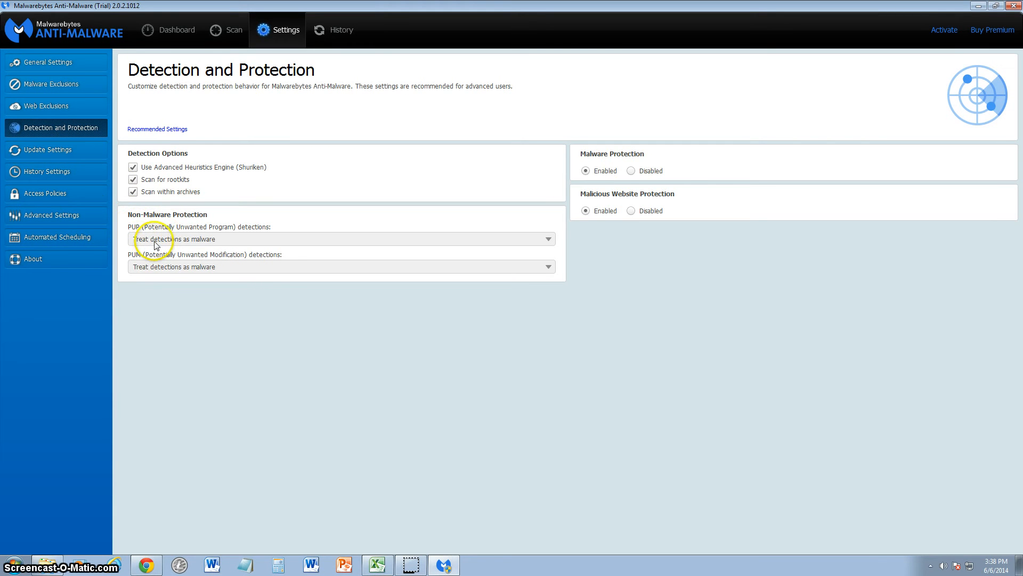
mouse_move(162, 225)
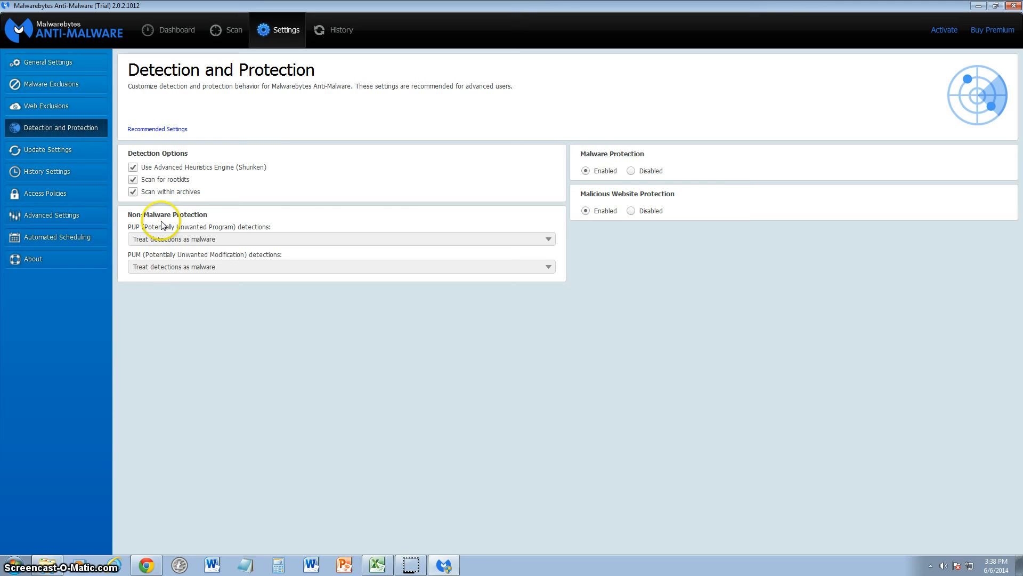
mouse_move(360, 285)
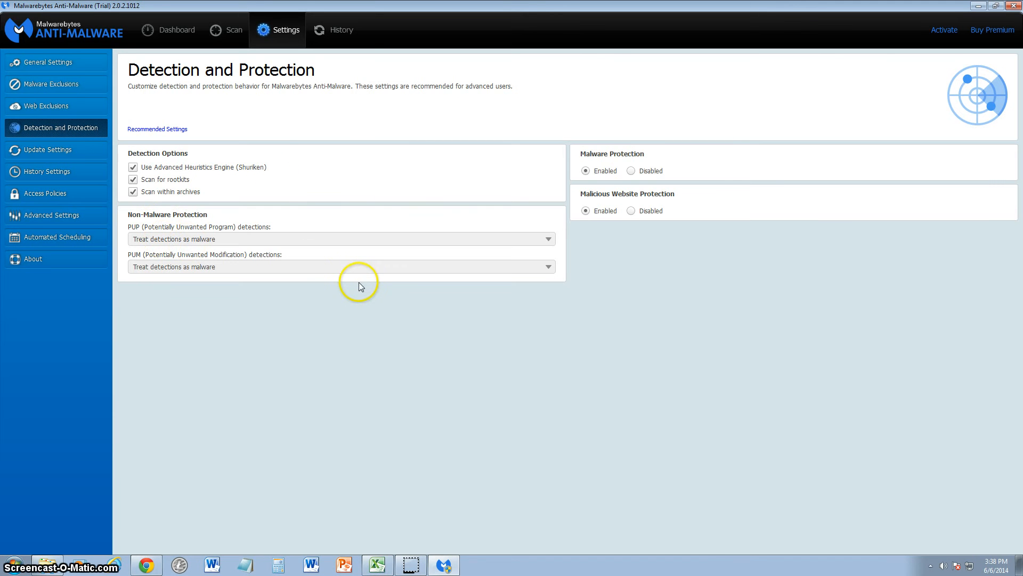
mouse_move(614, 208)
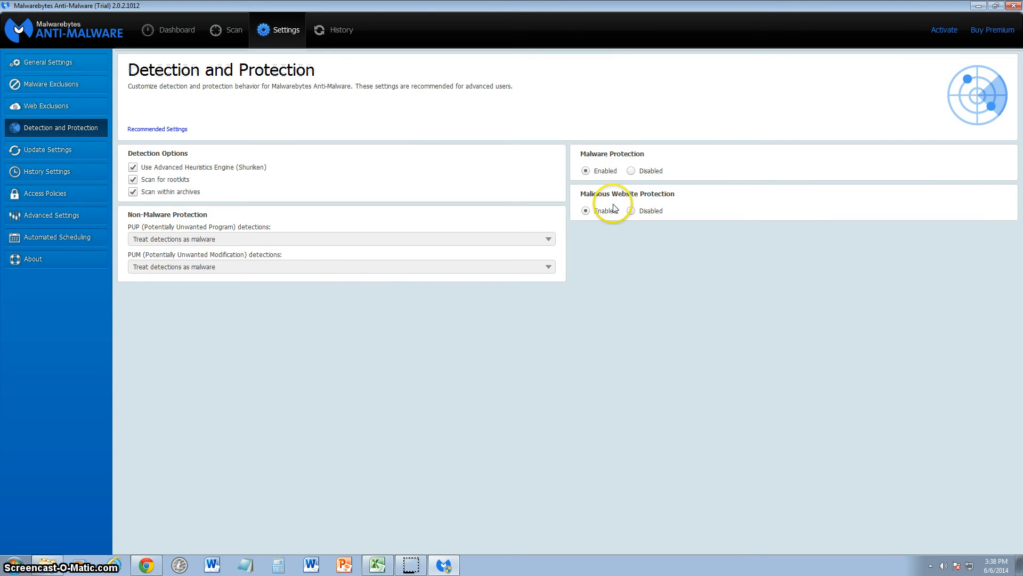
mouse_move(29, 149)
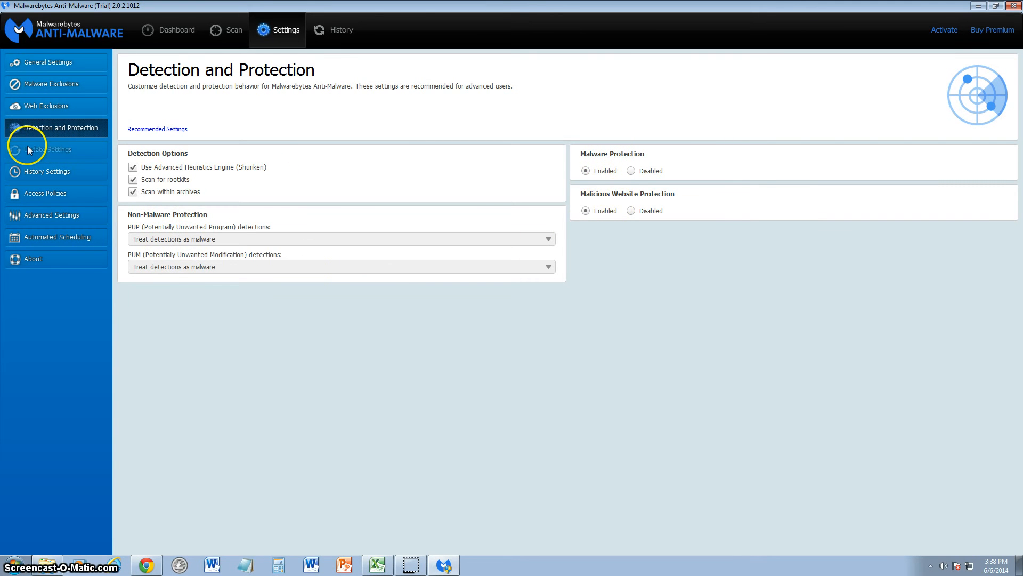
In Update Settings, set the threshold to 7 days and disable out-of-date database notifications.
click(47, 149)
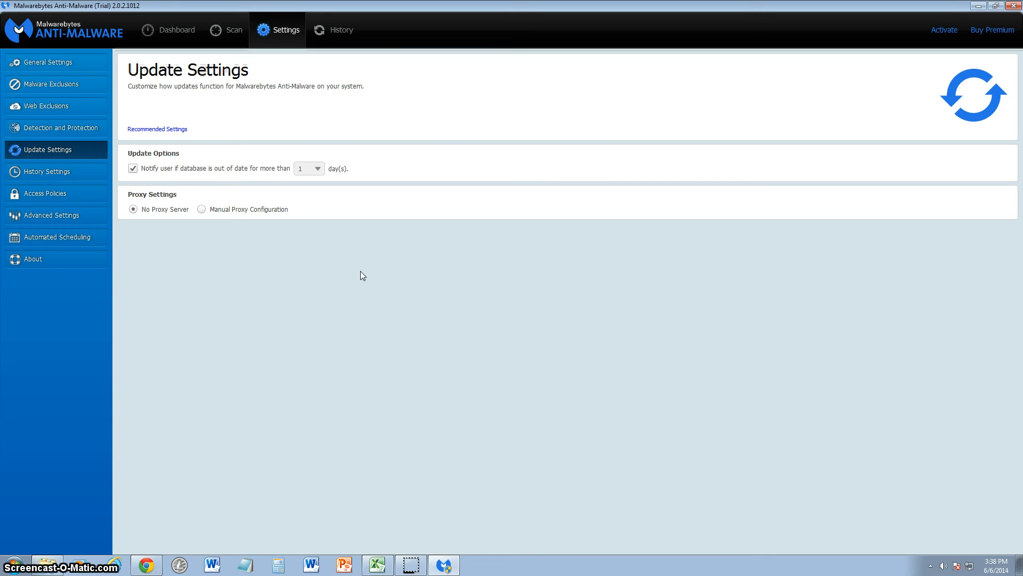
mouse_move(267, 189)
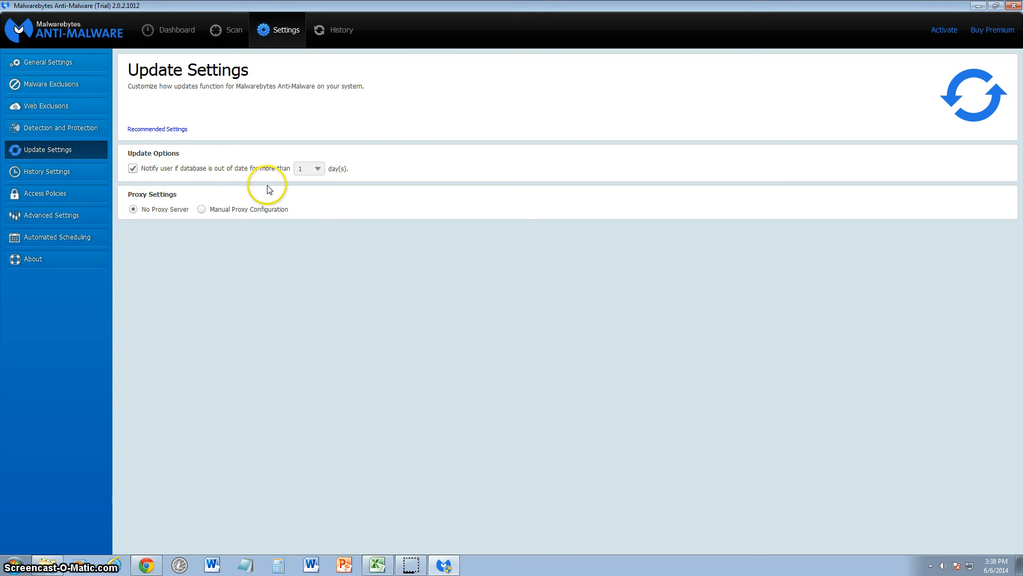
click(317, 168)
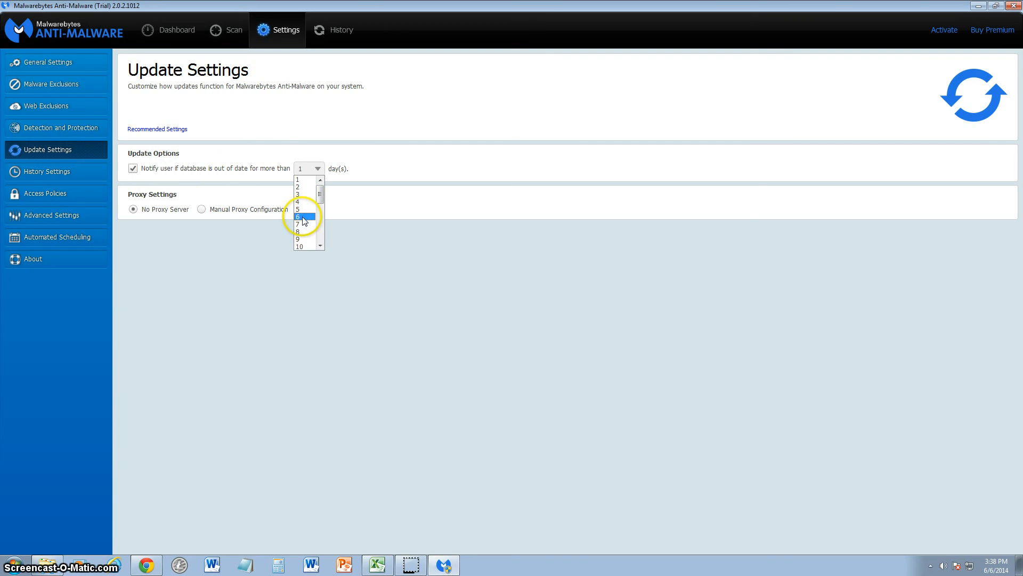
click(298, 223)
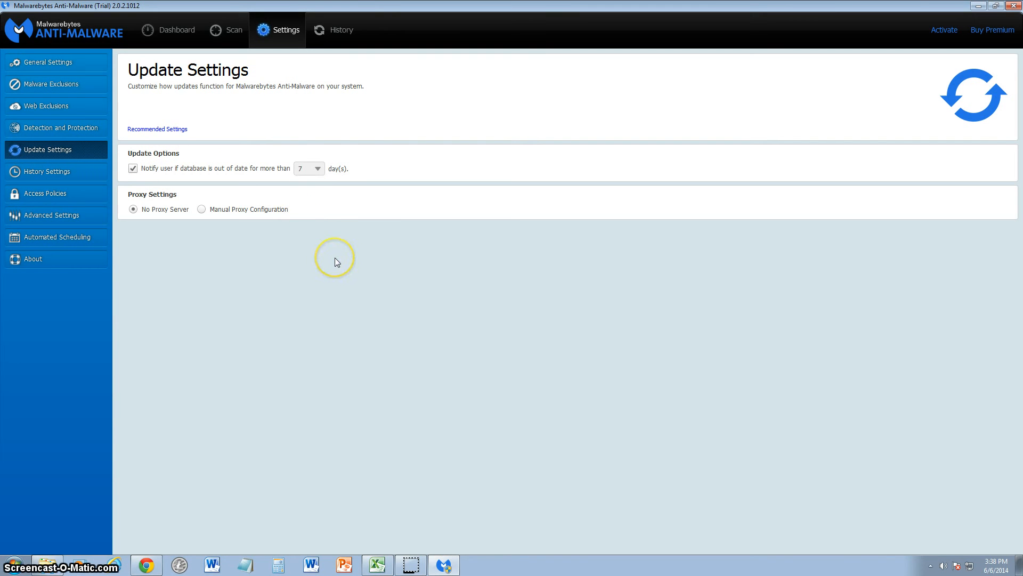
mouse_move(335, 261)
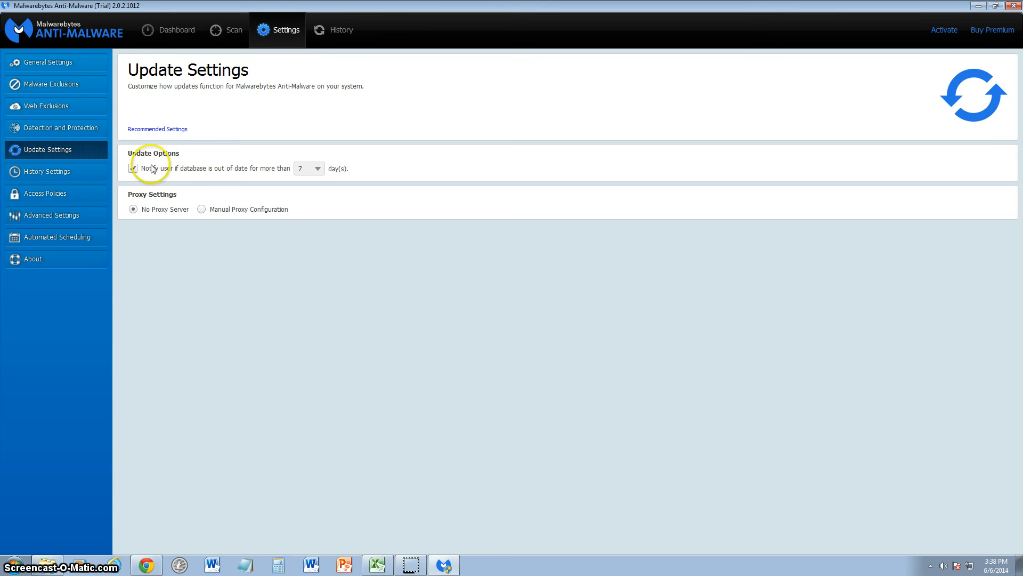
click(133, 168)
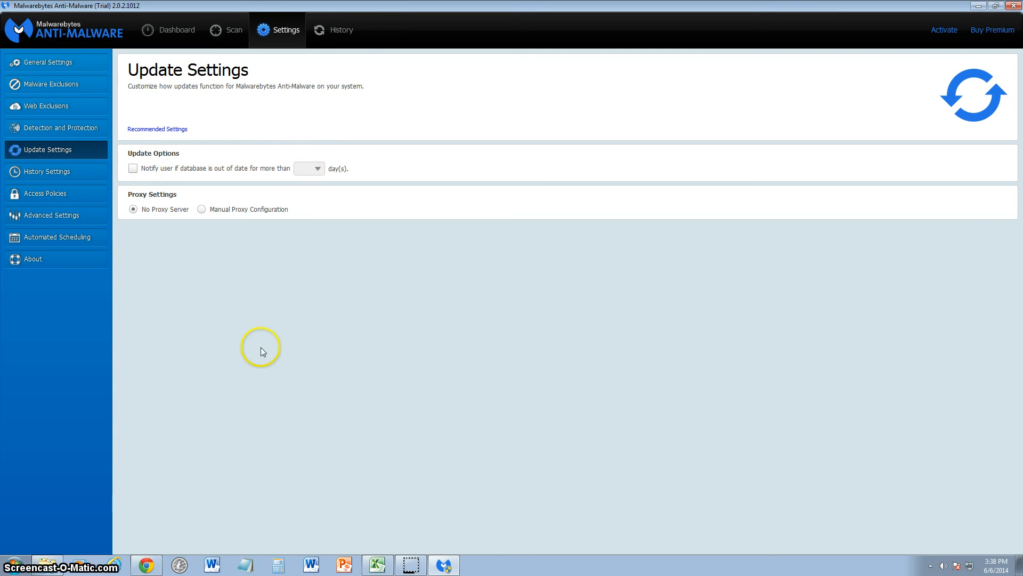
click(47, 171)
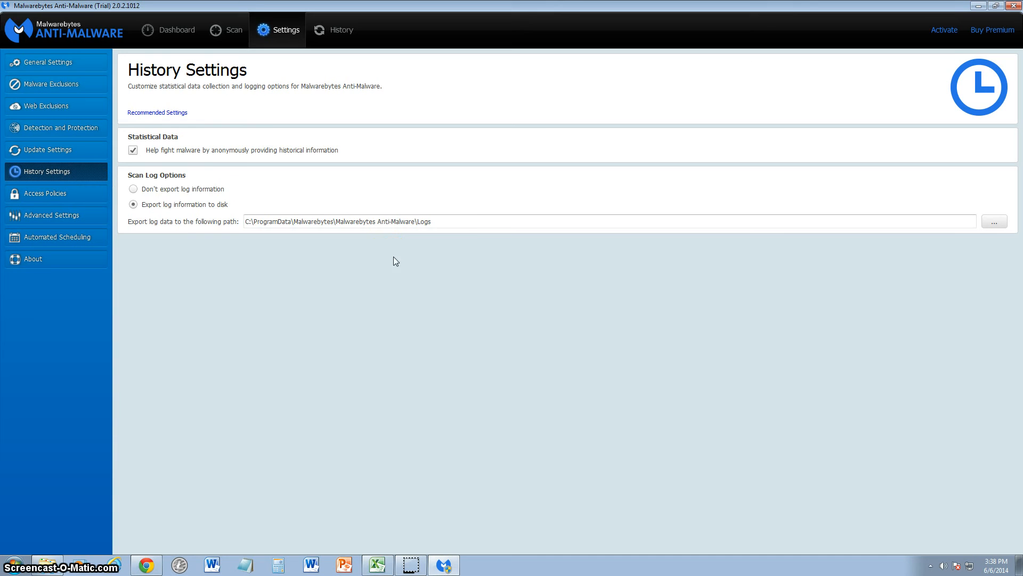
Uncheck 'Help fight malware by anonymously providing historical information' in History Settings.
click(133, 149)
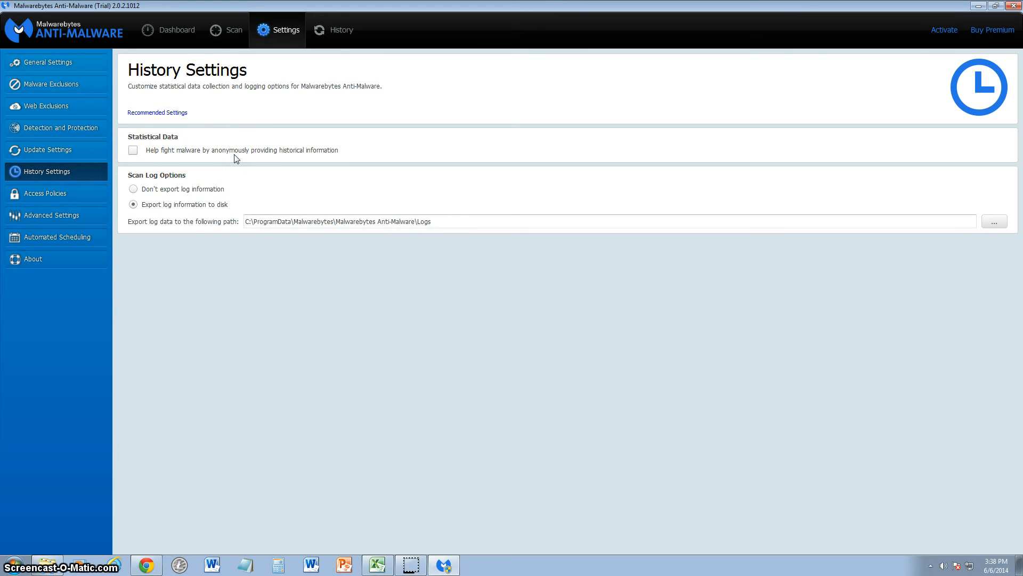
mouse_move(307, 155)
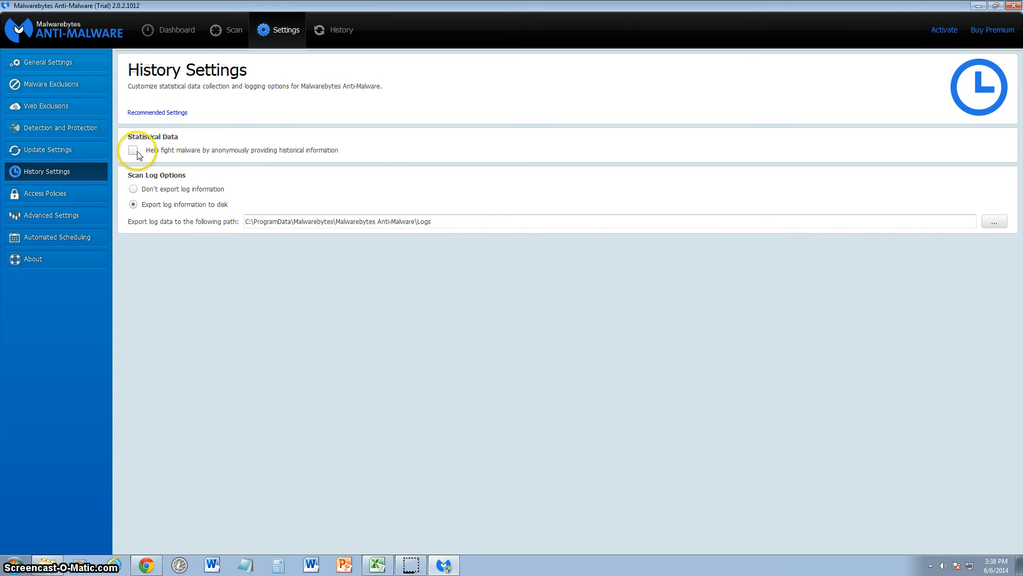
click(134, 149)
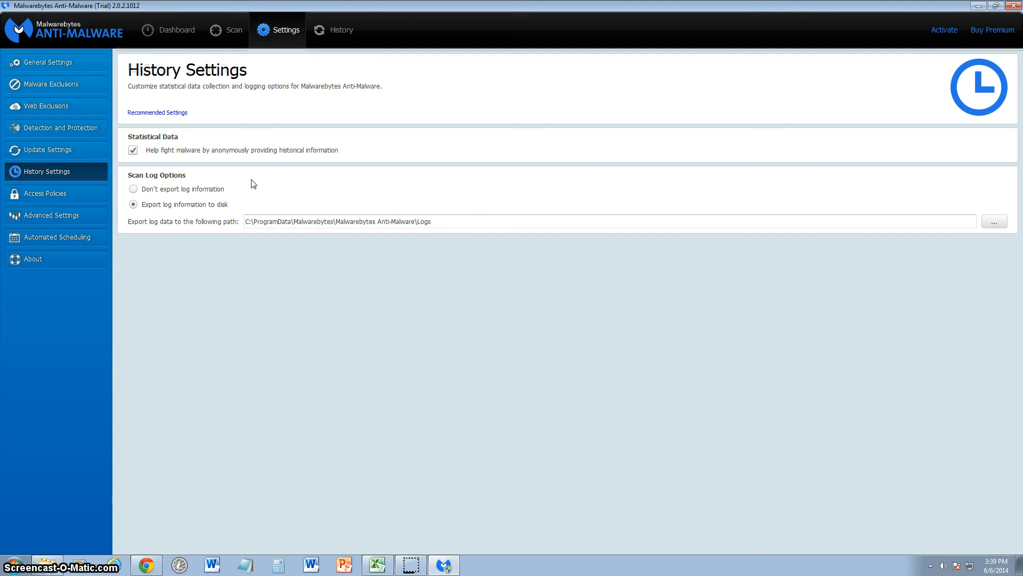
click(134, 150)
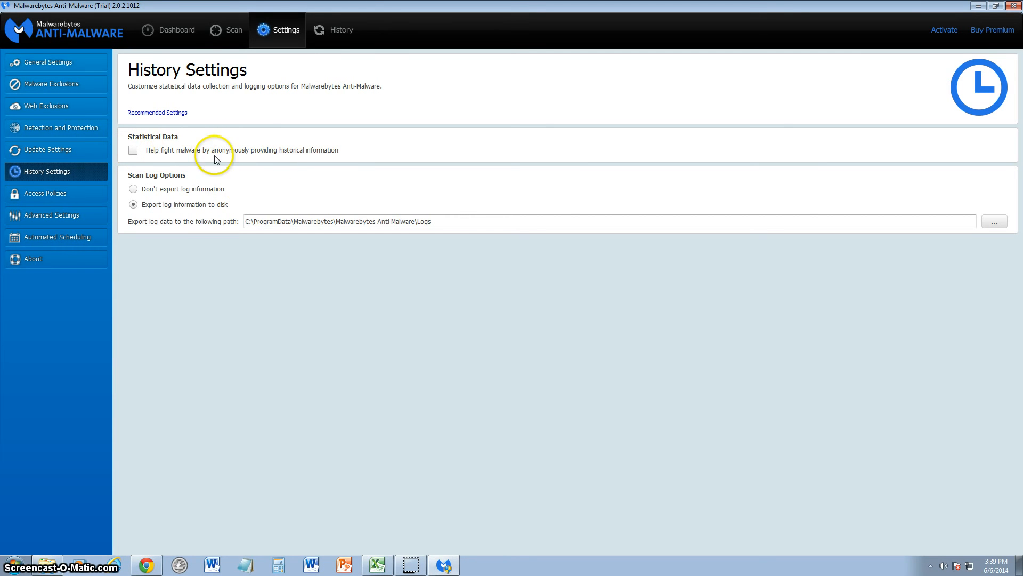
mouse_move(275, 147)
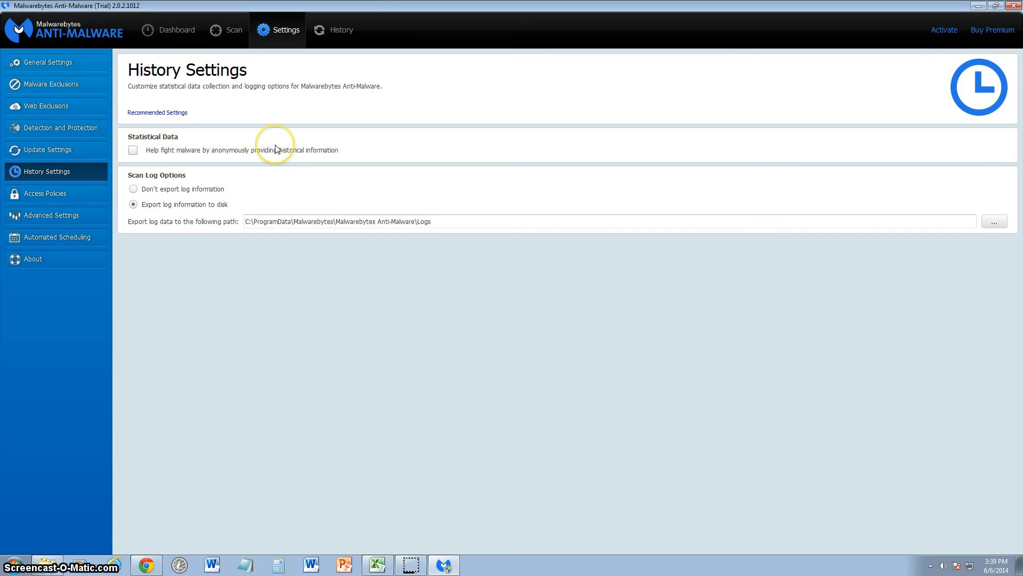
mouse_move(197, 151)
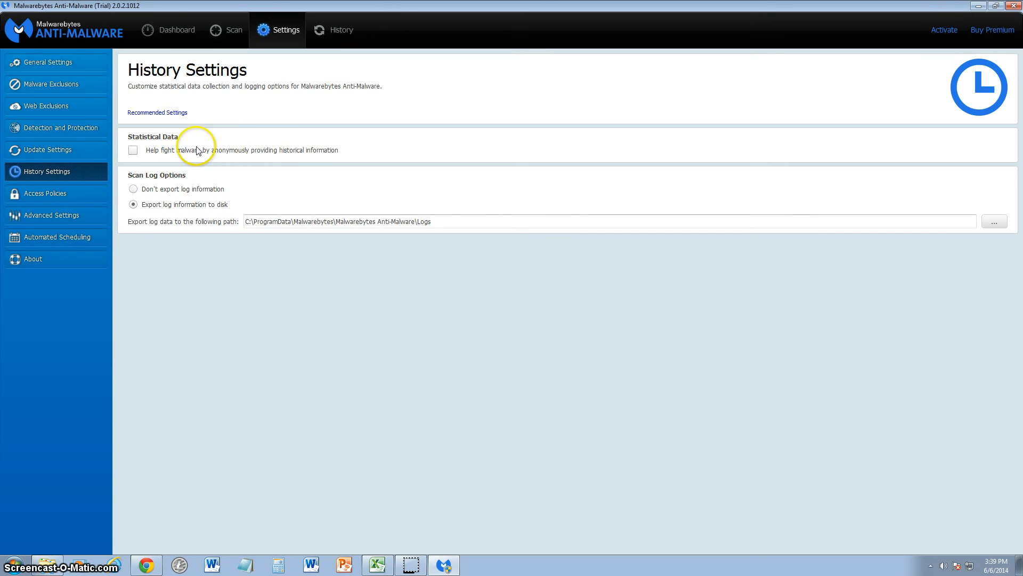
mouse_move(248, 245)
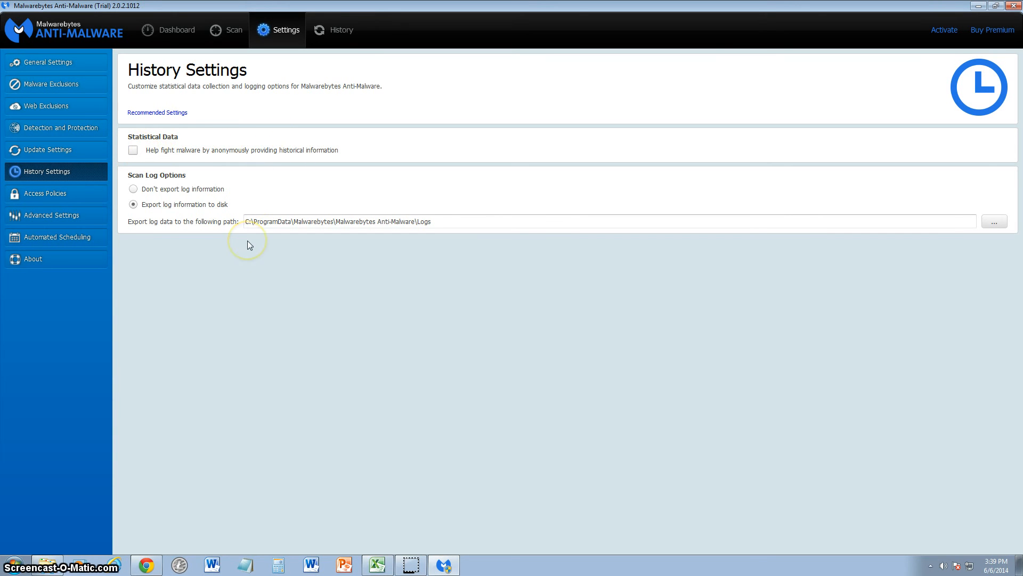
mouse_move(248, 245)
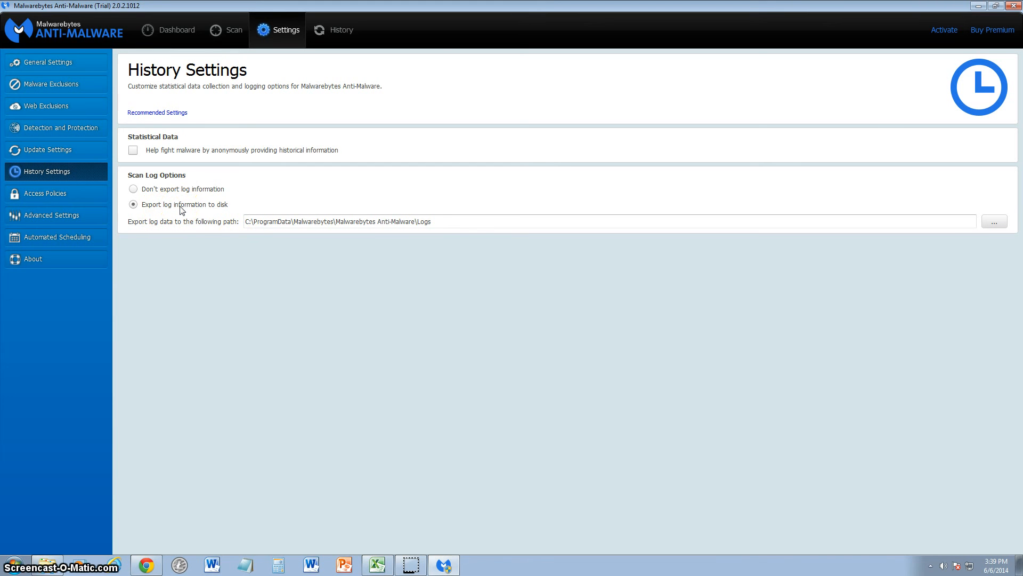
mouse_move(459, 230)
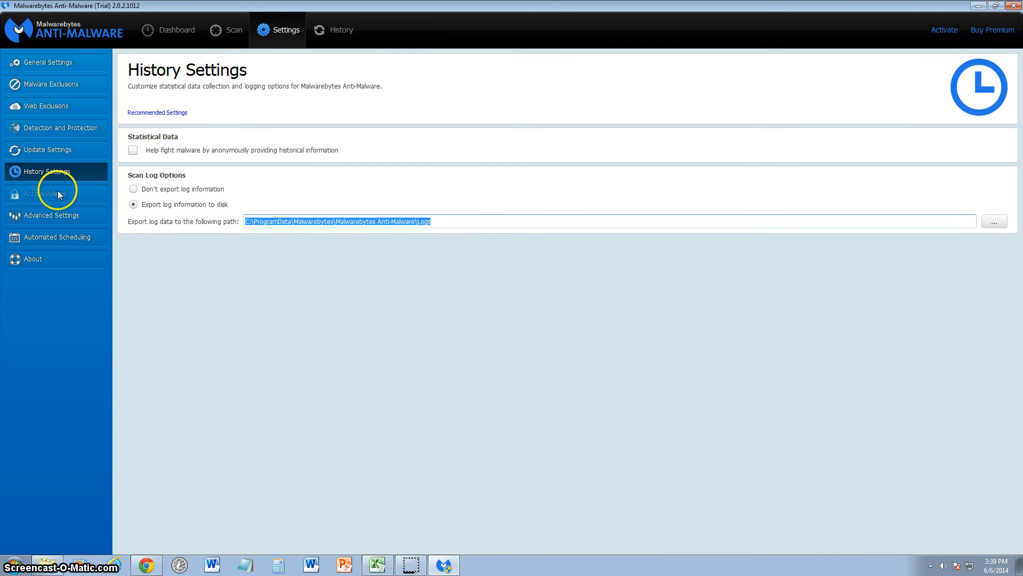
Open the empty Access Policies page.
click(46, 192)
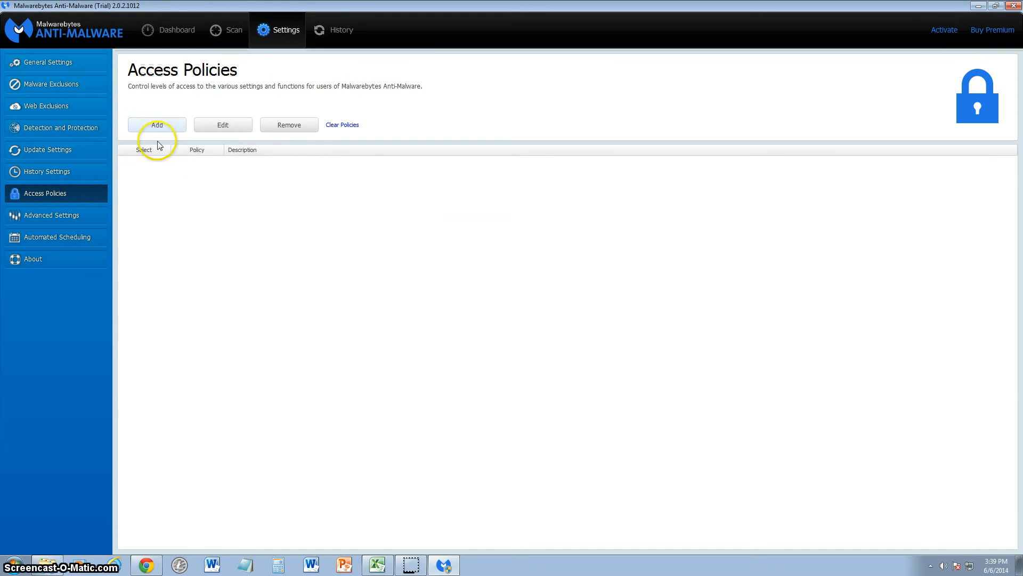
mouse_move(242, 174)
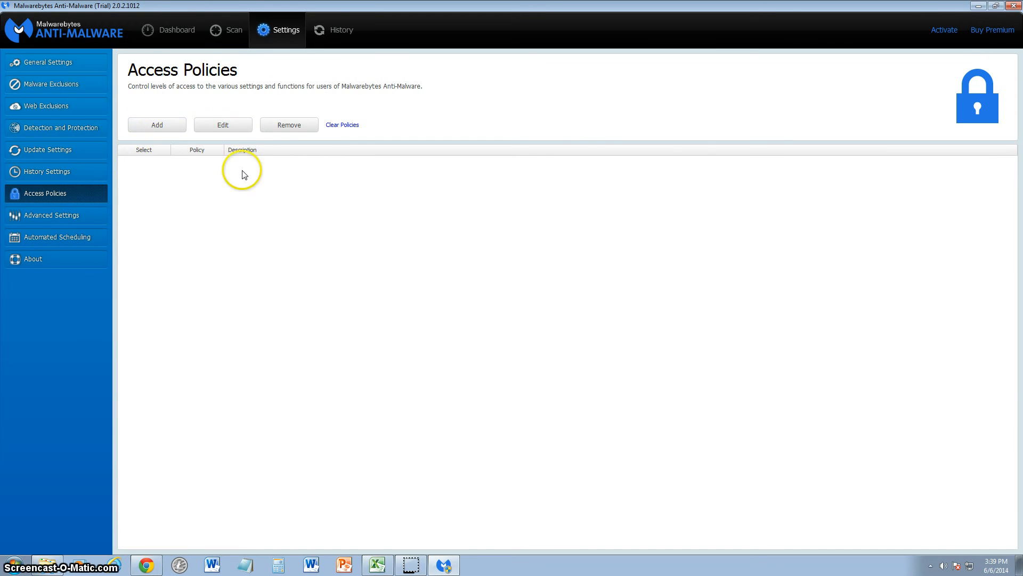
mouse_move(143, 124)
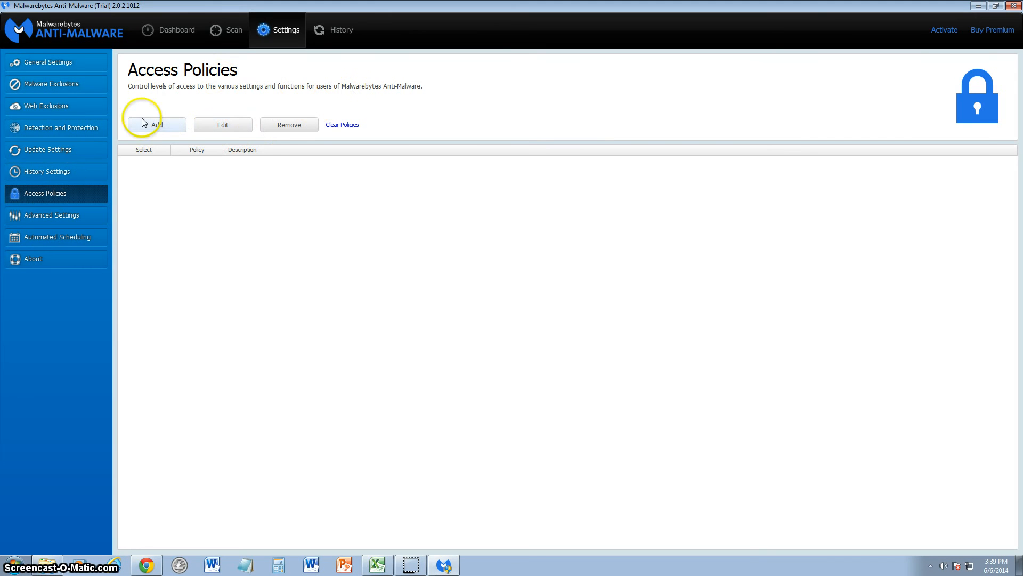
In Advanced Settings, enable 'Delay Protection at startup' with a 60-second delay.
click(53, 215)
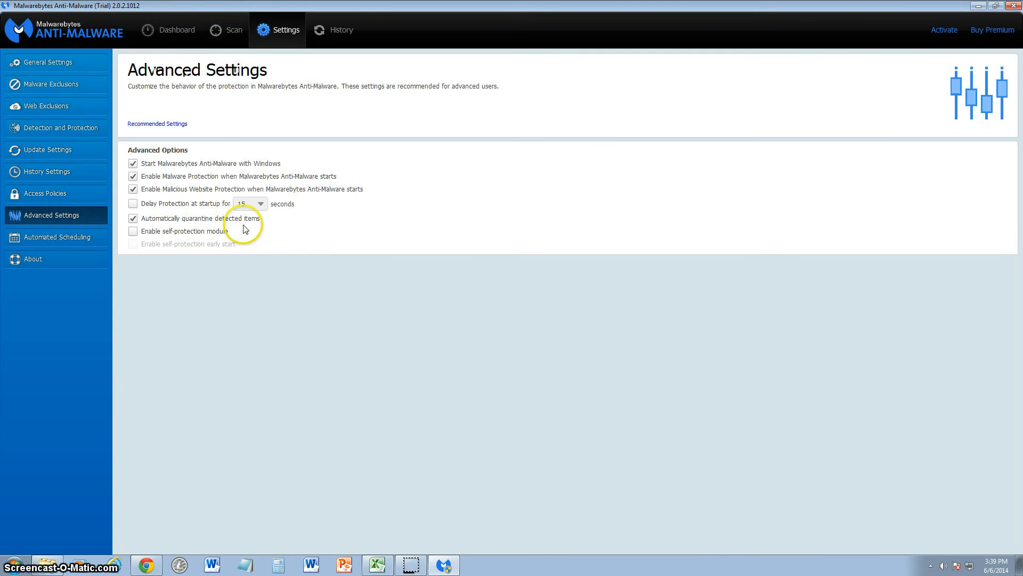
mouse_move(310, 268)
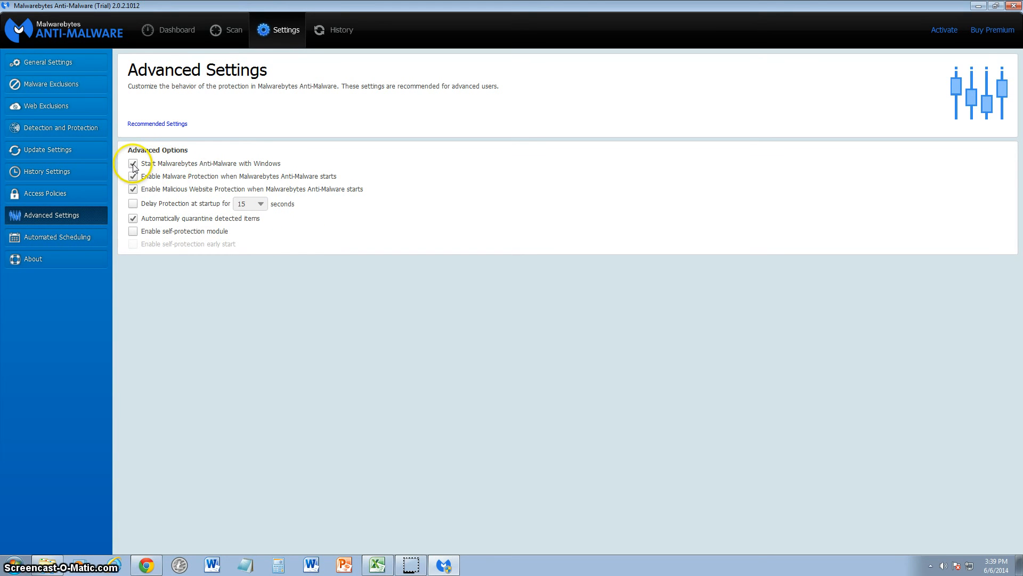
mouse_move(259, 181)
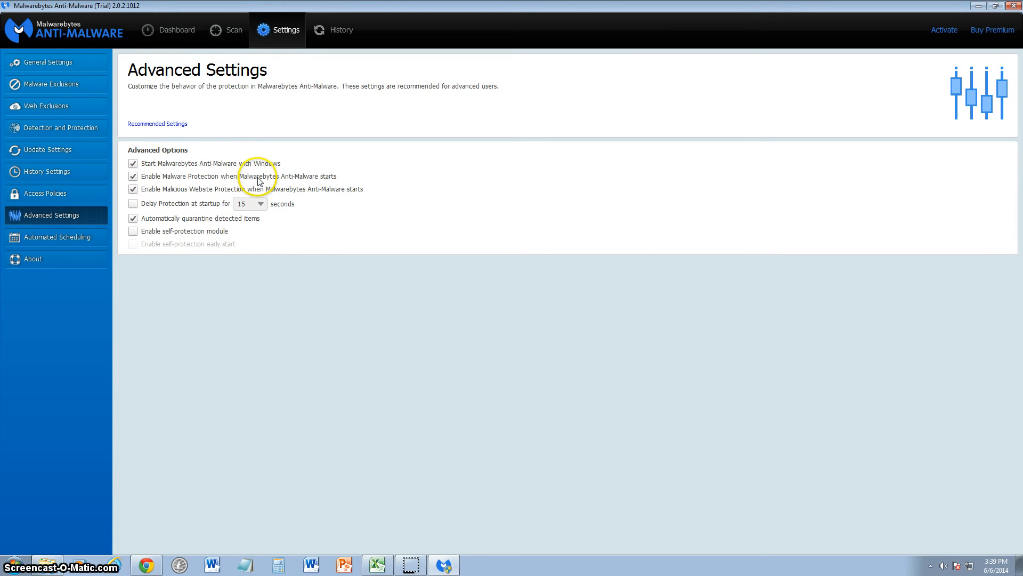
mouse_move(274, 186)
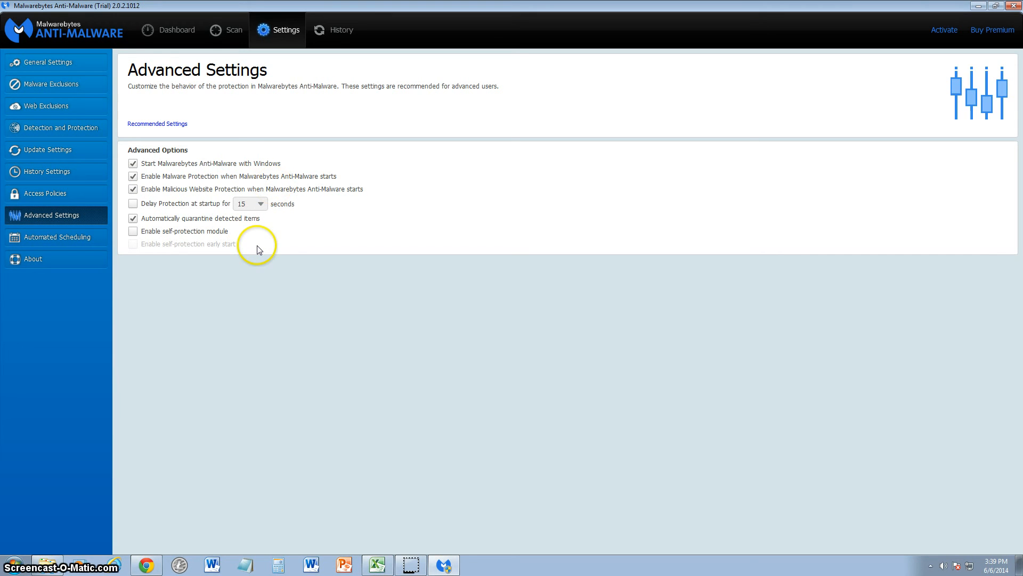
mouse_move(257, 250)
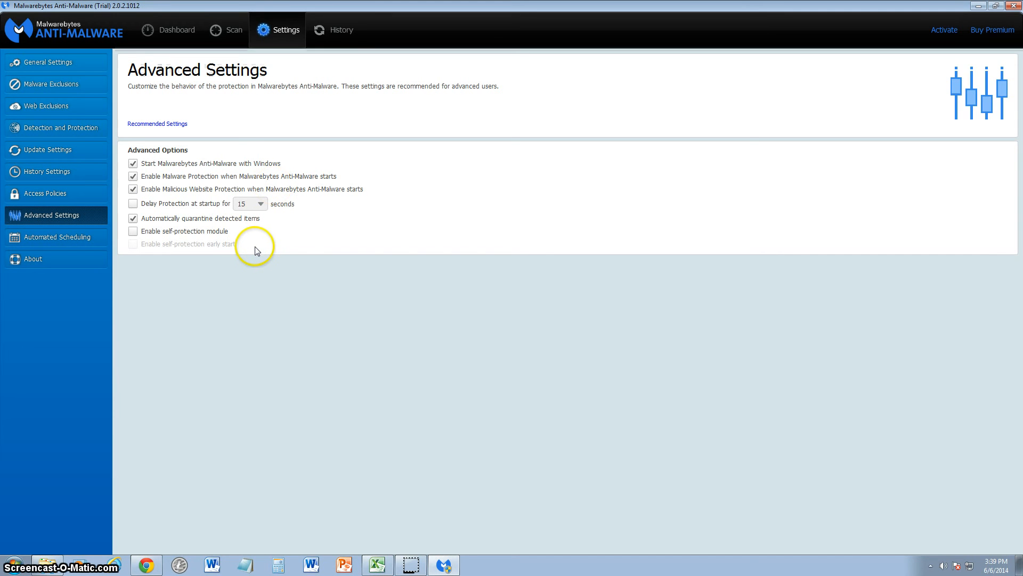
mouse_move(223, 241)
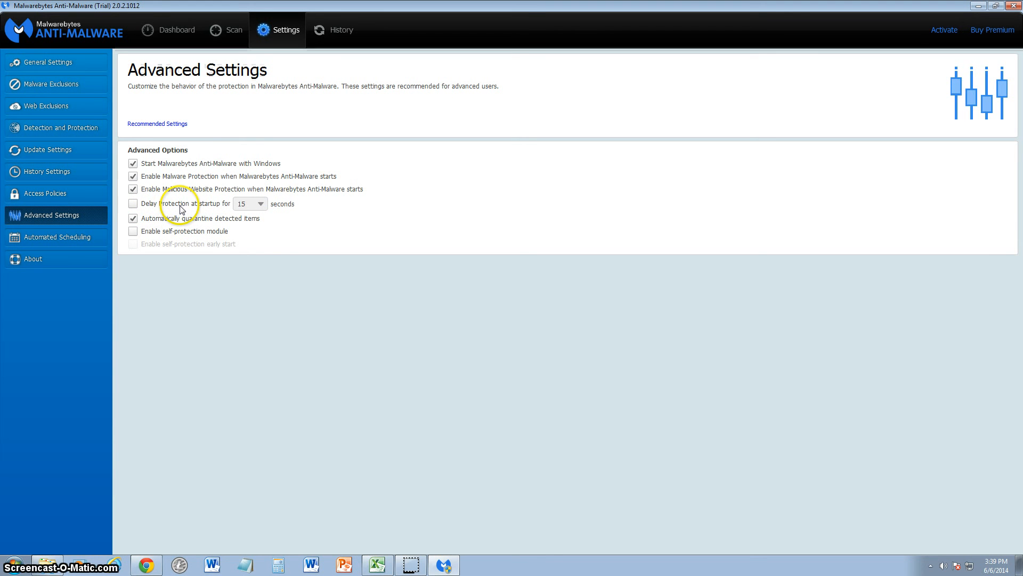
click(134, 204)
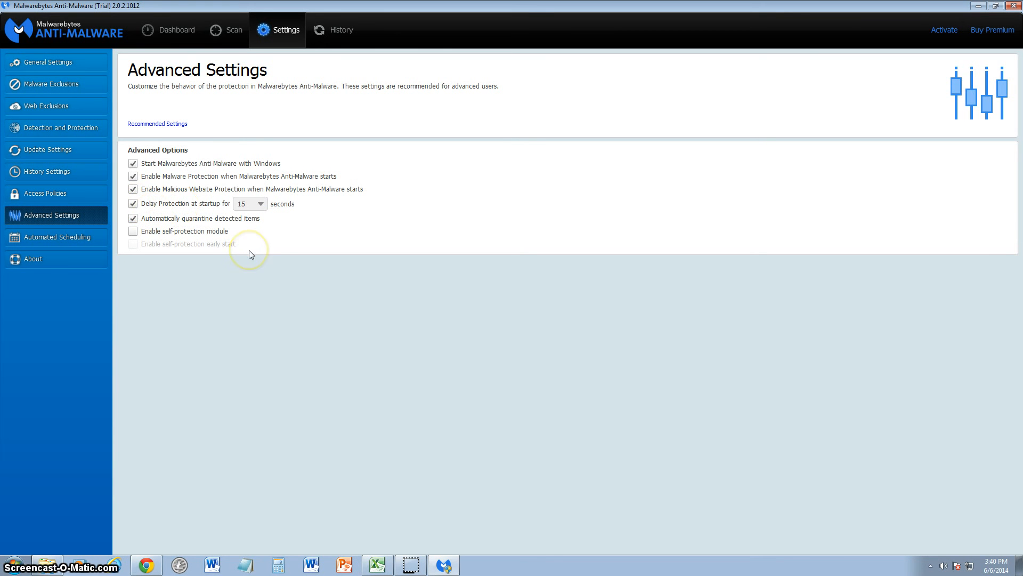
mouse_move(250, 255)
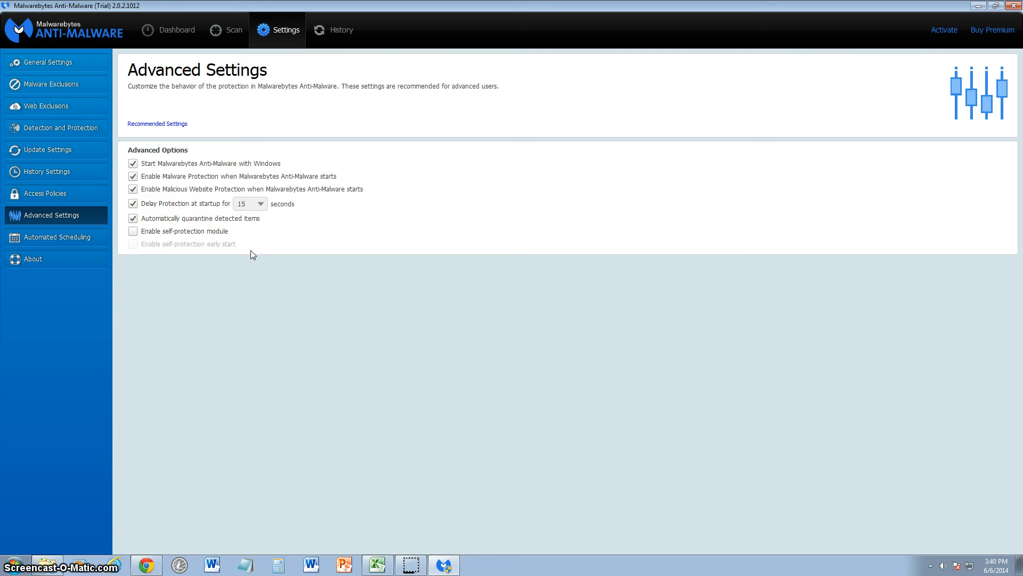
click(260, 203)
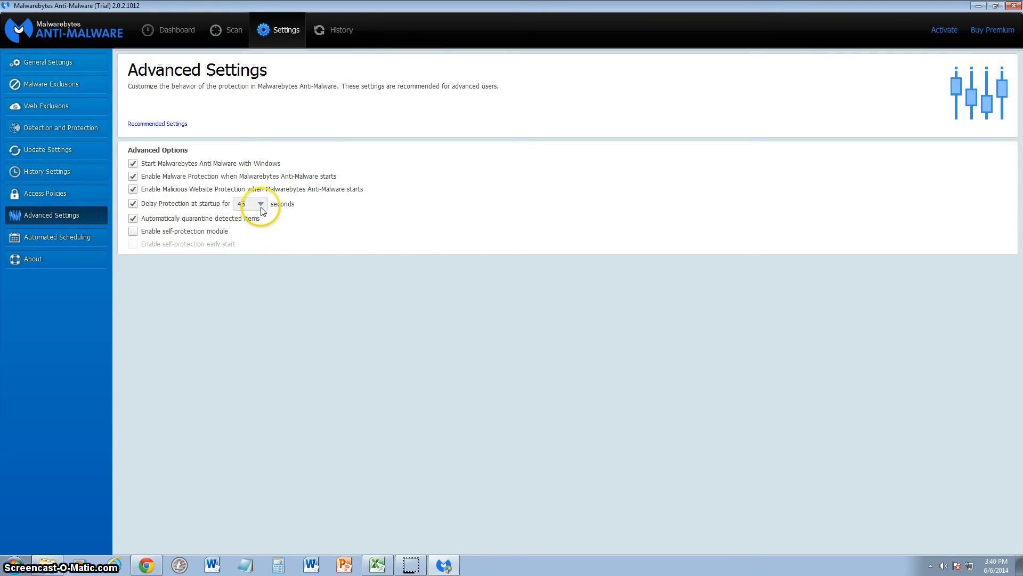
click(260, 203)
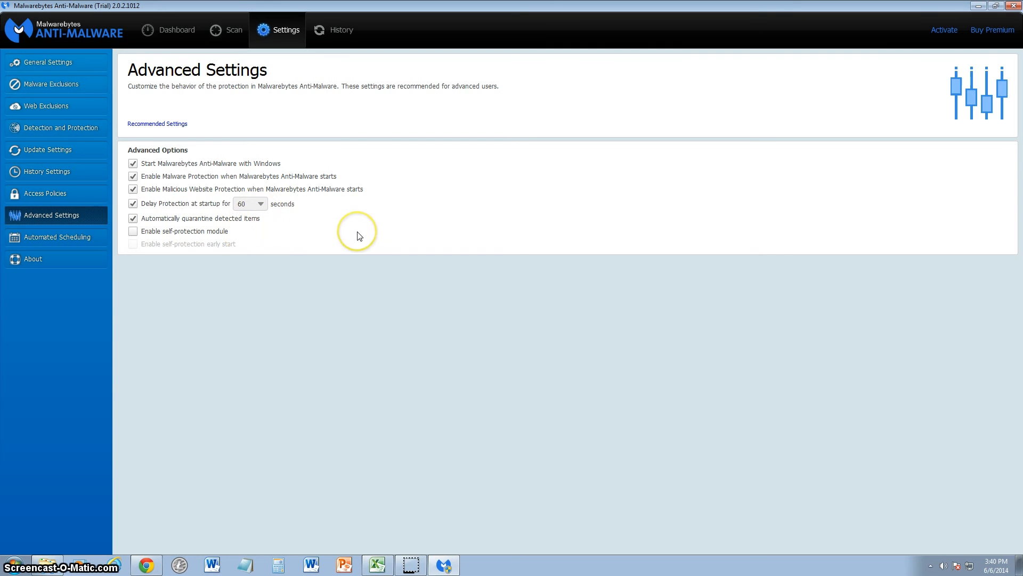
mouse_move(357, 236)
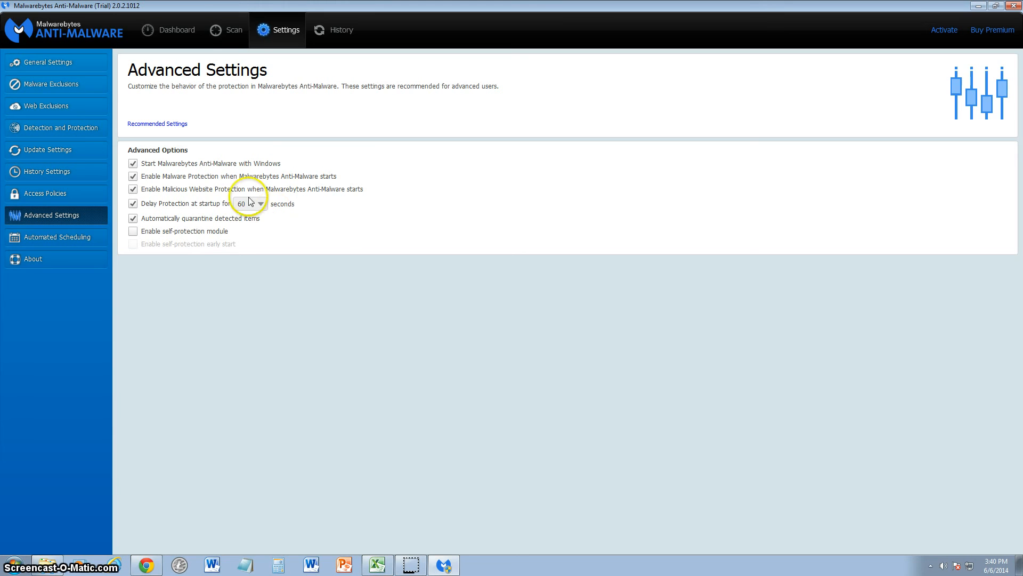
mouse_move(344, 214)
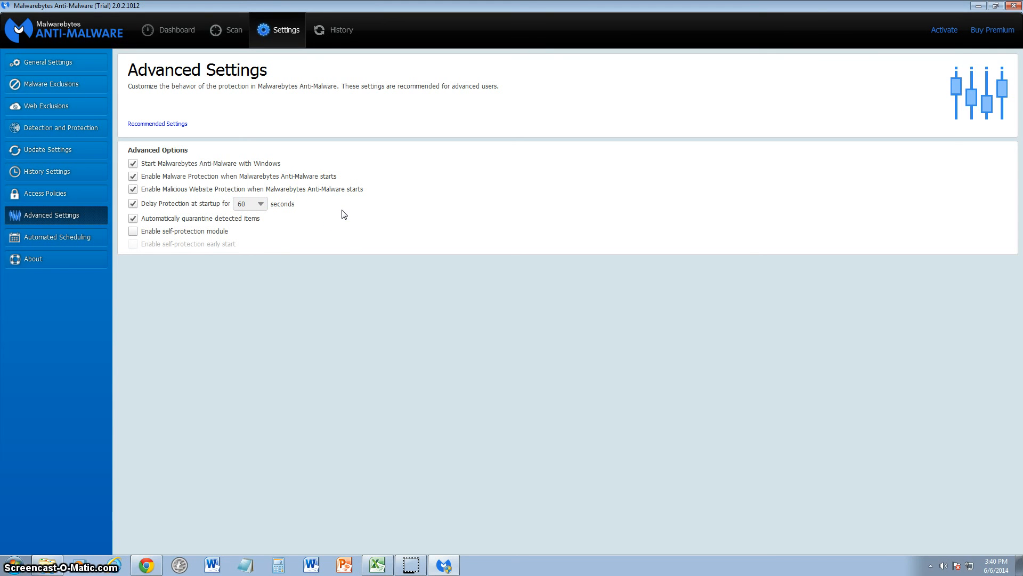
mouse_move(262, 245)
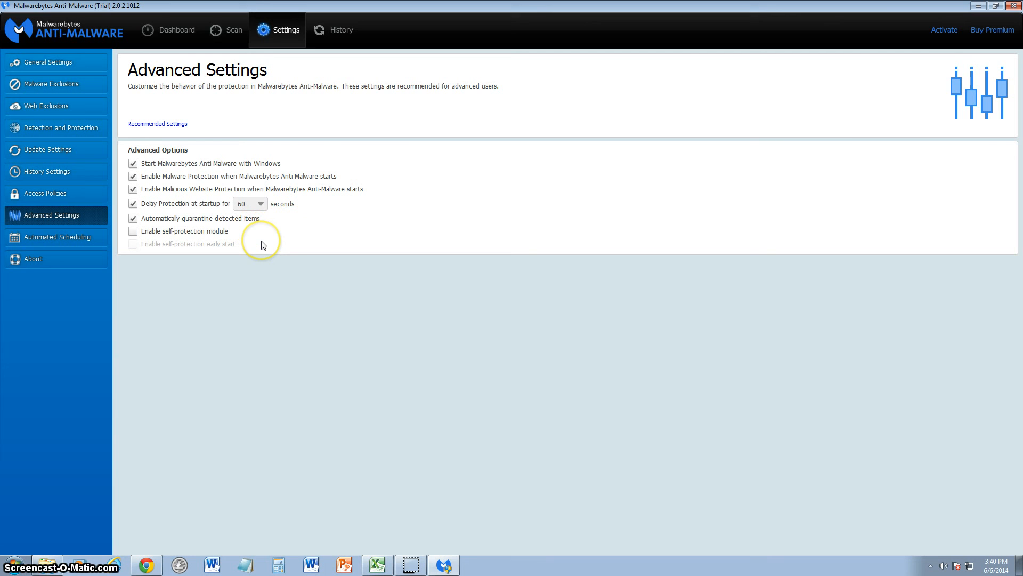
mouse_move(303, 246)
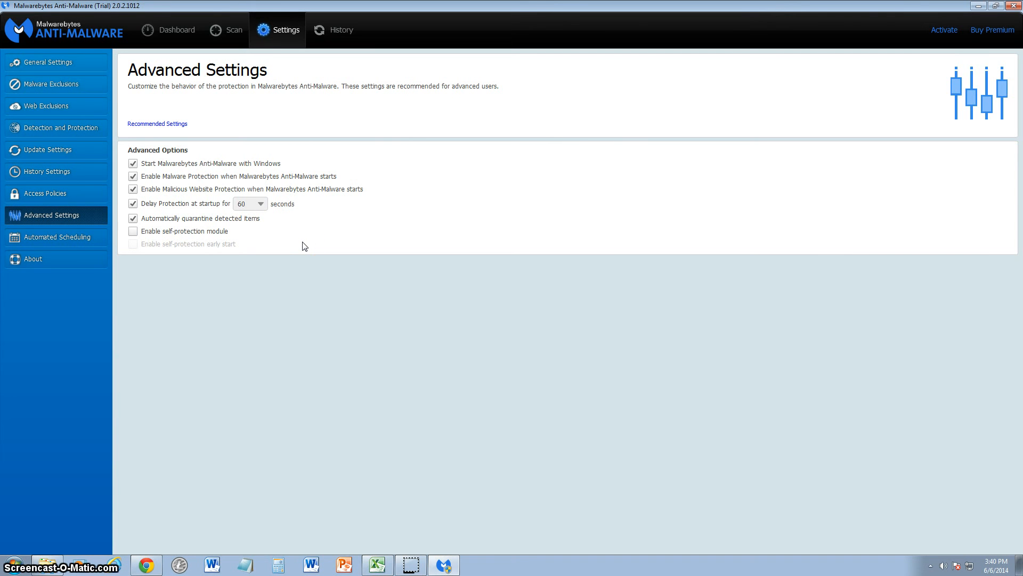
mouse_move(65, 241)
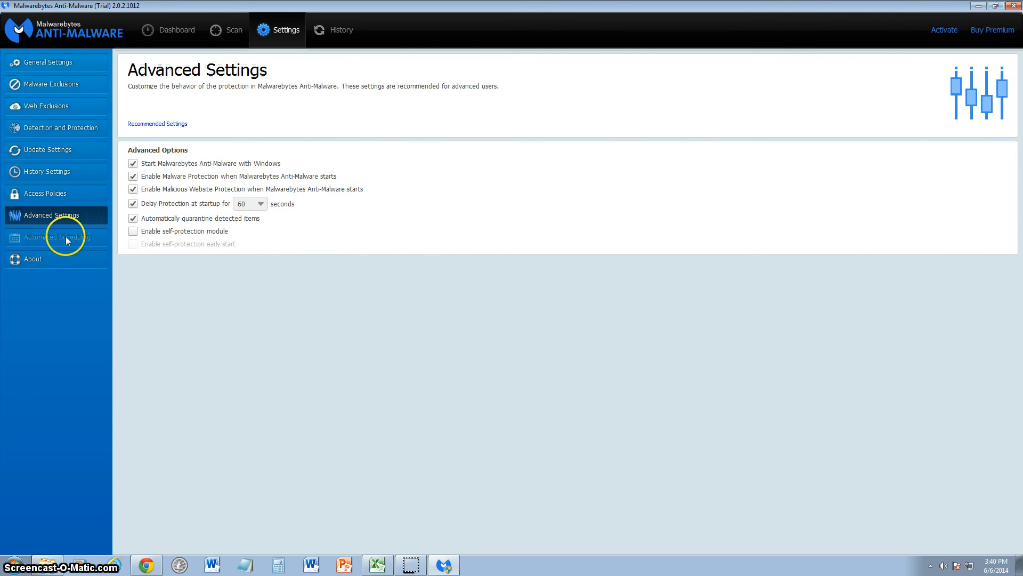
click(56, 236)
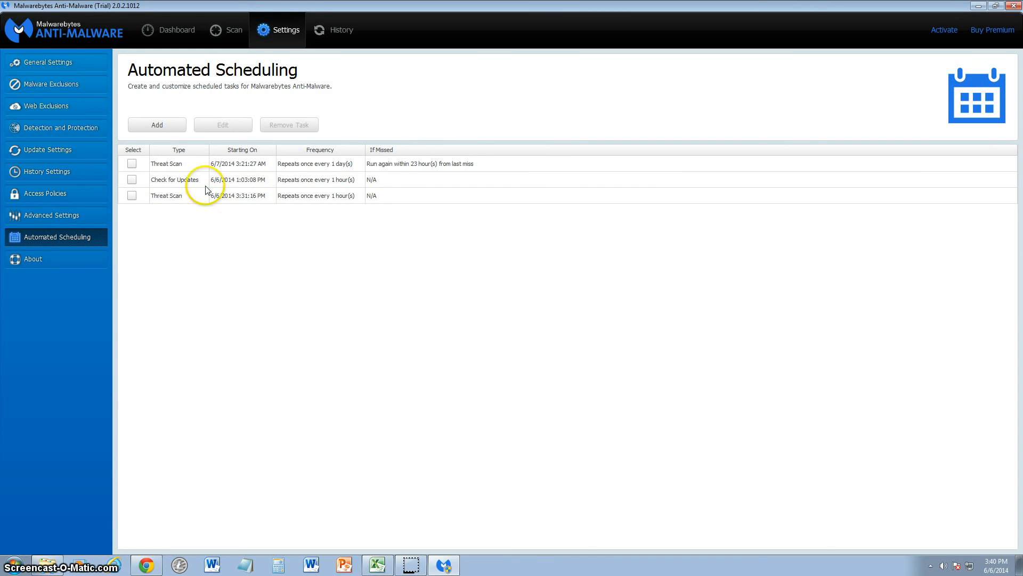
mouse_move(295, 267)
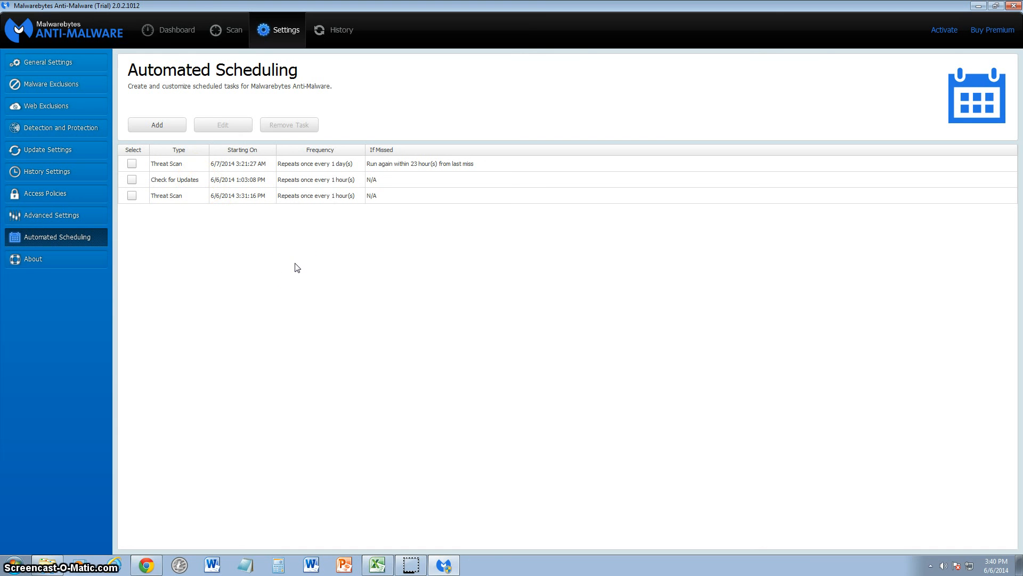
mouse_move(181, 166)
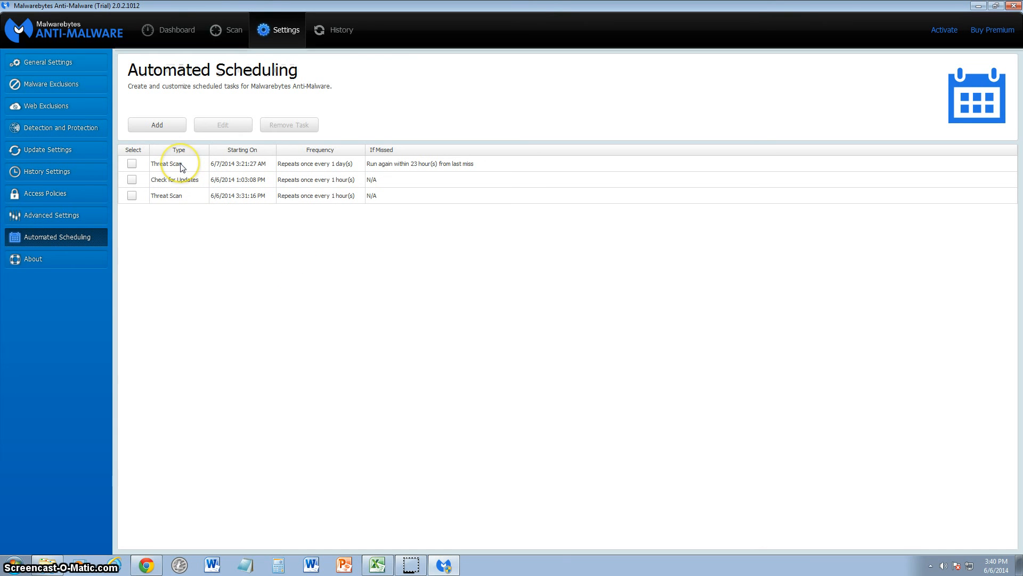
mouse_move(222, 167)
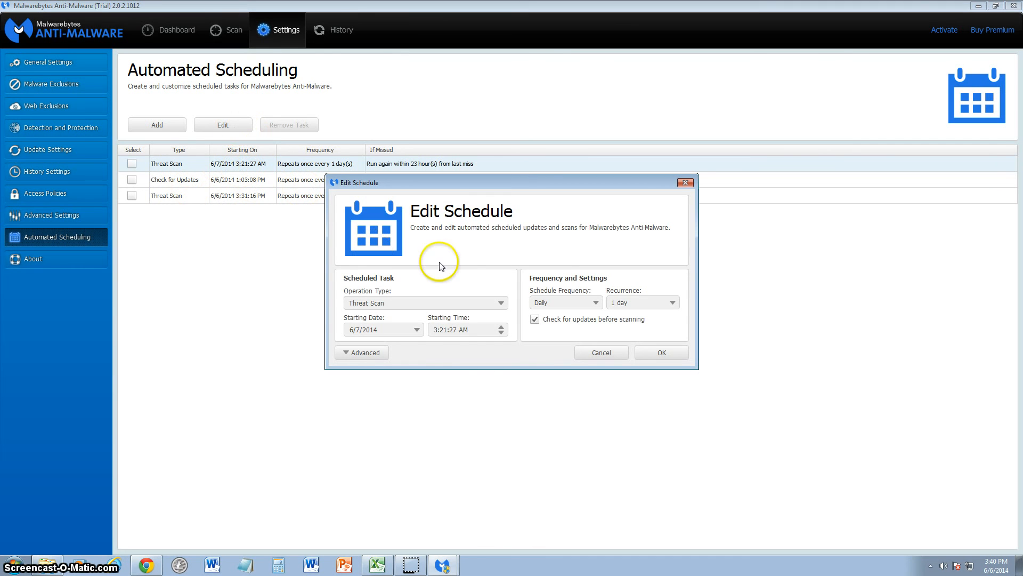
mouse_move(526, 360)
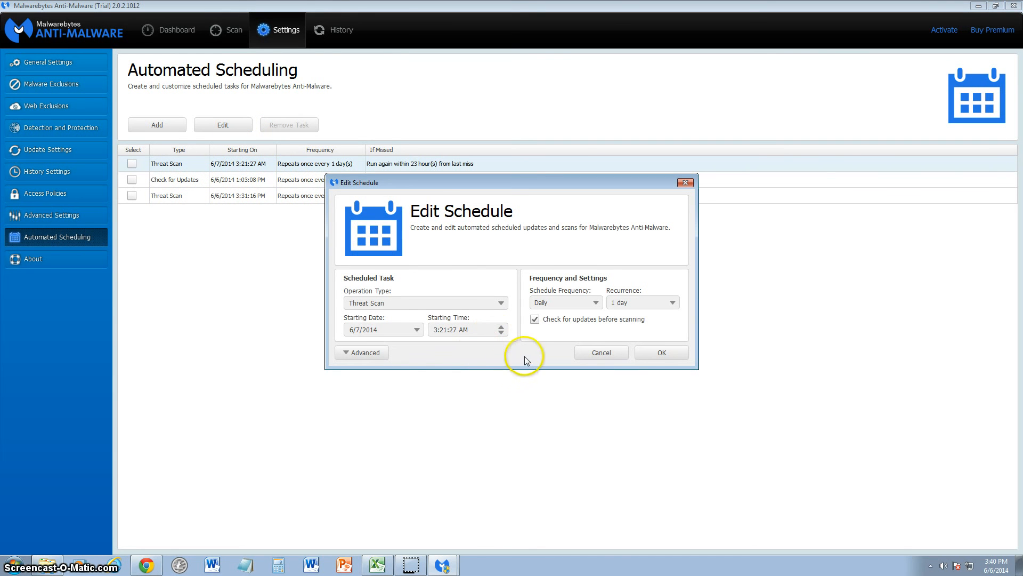
mouse_move(552, 325)
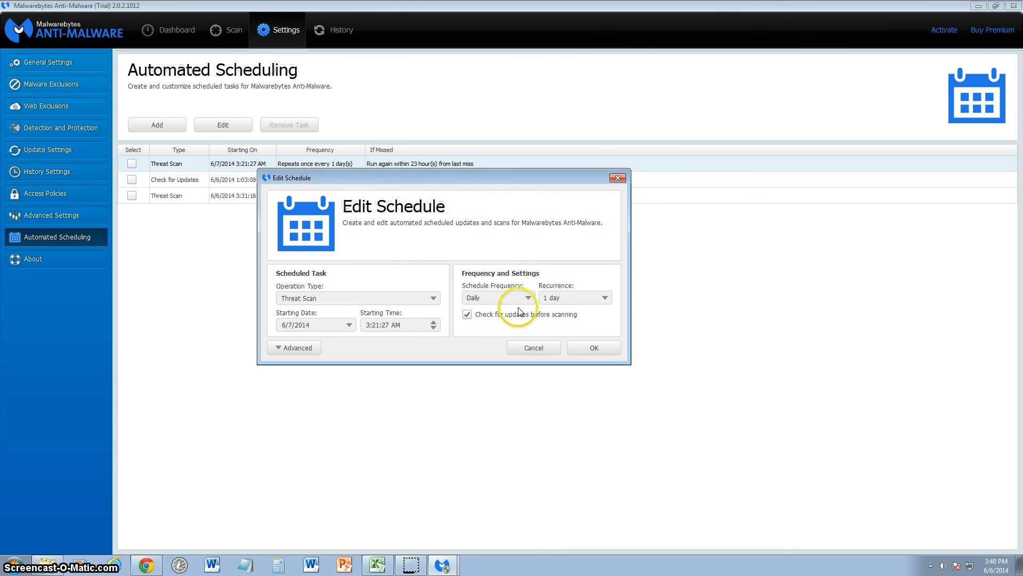
mouse_move(521, 323)
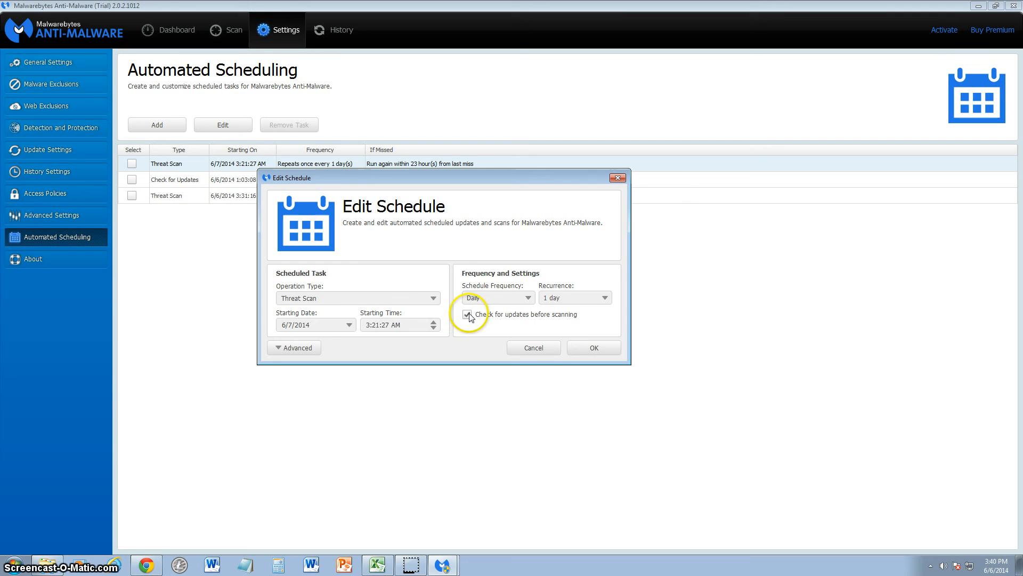
Save the daily Threat Scan task with 'Check for updates before scanning' ticked.
click(592, 347)
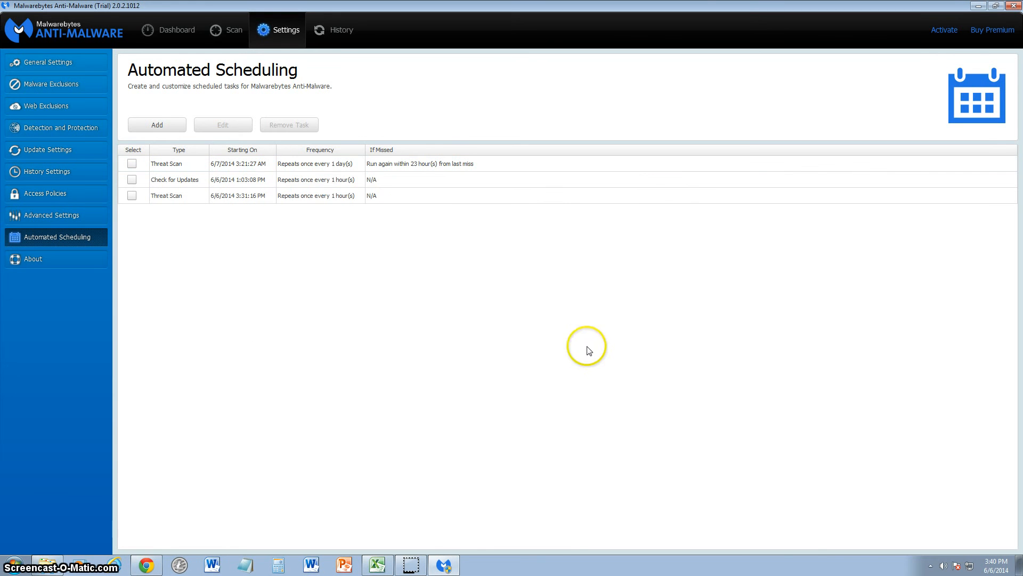
click(225, 29)
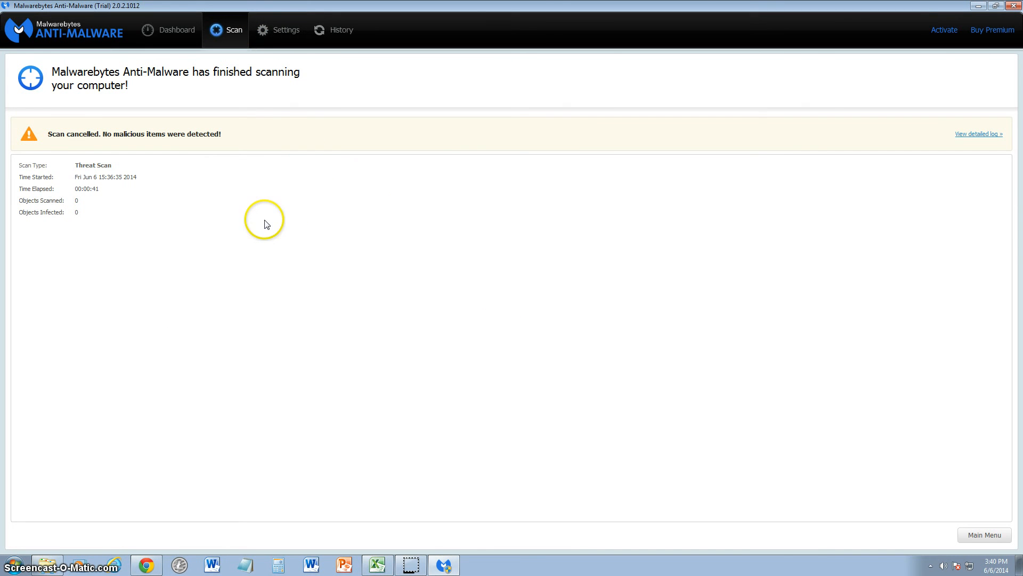
mouse_move(987, 514)
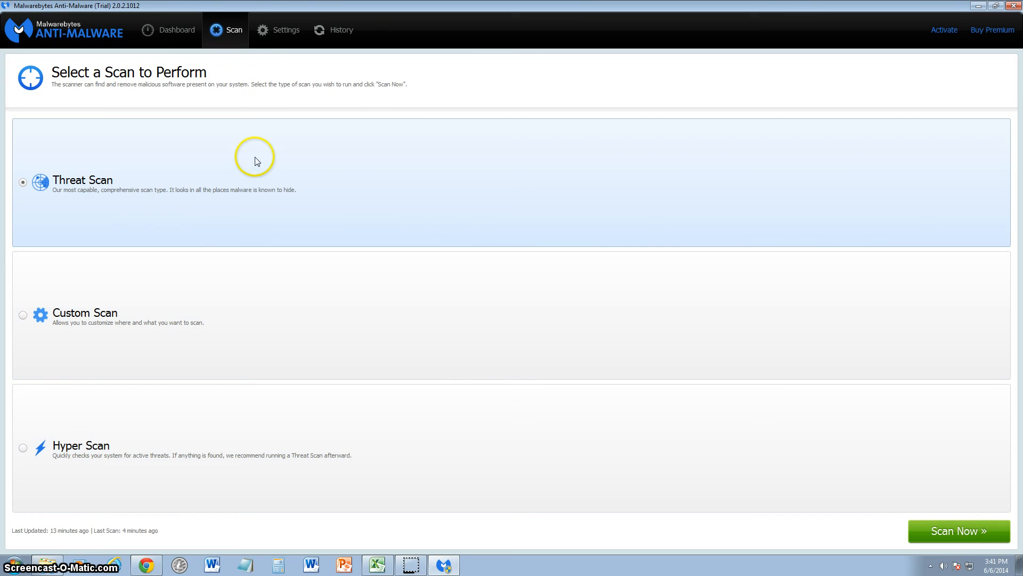
mouse_move(381, 87)
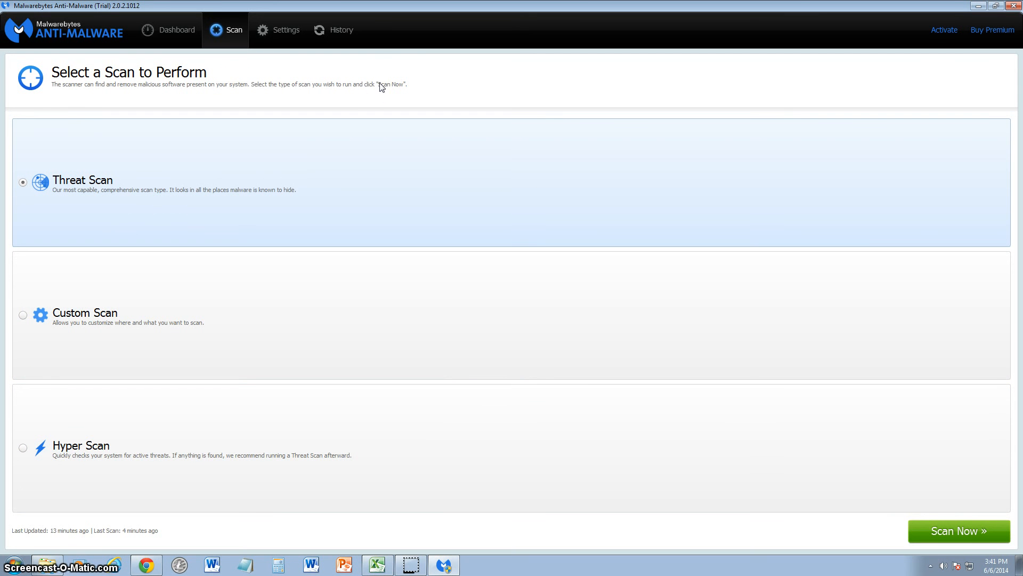
mouse_move(300, 155)
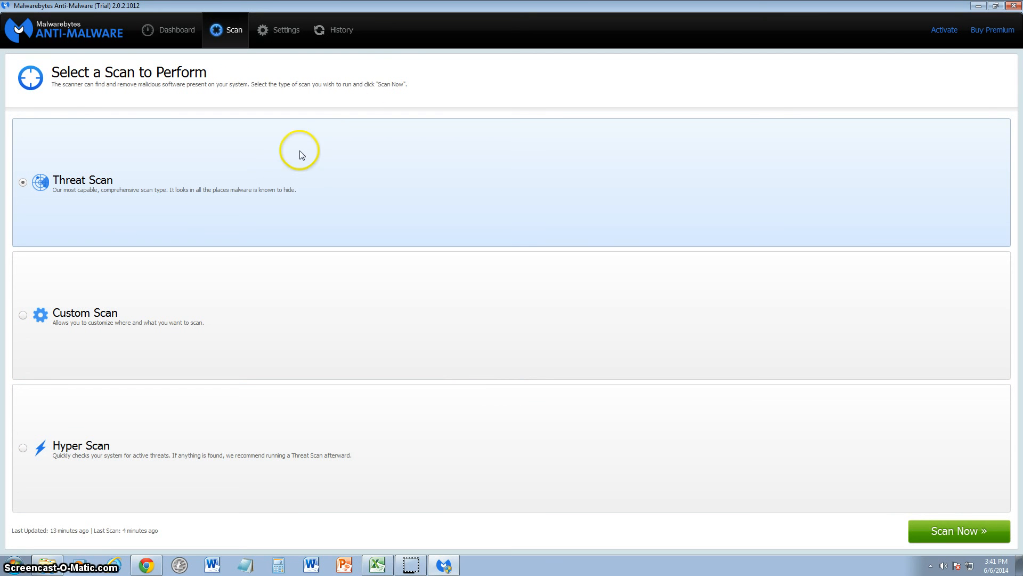
mouse_move(137, 194)
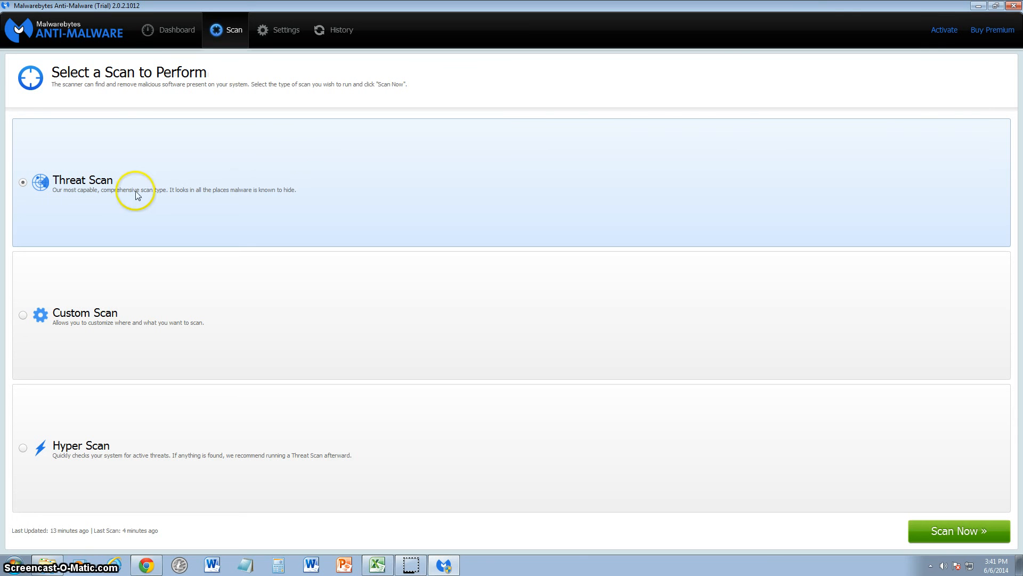
mouse_move(233, 207)
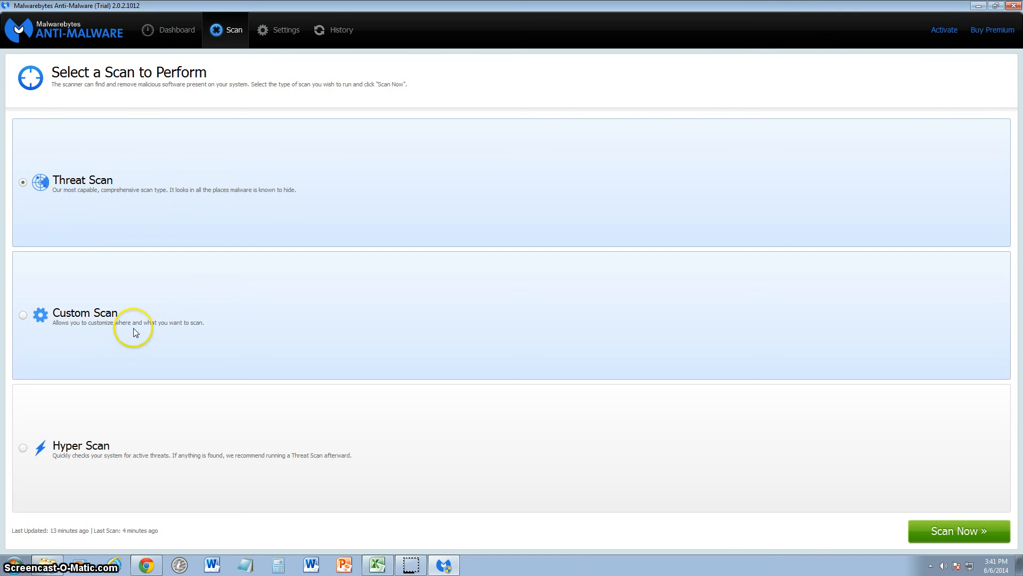
mouse_move(135, 334)
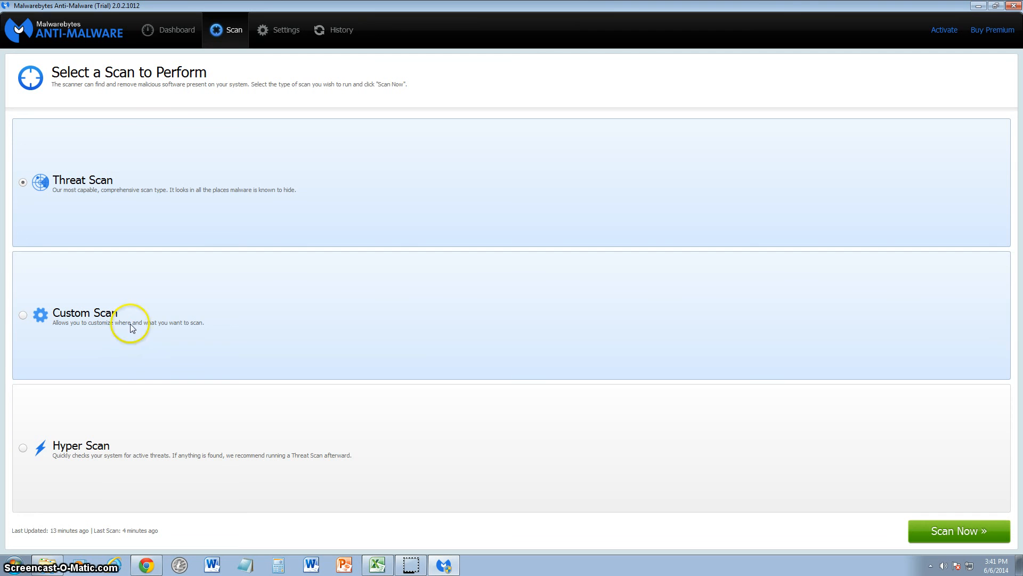
mouse_move(259, 326)
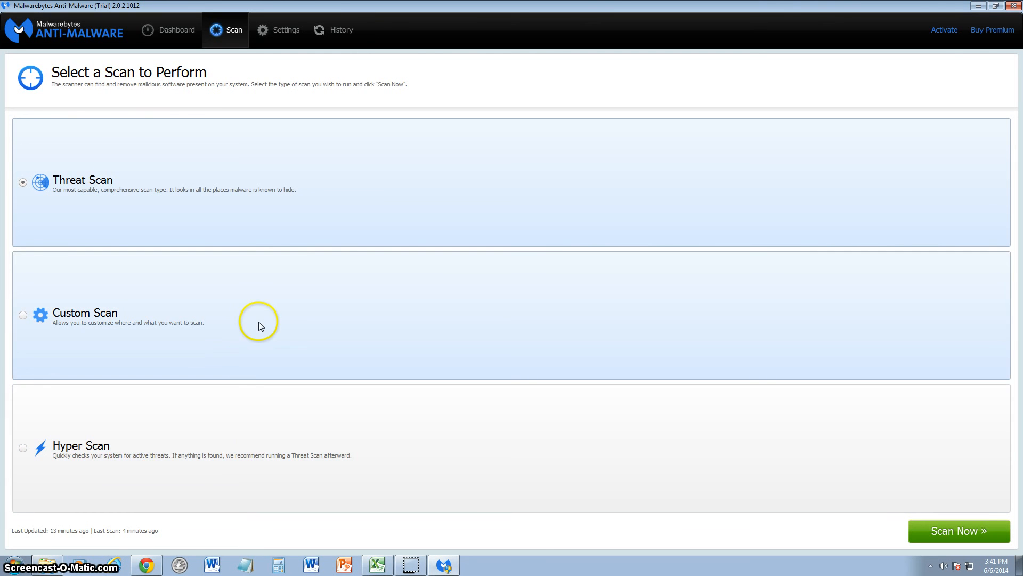
mouse_move(193, 491)
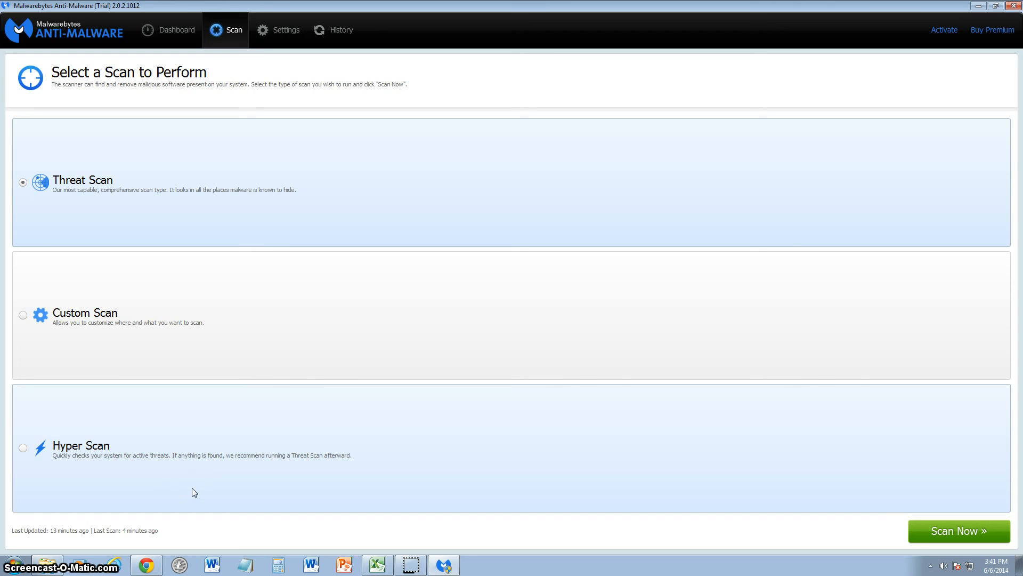
mouse_move(88, 188)
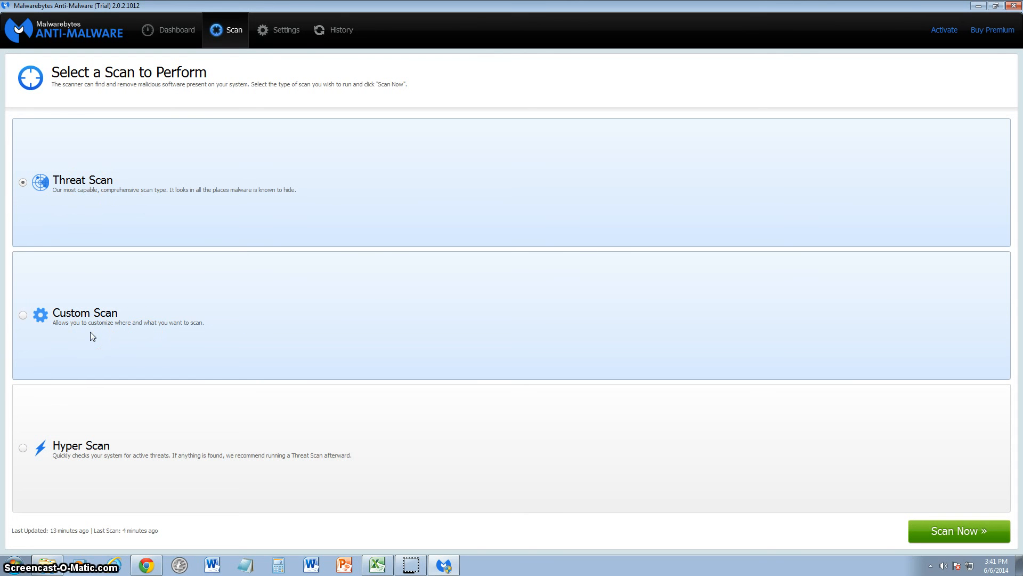
mouse_move(201, 331)
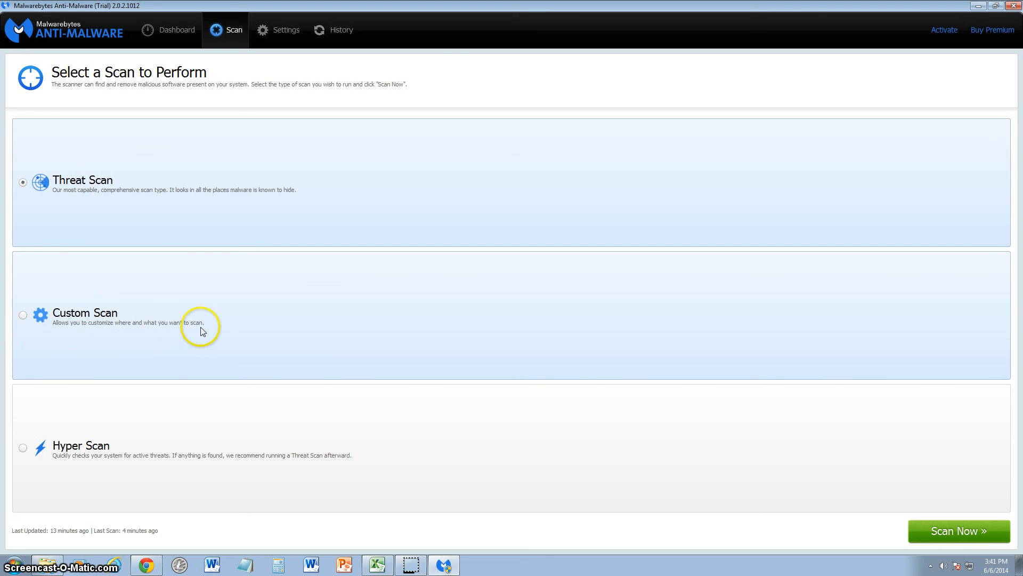
mouse_move(162, 364)
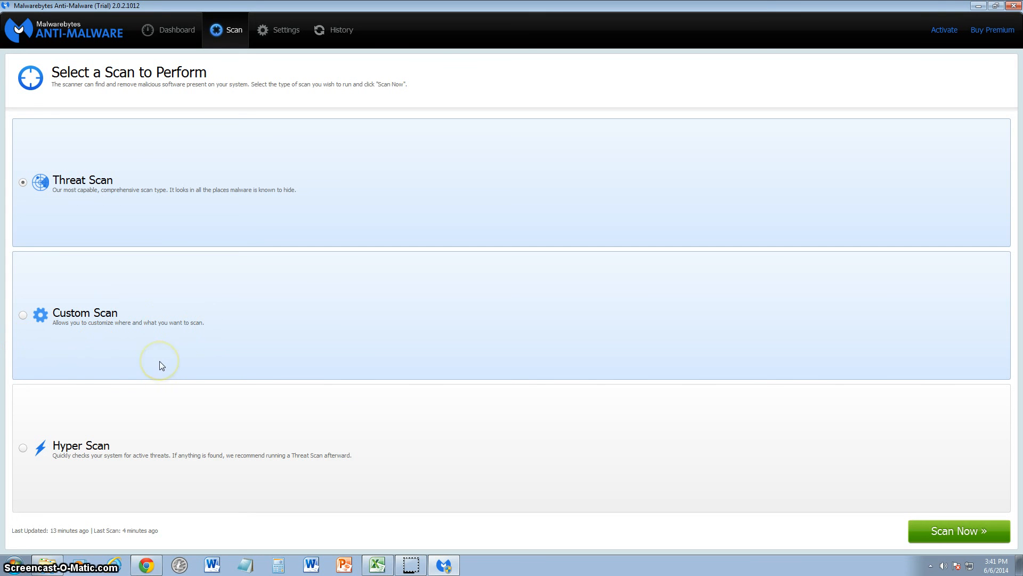
mouse_move(399, 155)
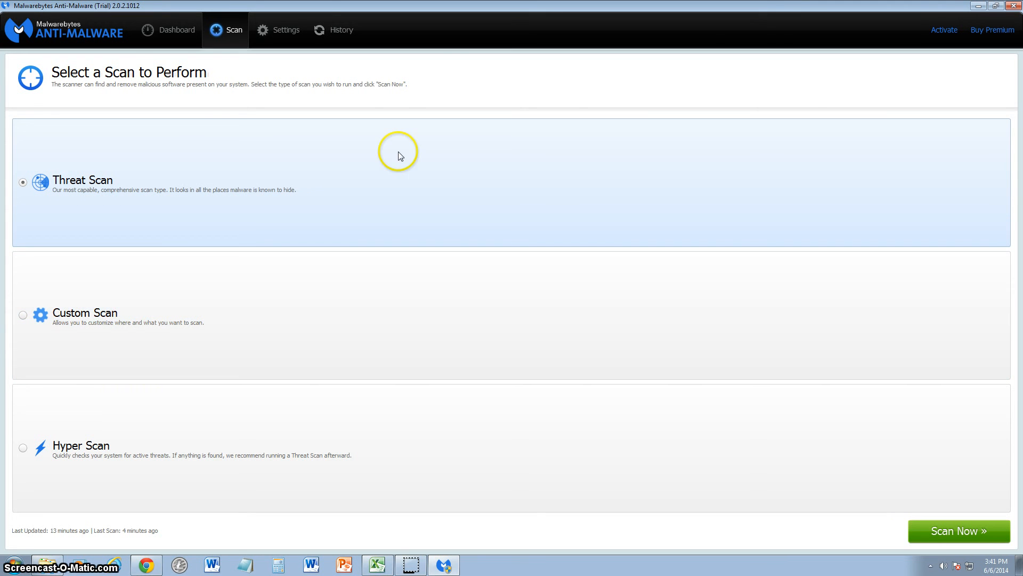
Open the History tab's Quarantine list showing the four quarantined registry keys.
click(333, 29)
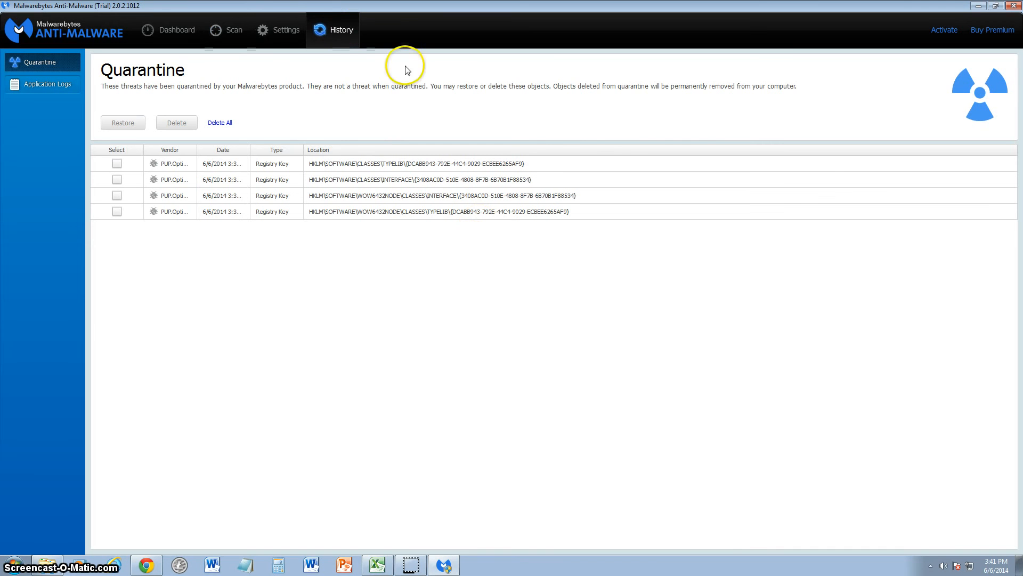
mouse_move(332, 33)
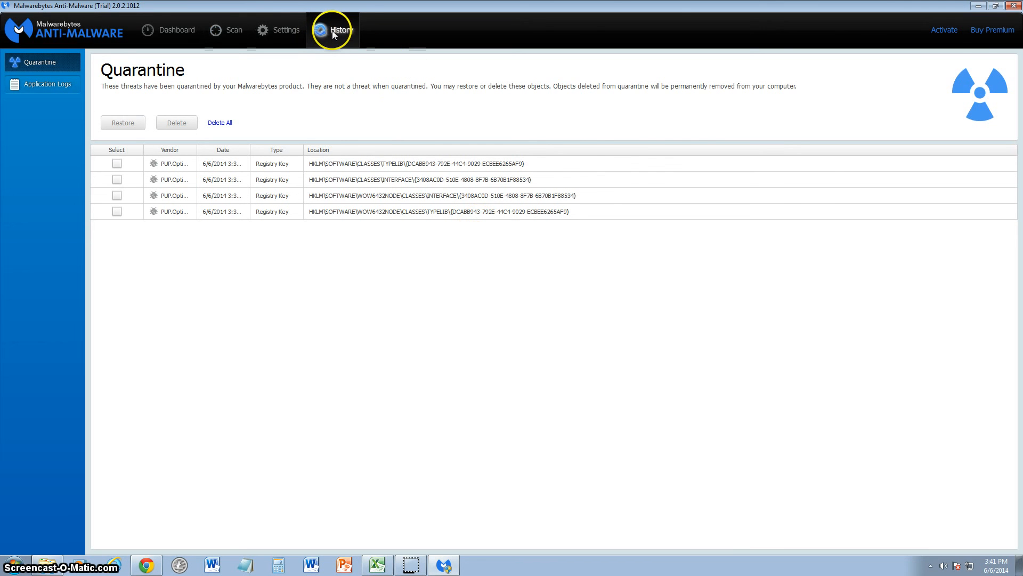
mouse_move(389, 236)
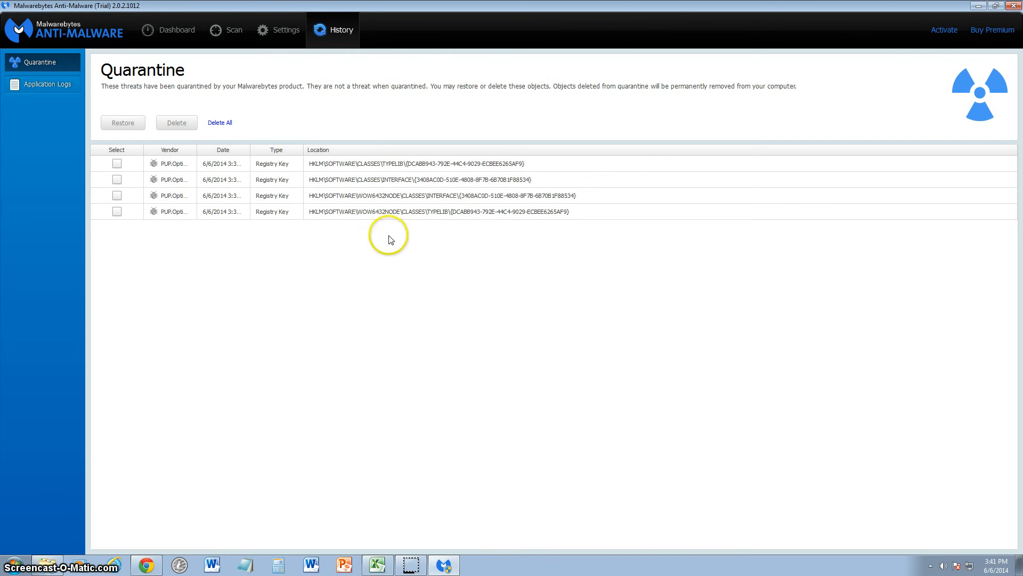
mouse_move(968, 98)
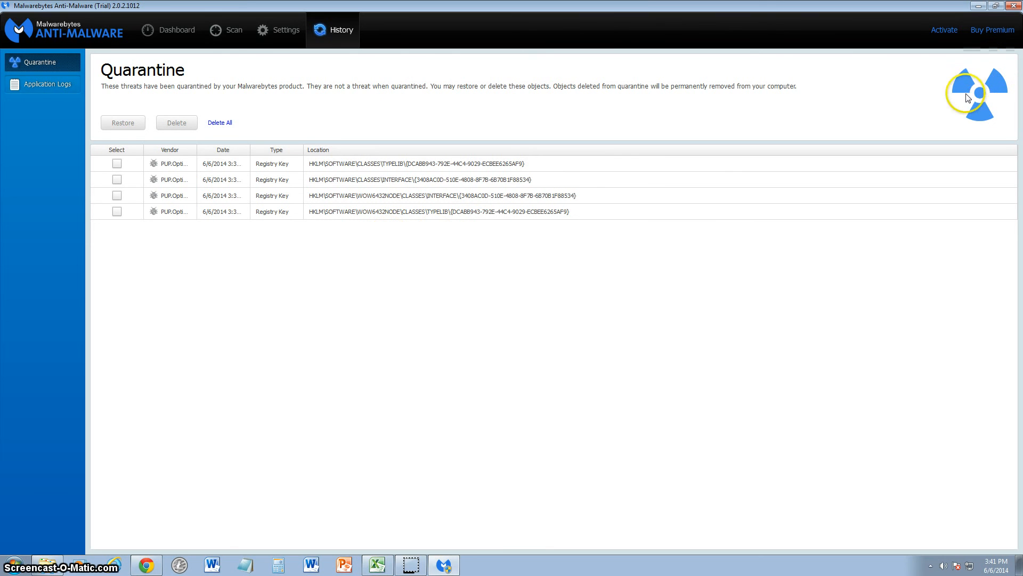
mouse_move(544, 135)
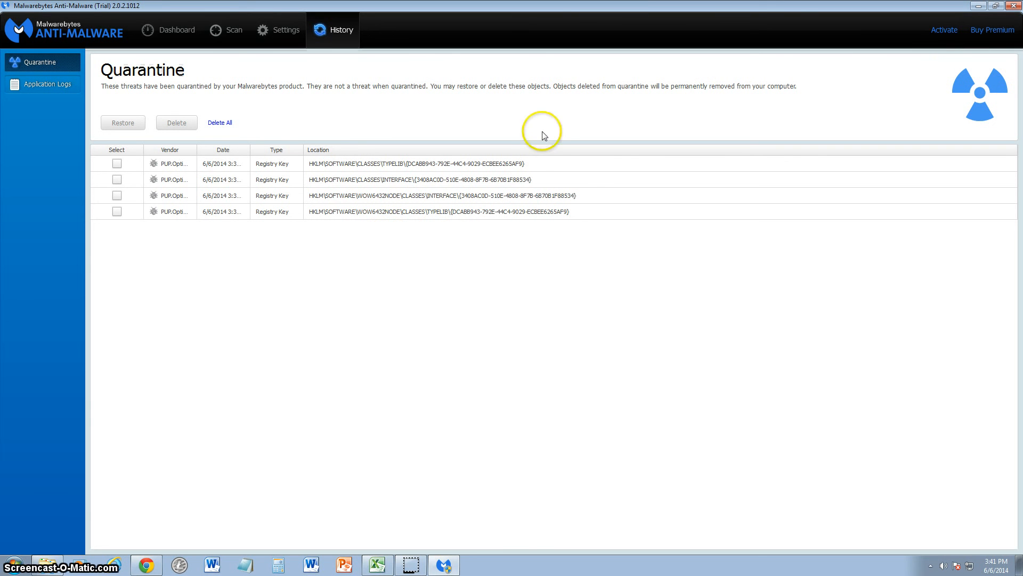
mouse_move(204, 155)
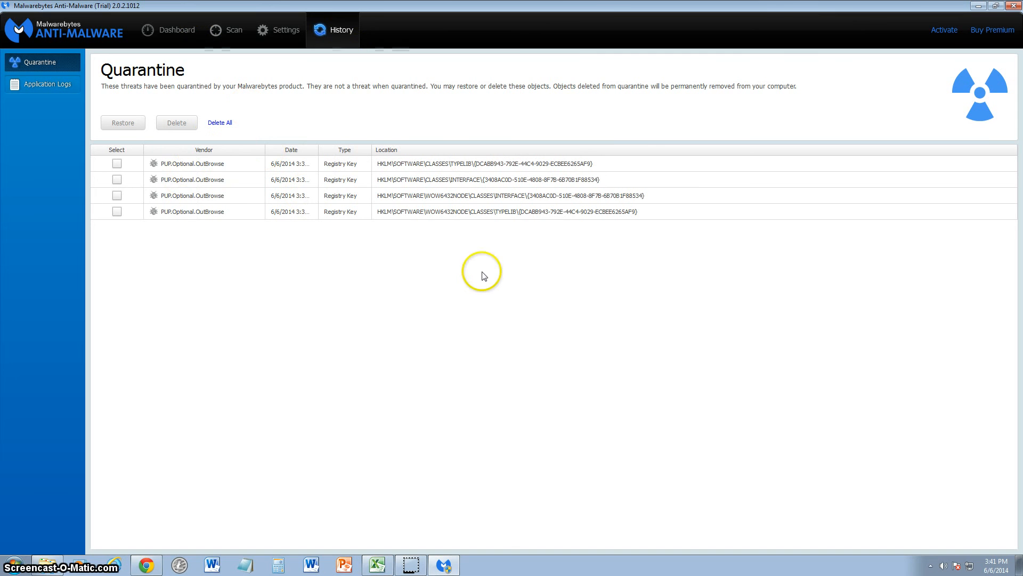
Tick and then untick the first quarantined OutBrowse registry key.
click(117, 163)
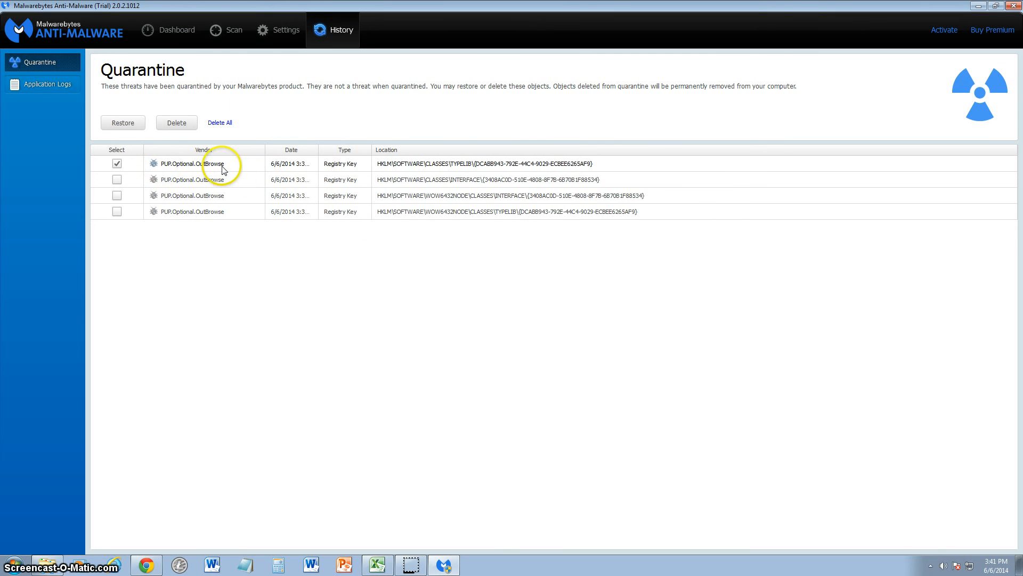
click(117, 163)
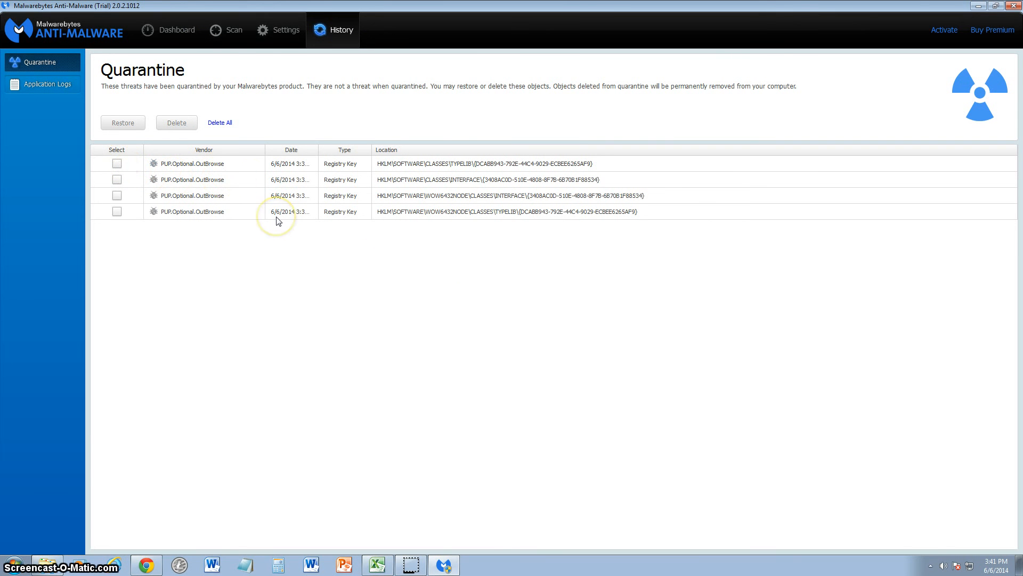
mouse_move(277, 221)
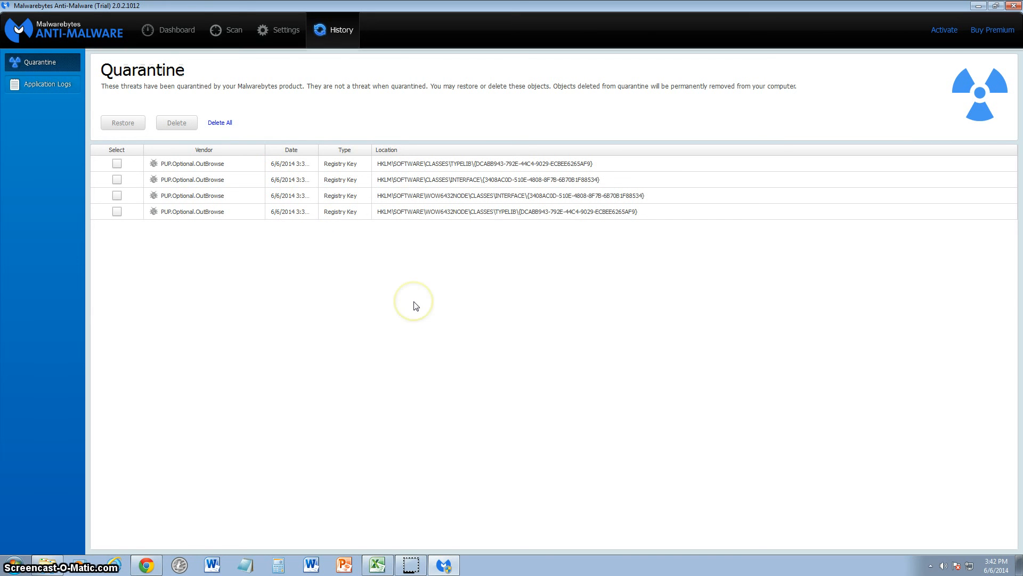
mouse_move(416, 305)
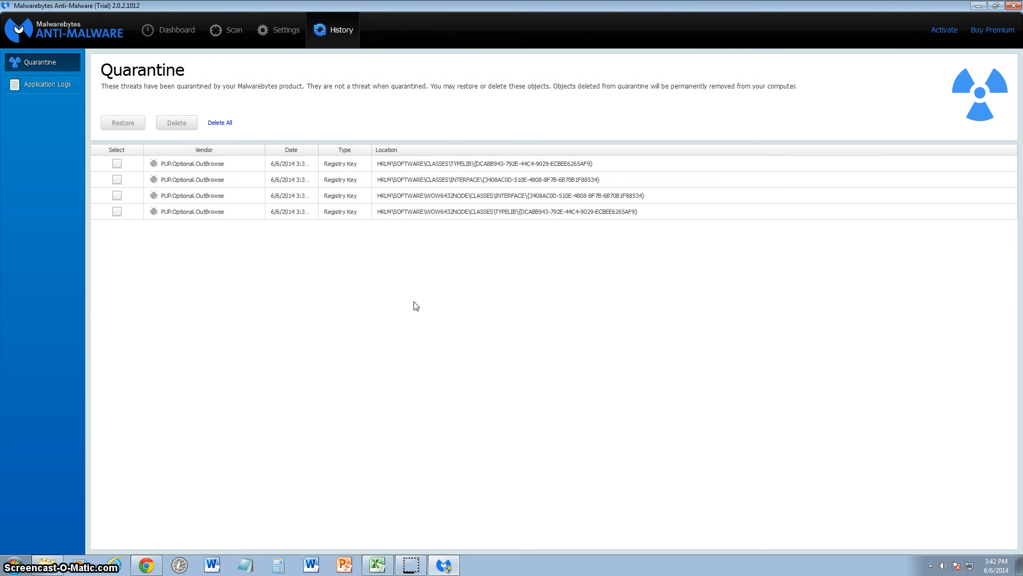
Switch between Settings and Scan, then run Scan Now with Threat Scan selected.
click(285, 29)
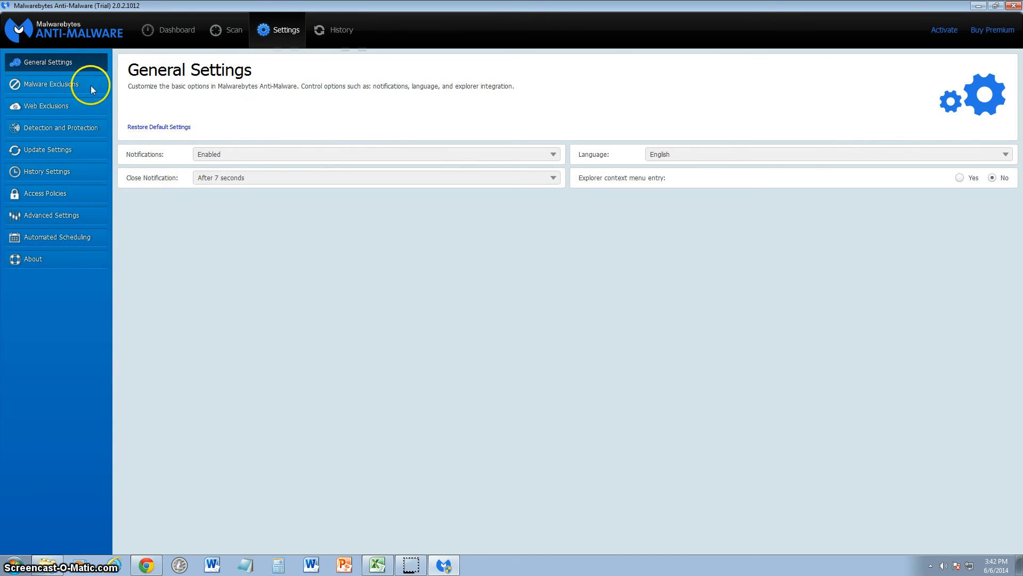
mouse_move(354, 261)
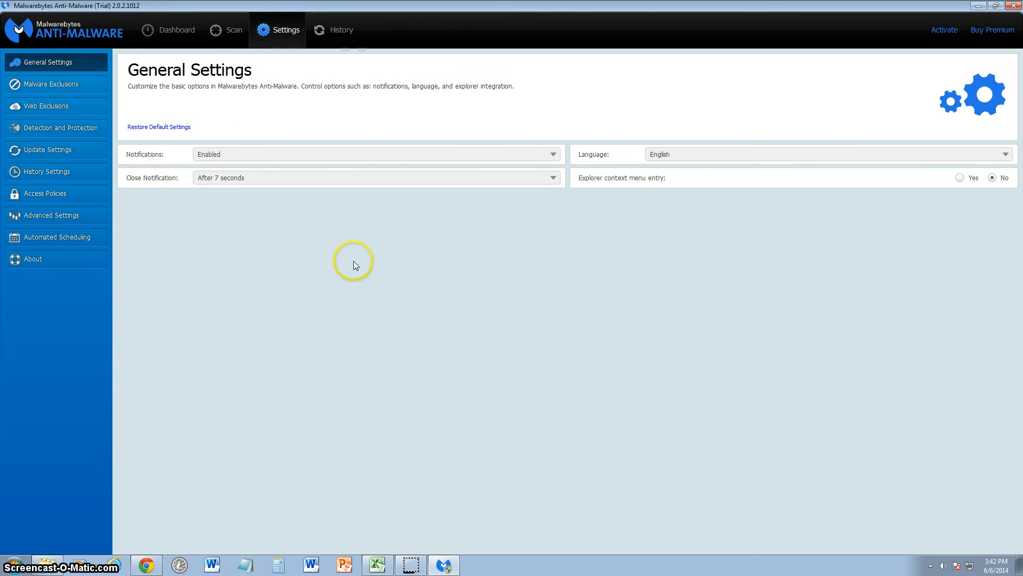
mouse_move(355, 265)
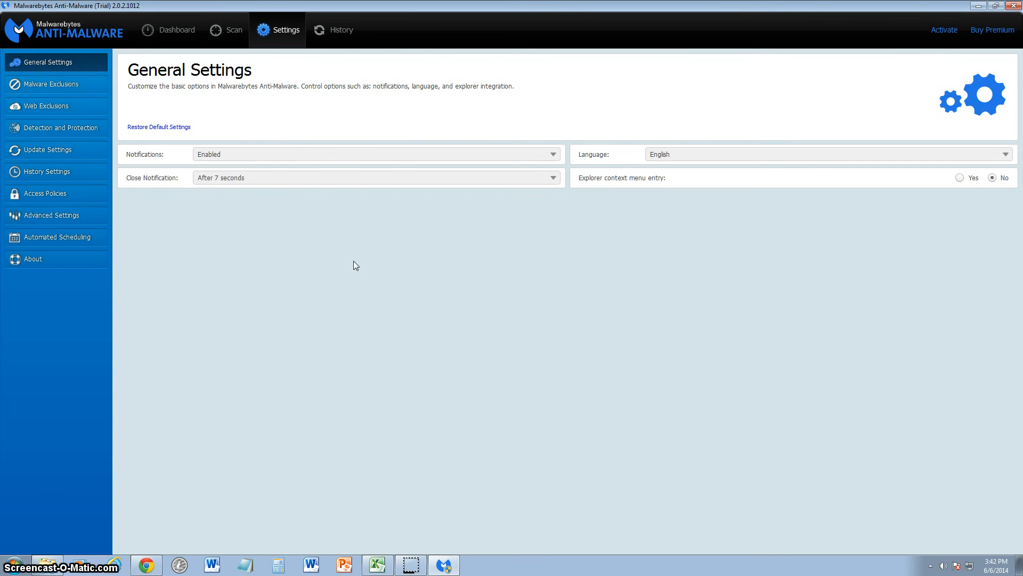
click(225, 29)
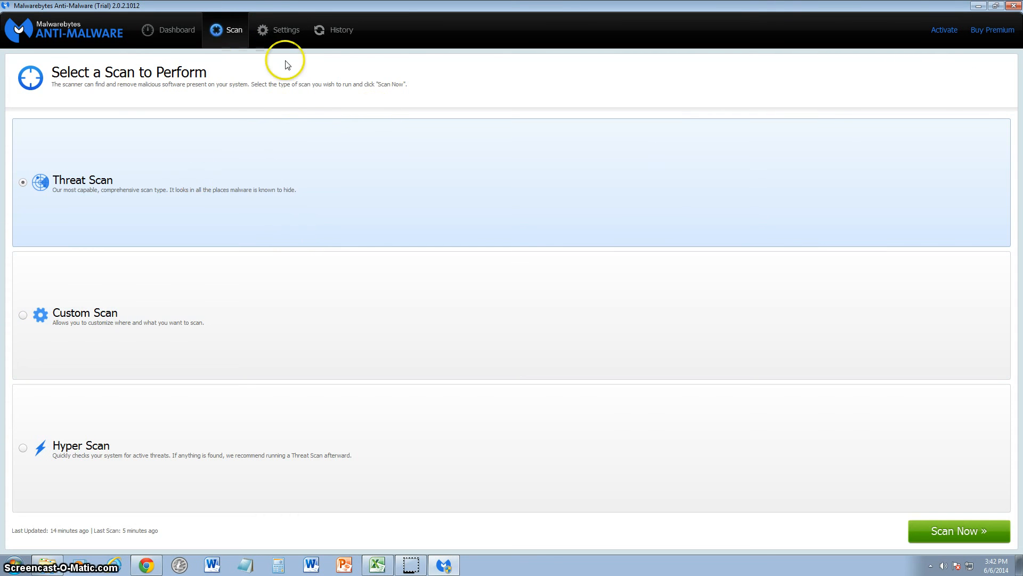
click(277, 30)
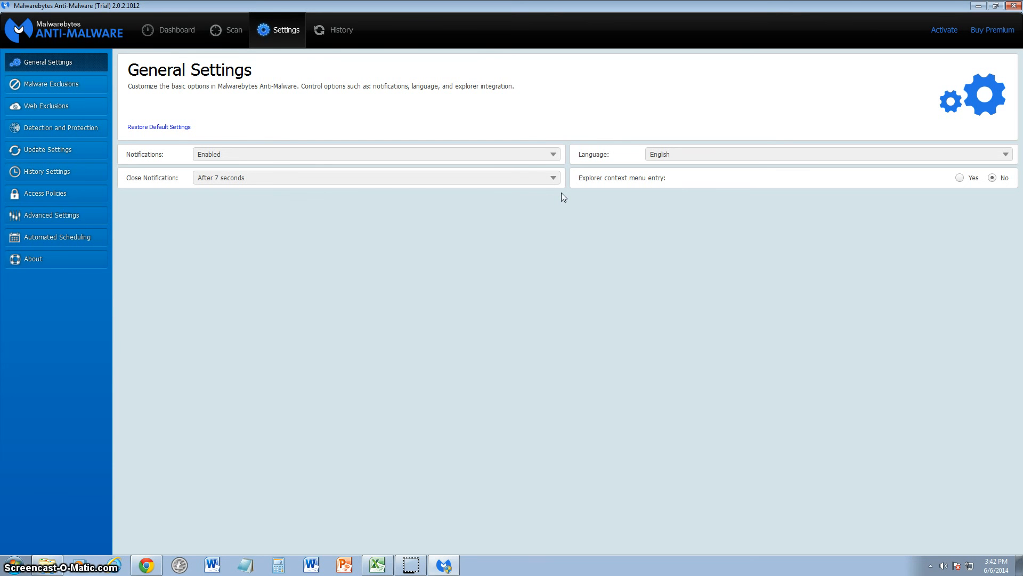
click(233, 30)
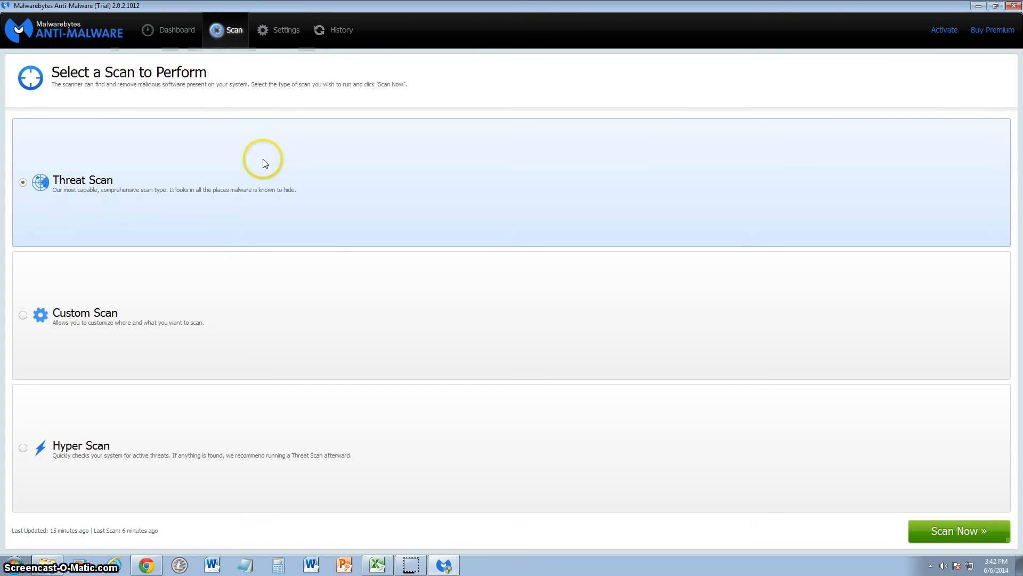
click(957, 531)
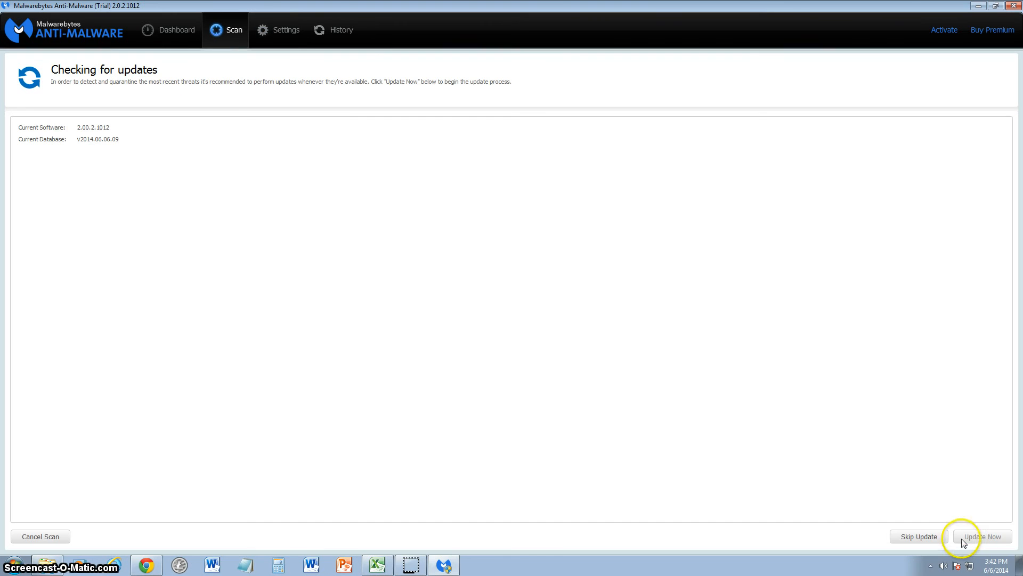